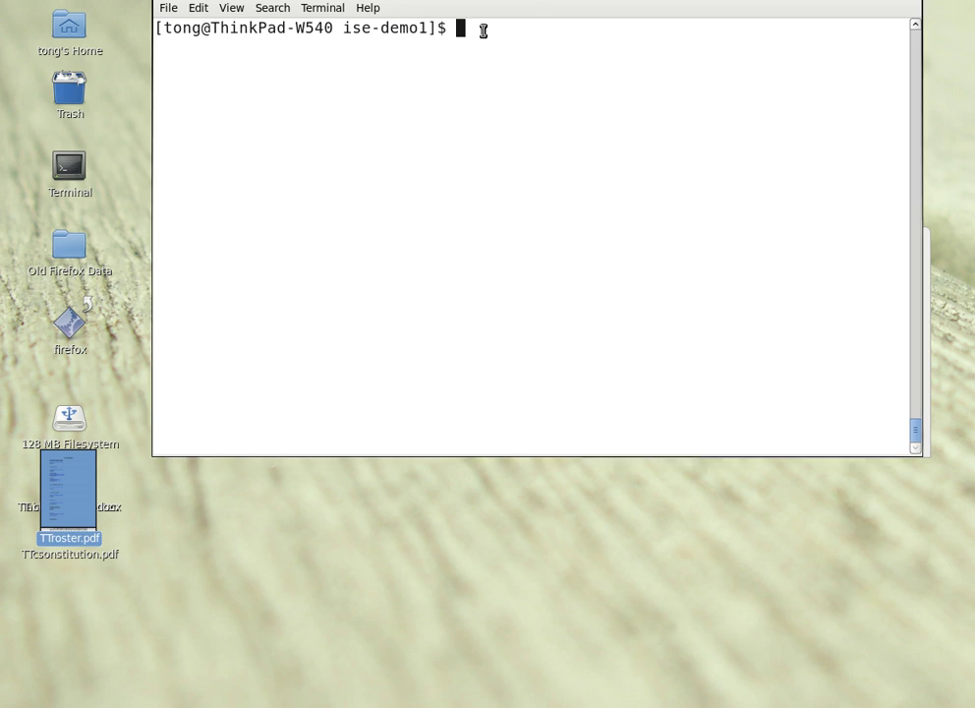
# Launch ISE Project Navigator with the ise command from the ise-demo1 folder
pyautogui.write('ise')
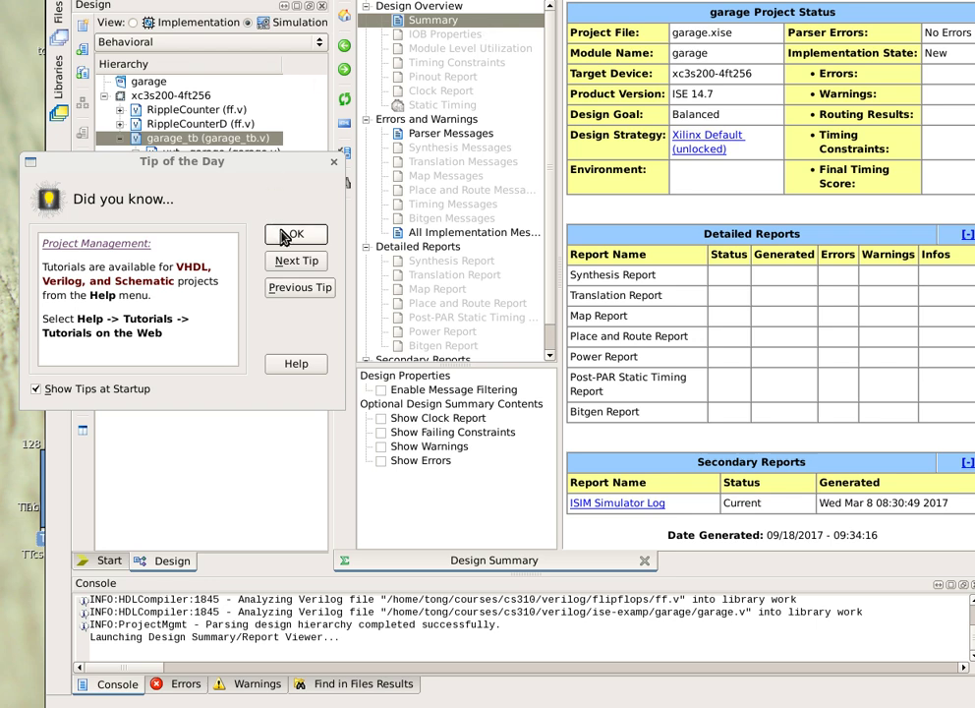
# Dismiss the Tip of the Day dialog over the garage project
pyautogui.click(295, 234)
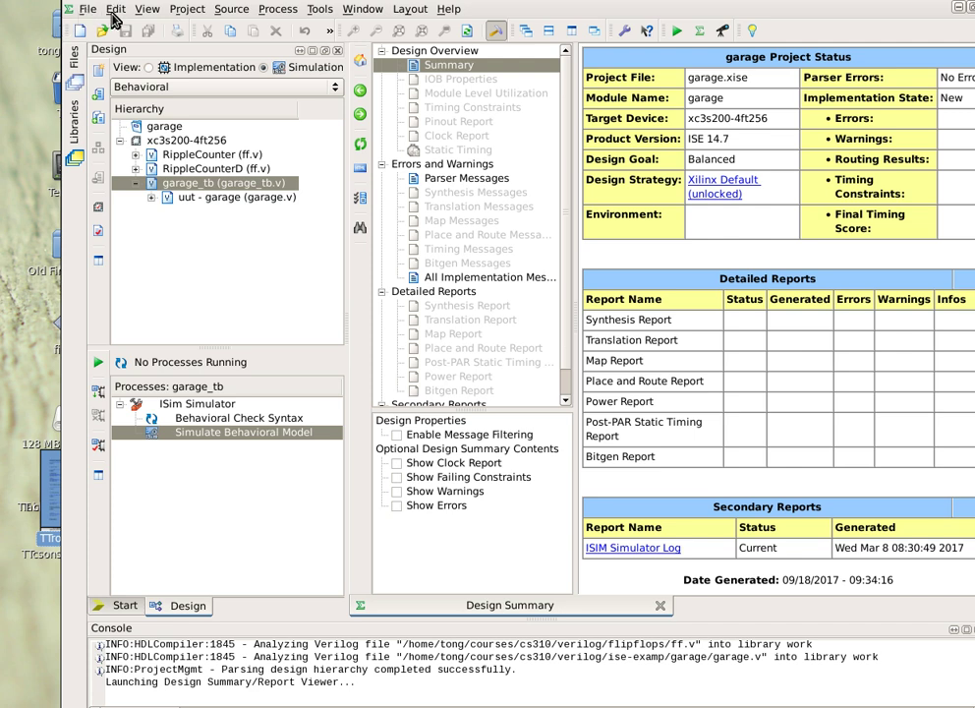
pyautogui.moveTo(186, 8)
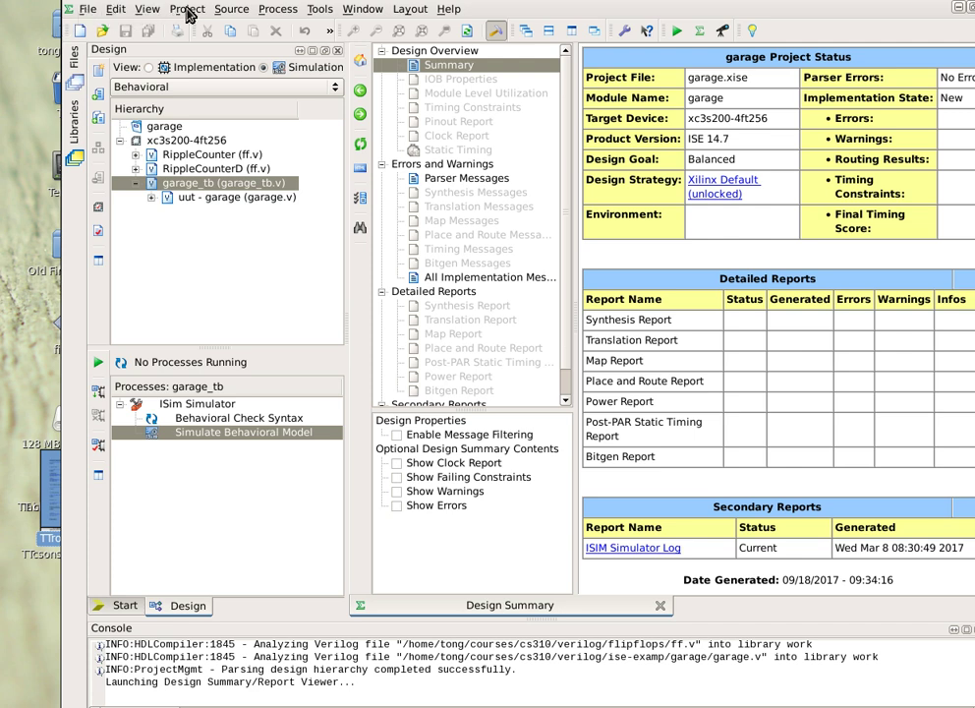
pyautogui.moveTo(289, 17)
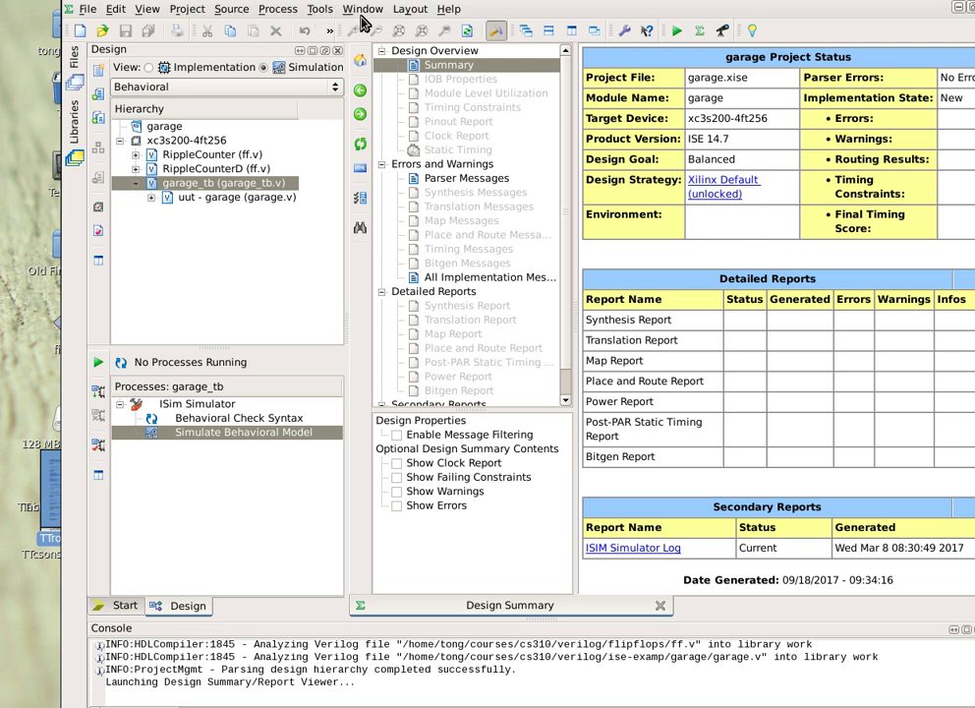
pyautogui.moveTo(152, 37)
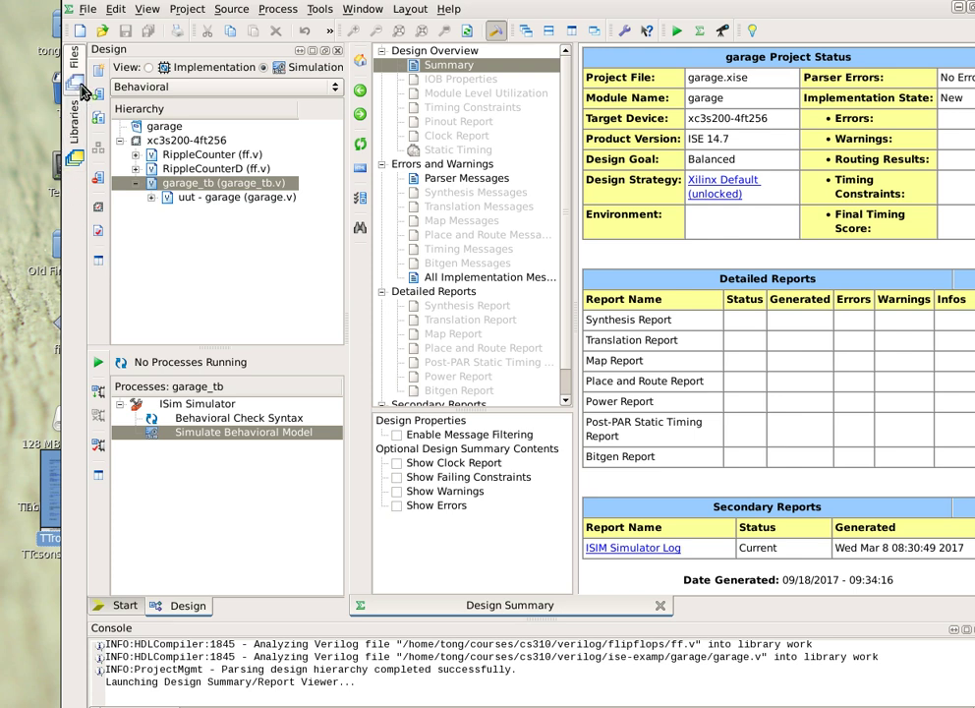
# Close the garage project from the File menu
pyautogui.click(88, 9)
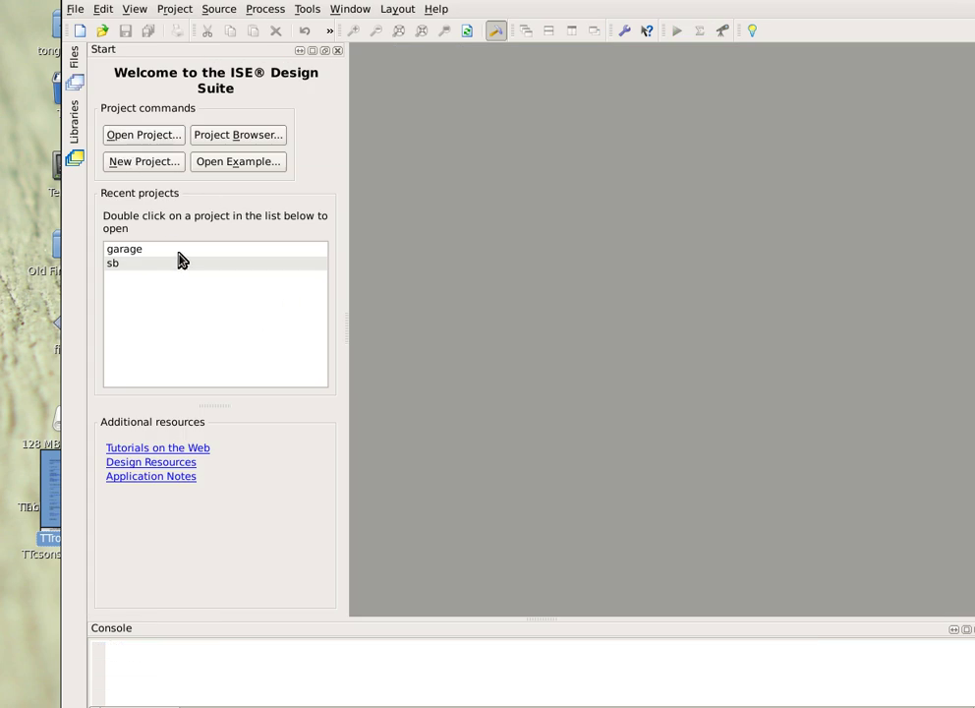
pyautogui.moveTo(144, 161)
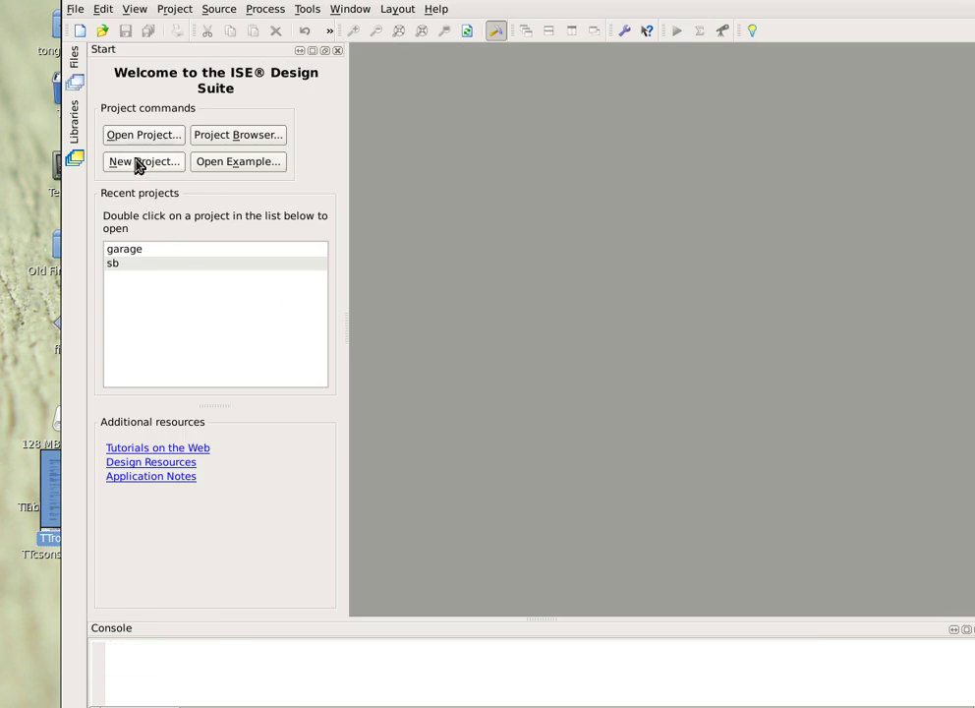
# Start a new project with its location set to the ise-demo1 folder
pyautogui.click(143, 161)
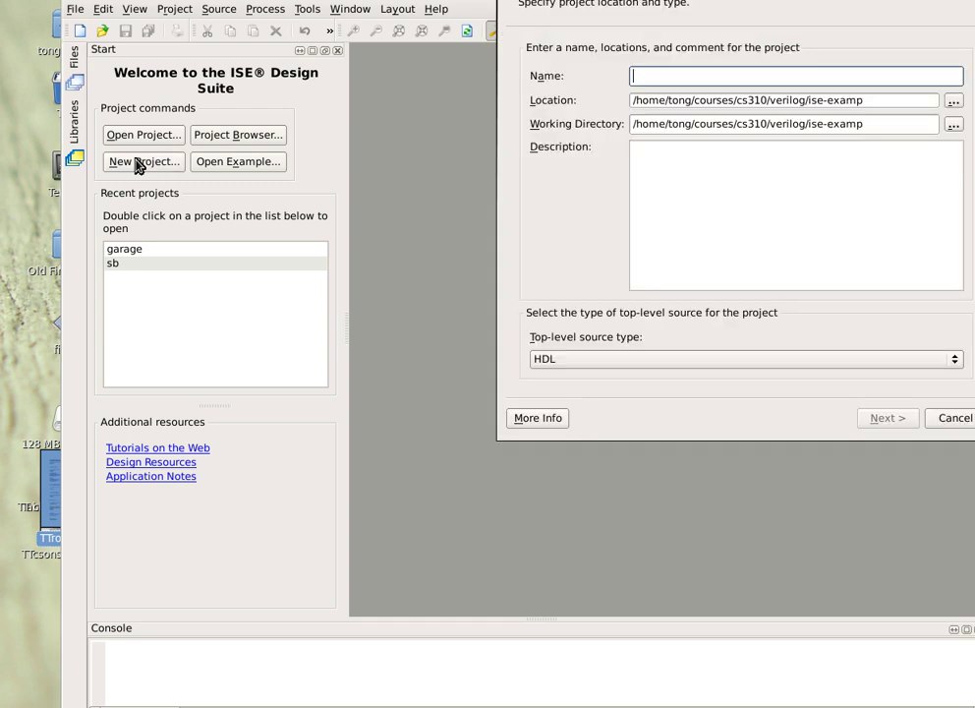
pyautogui.moveTo(854, 178)
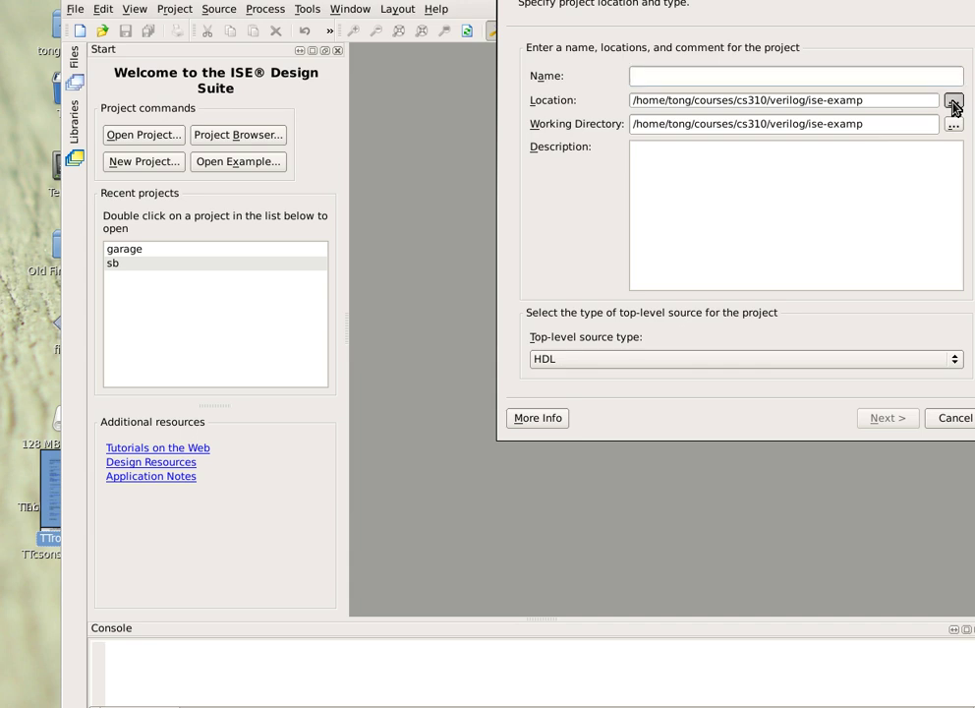
pyautogui.click(954, 100)
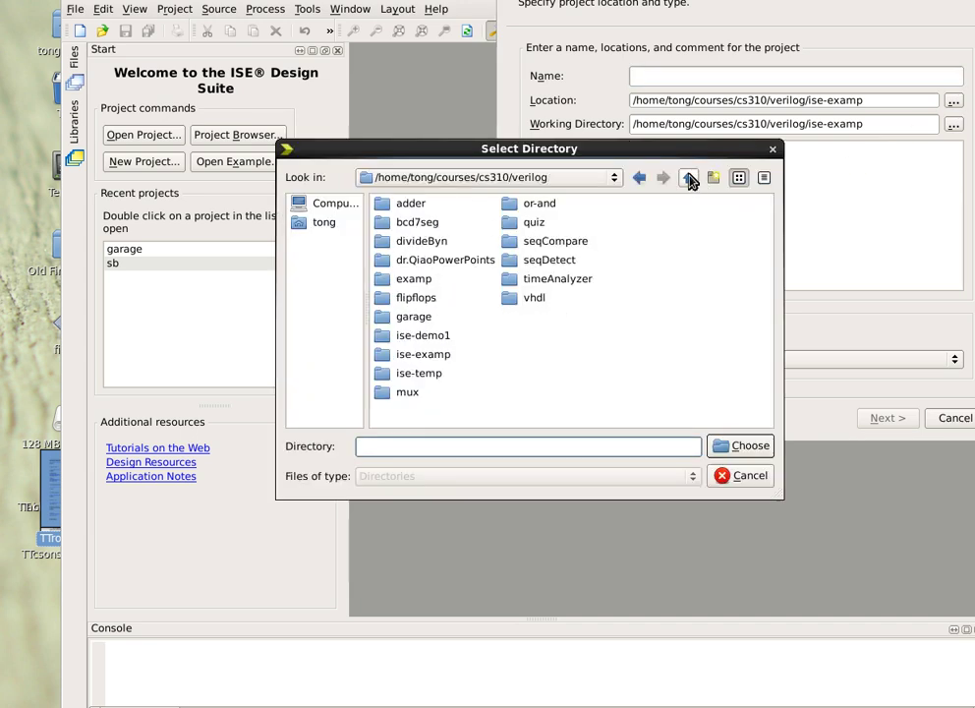
pyautogui.click(422, 335)
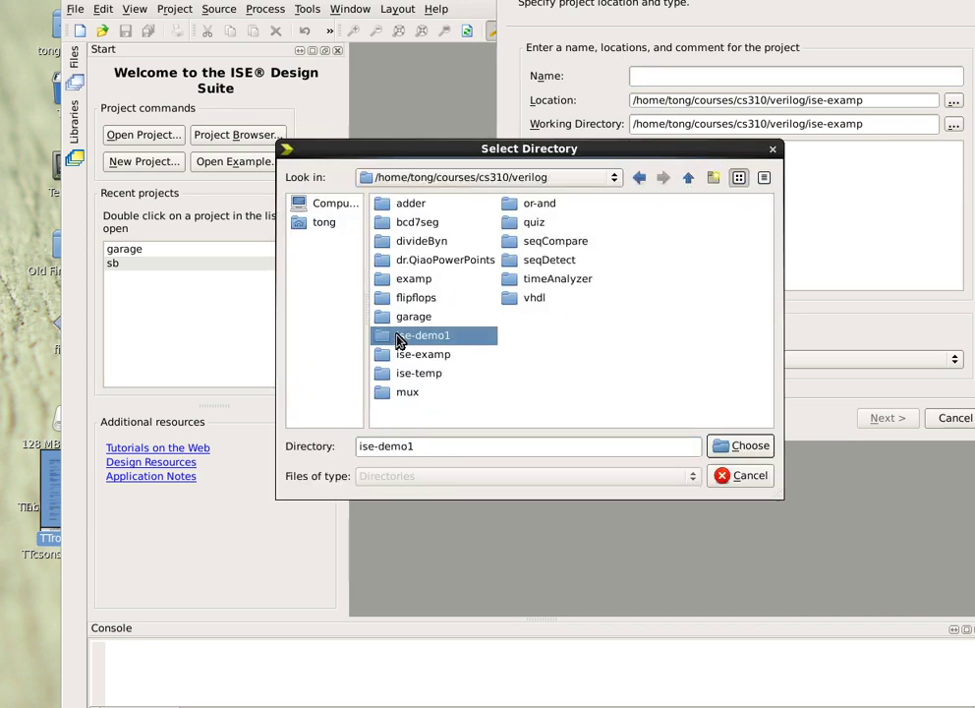
pyautogui.click(740, 446)
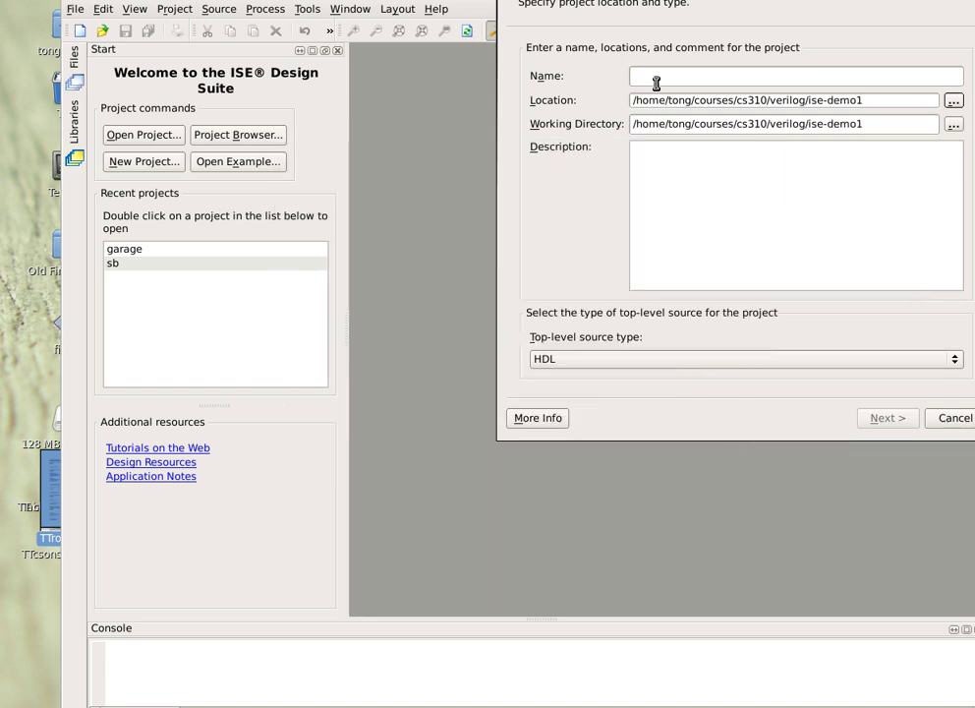
# Enter HelloProject as the new project's name
pyautogui.click(796, 76)
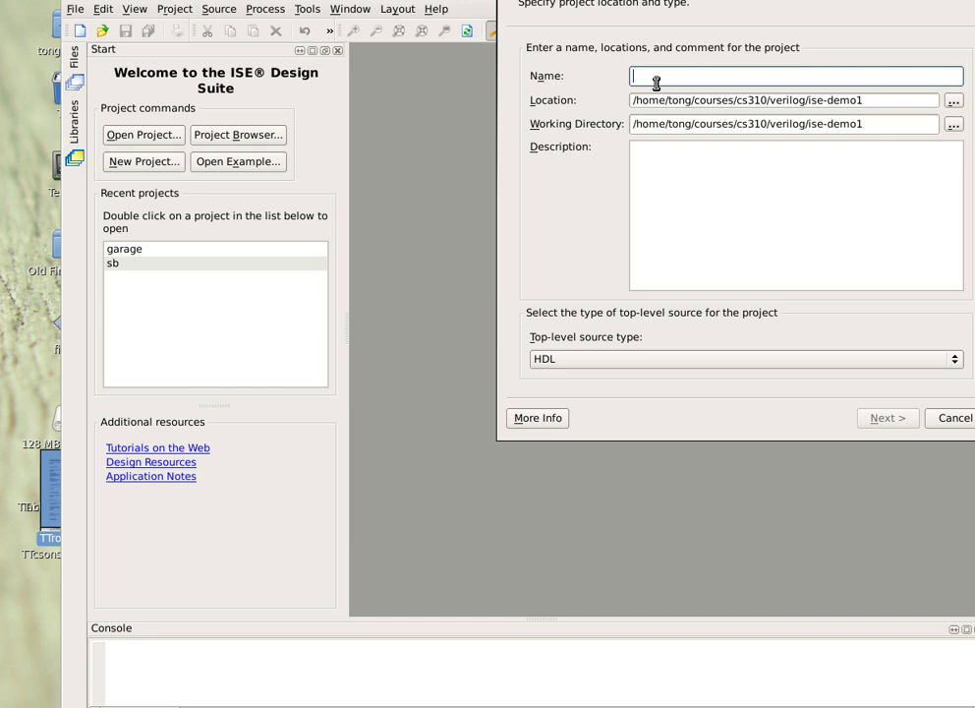
pyautogui.write('h')
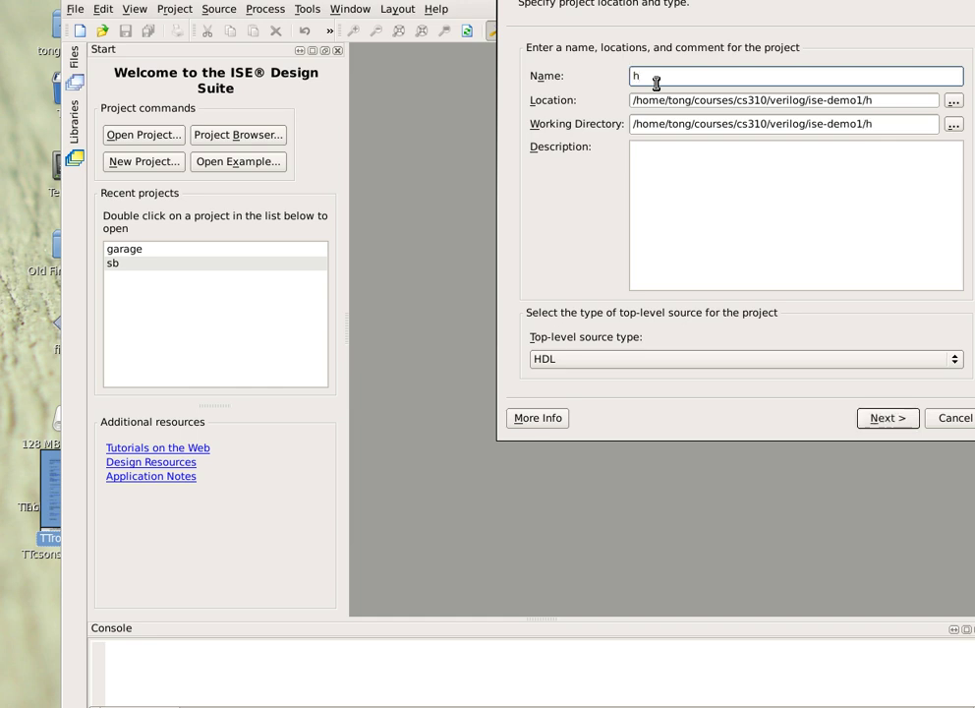
pyautogui.write('elloProj')
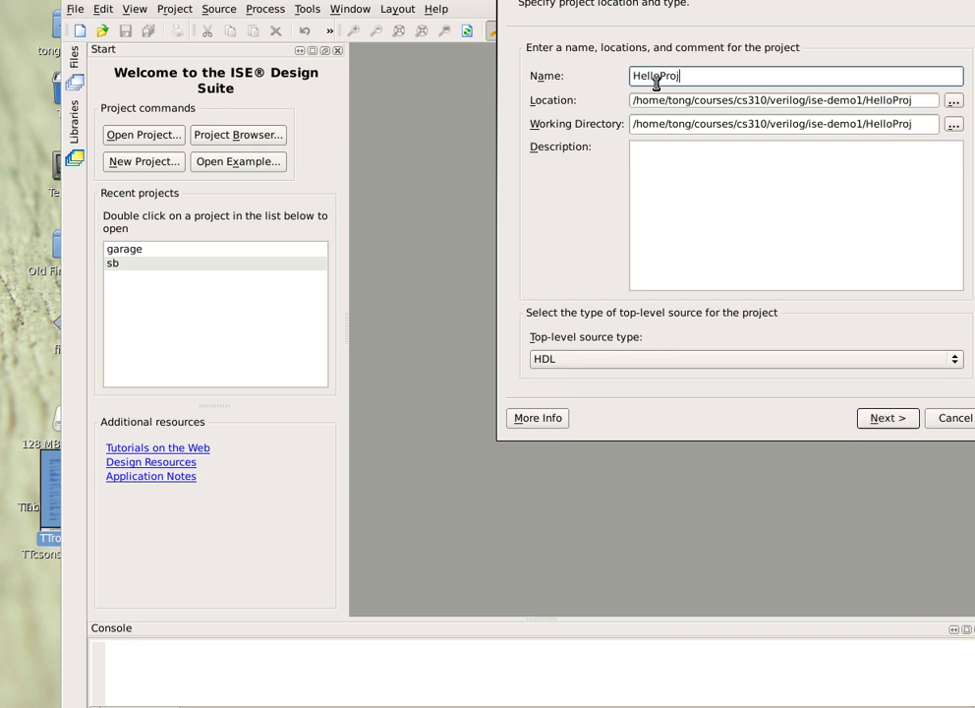
pyautogui.write('ect')
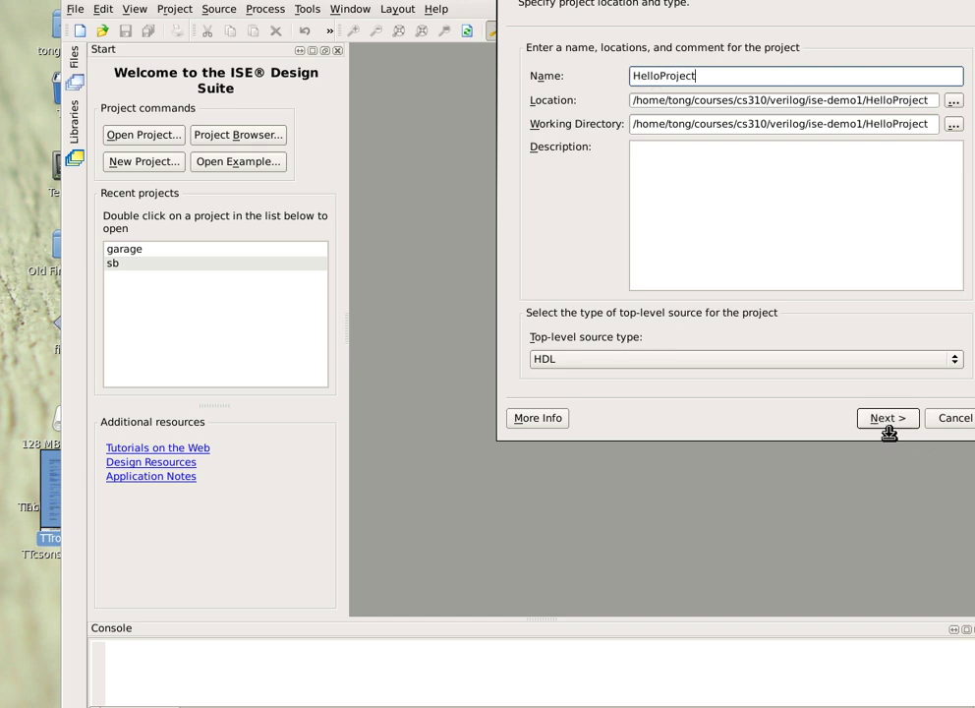
# Choose Spartan3 XC3S200 FT256 speed -4, with ISim simulator and Verilog
pyautogui.click(886, 418)
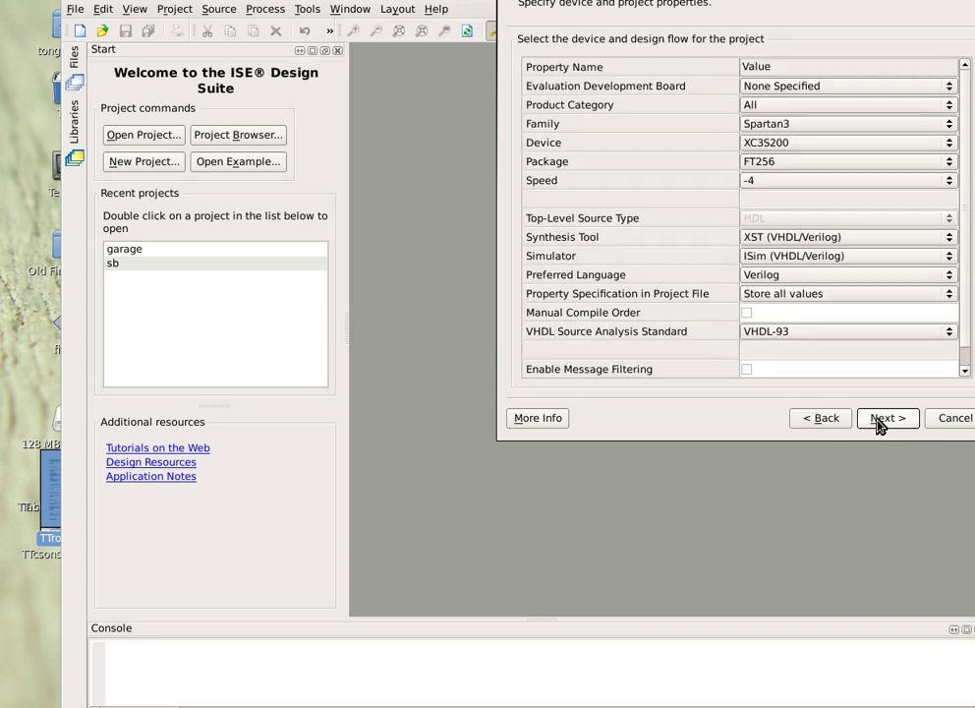
pyautogui.moveTo(801, 366)
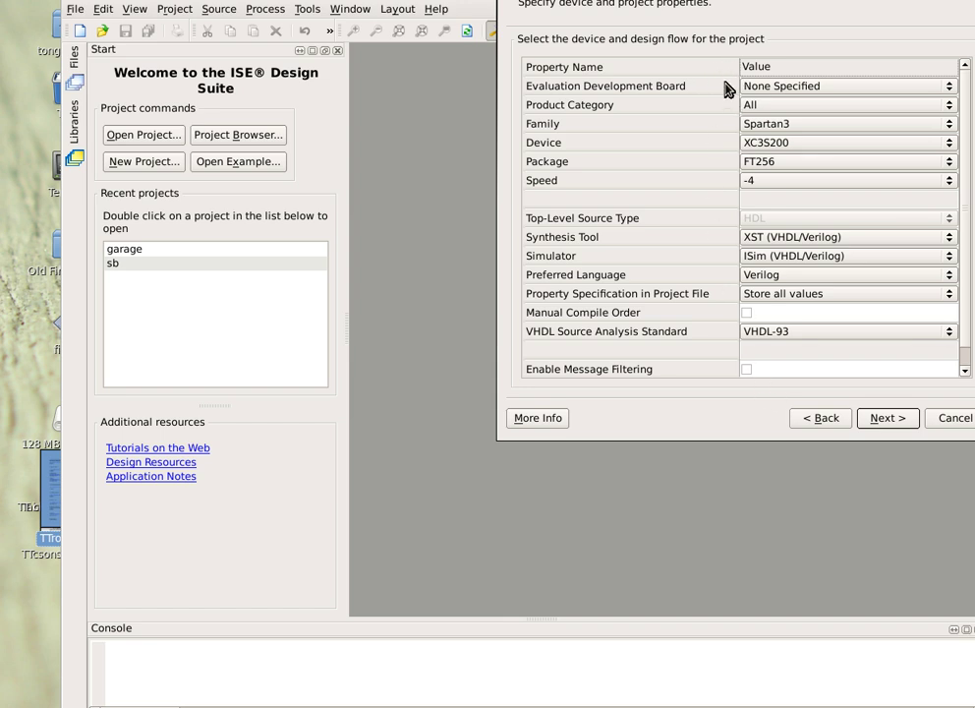
pyautogui.moveTo(692, 95)
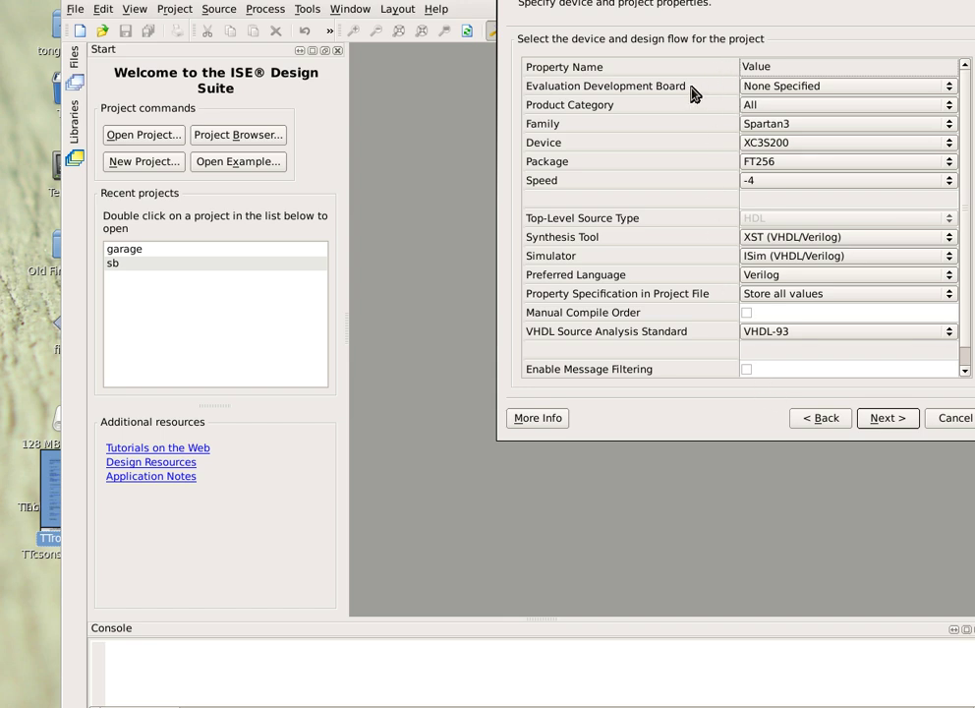
pyautogui.moveTo(600, 105)
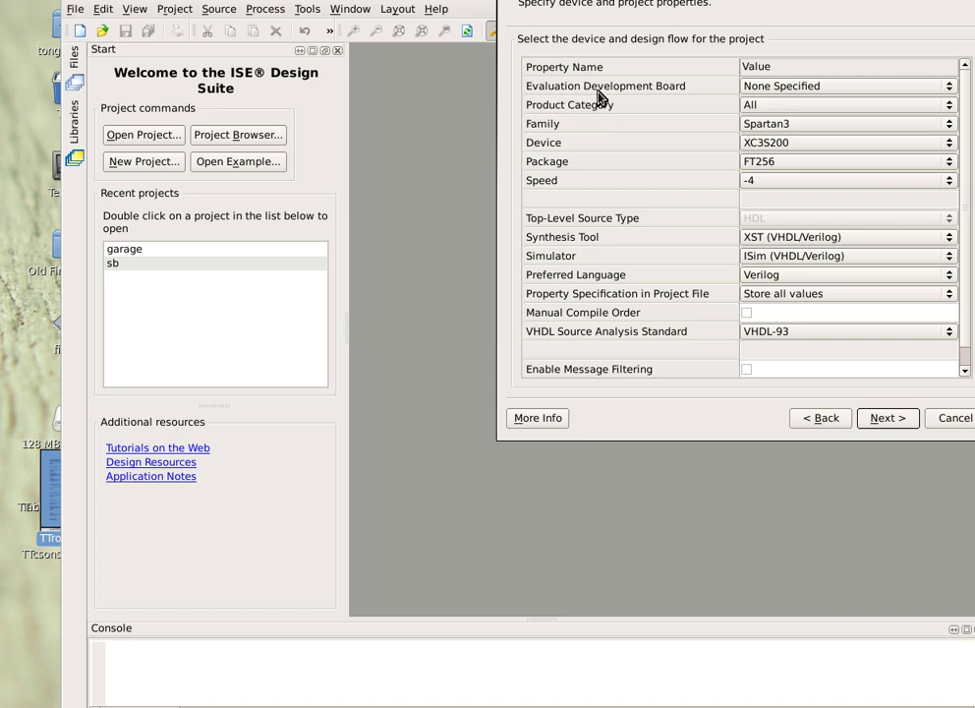
pyautogui.moveTo(669, 89)
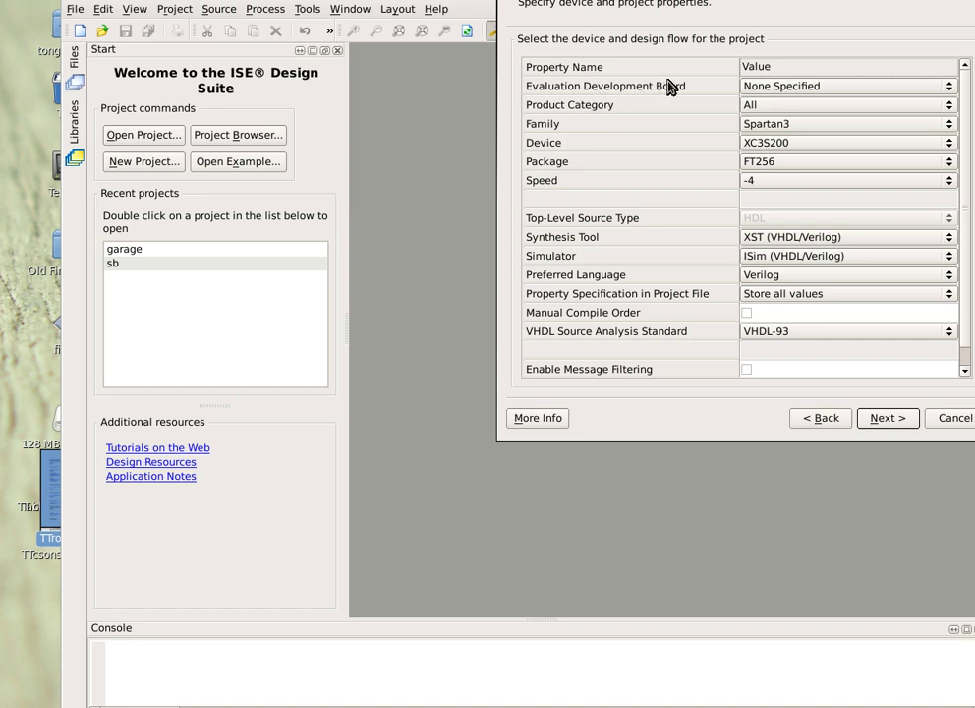
pyautogui.moveTo(565, 135)
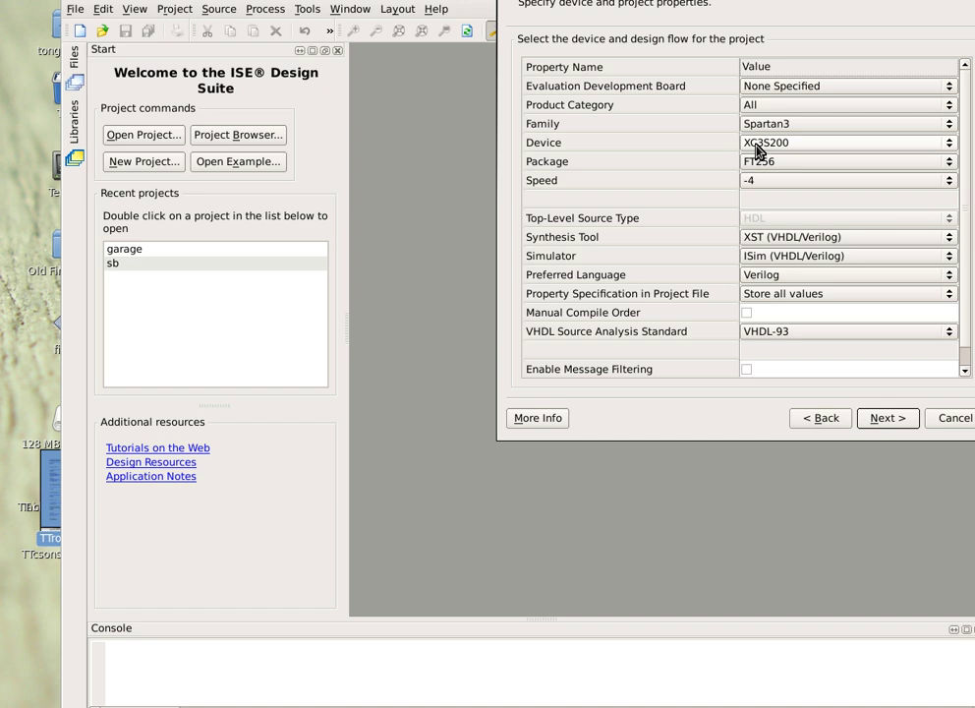
pyautogui.moveTo(786, 157)
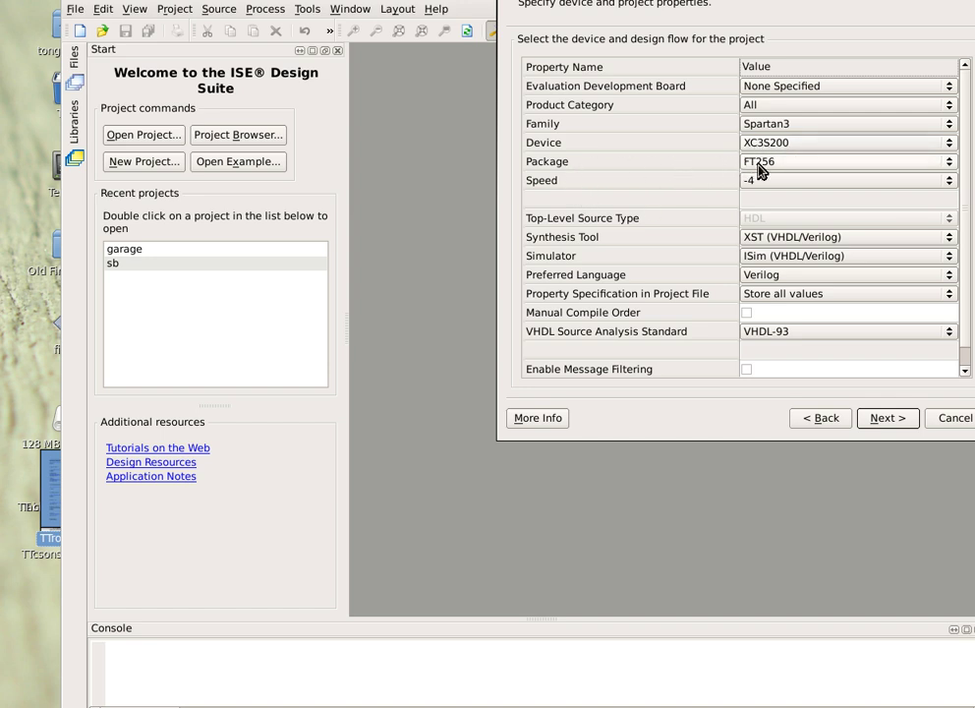
pyautogui.moveTo(765, 199)
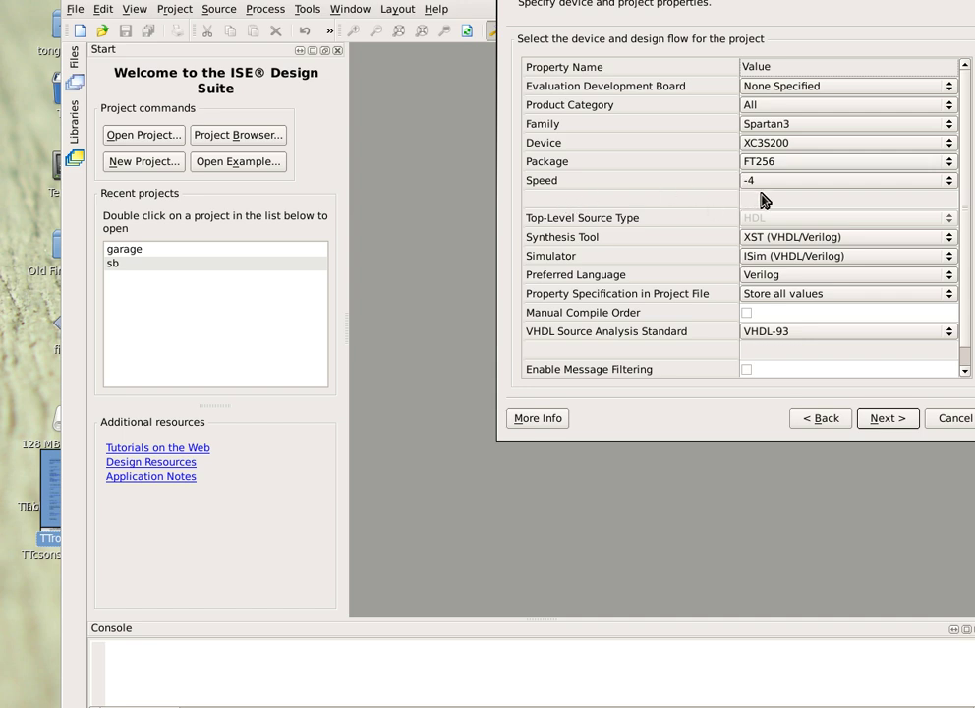
pyautogui.moveTo(654, 246)
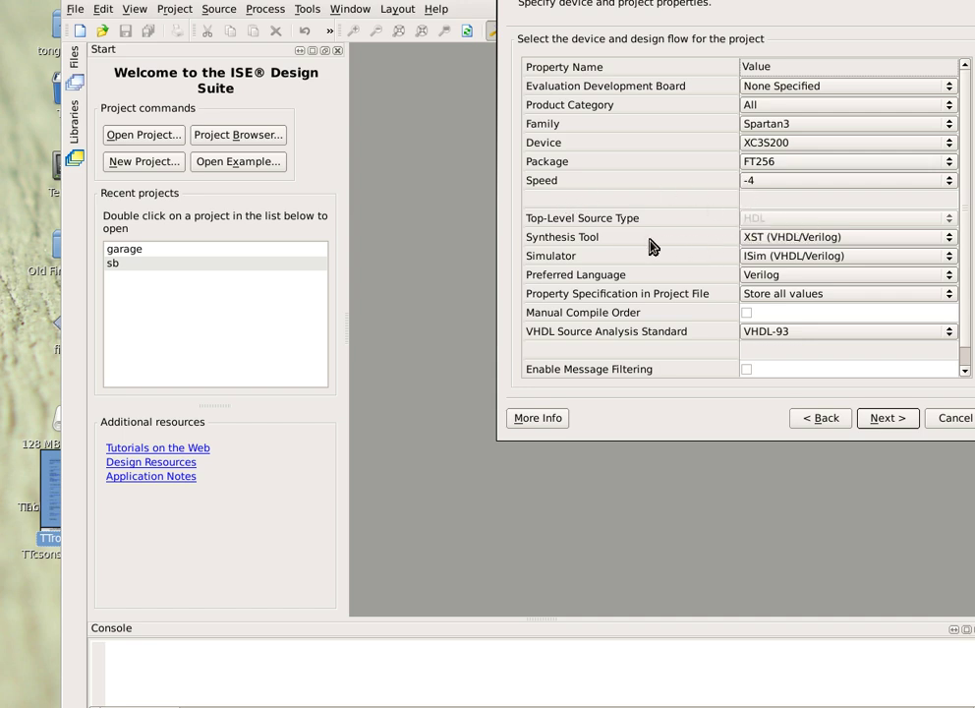
pyautogui.moveTo(747, 237)
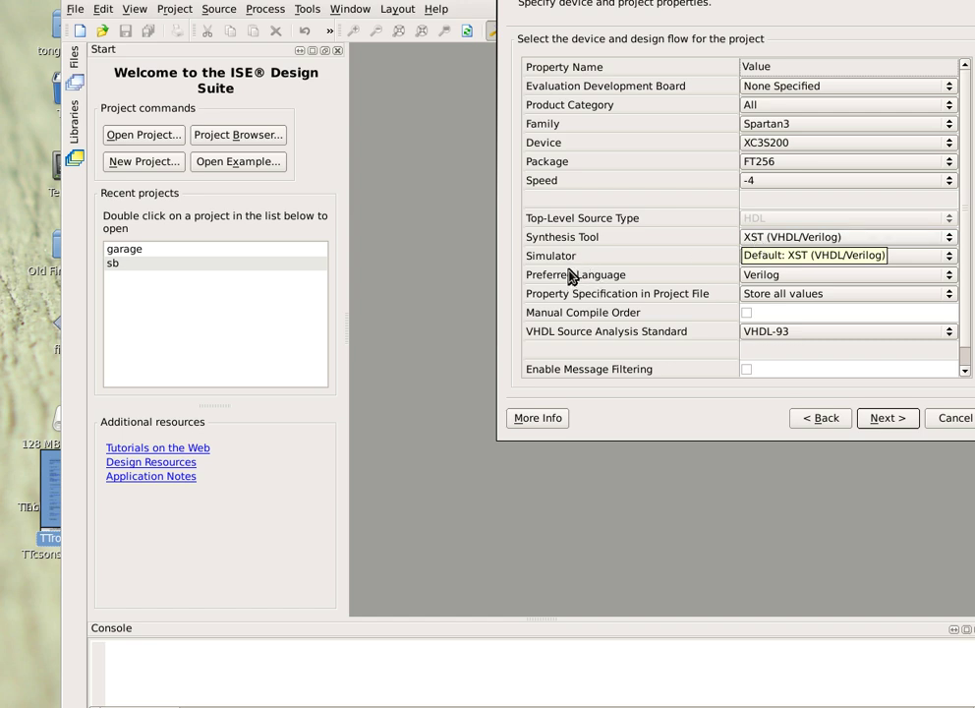
pyautogui.click(847, 256)
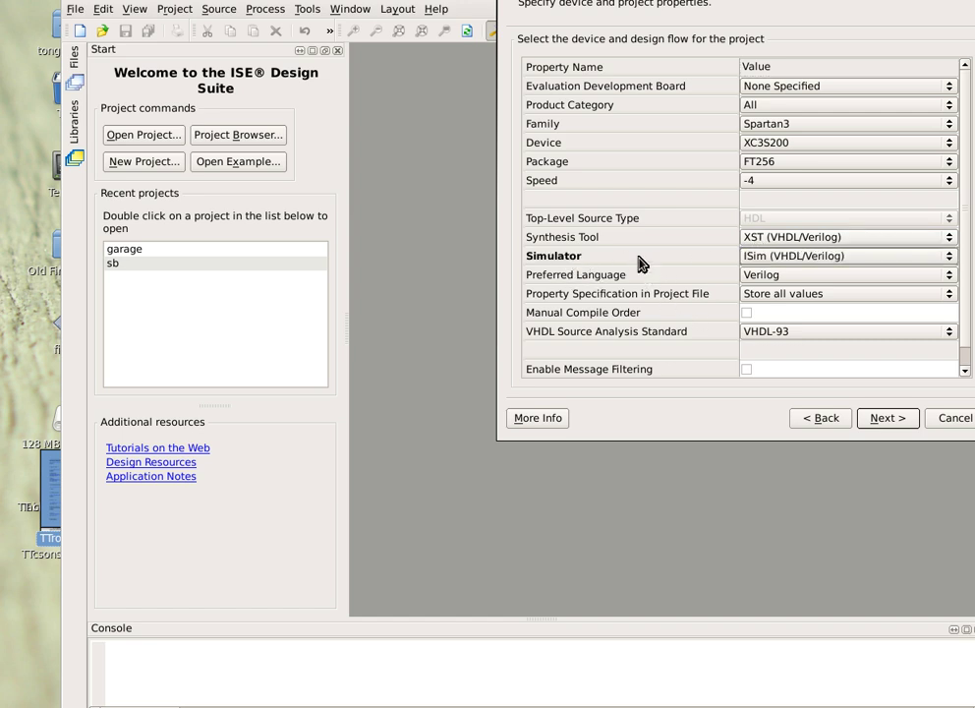
pyautogui.moveTo(750, 265)
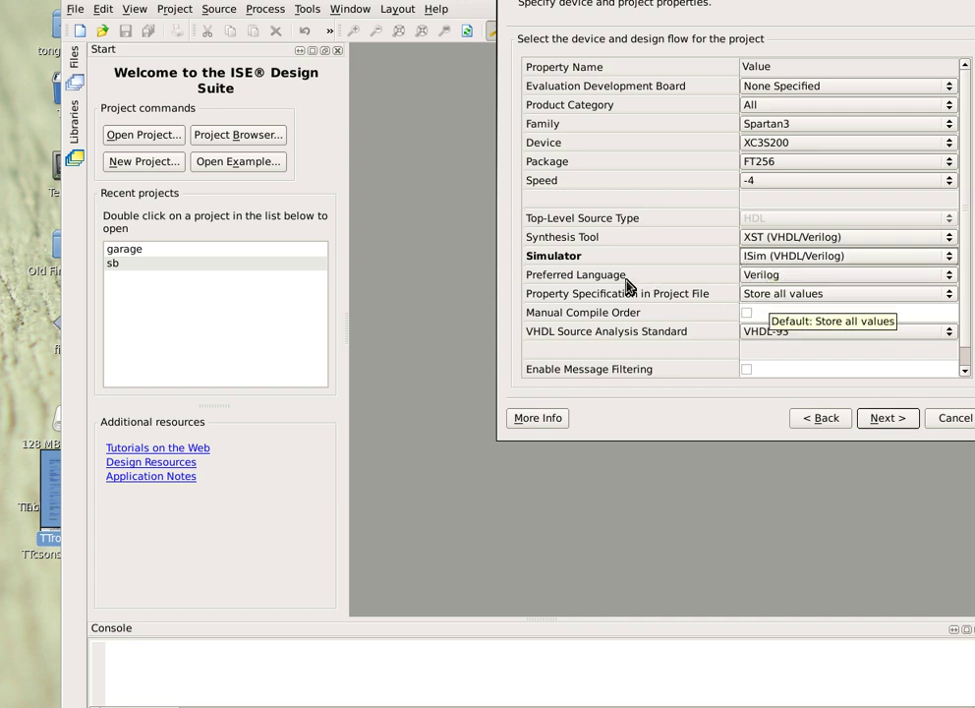
pyautogui.moveTo(775, 341)
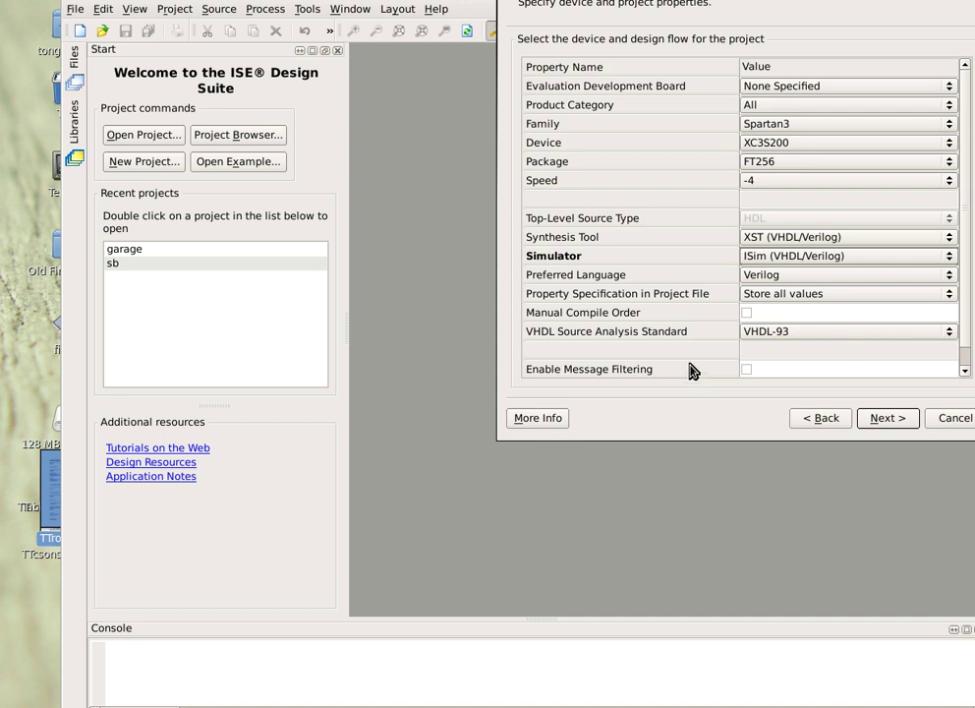
pyautogui.moveTo(860, 403)
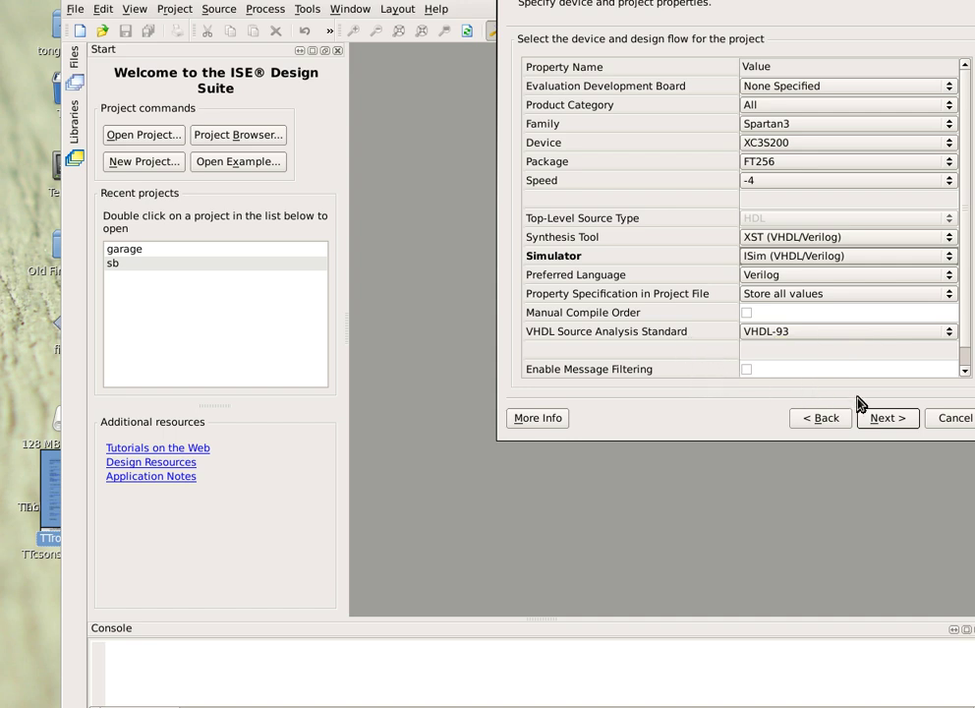
pyautogui.moveTo(883, 422)
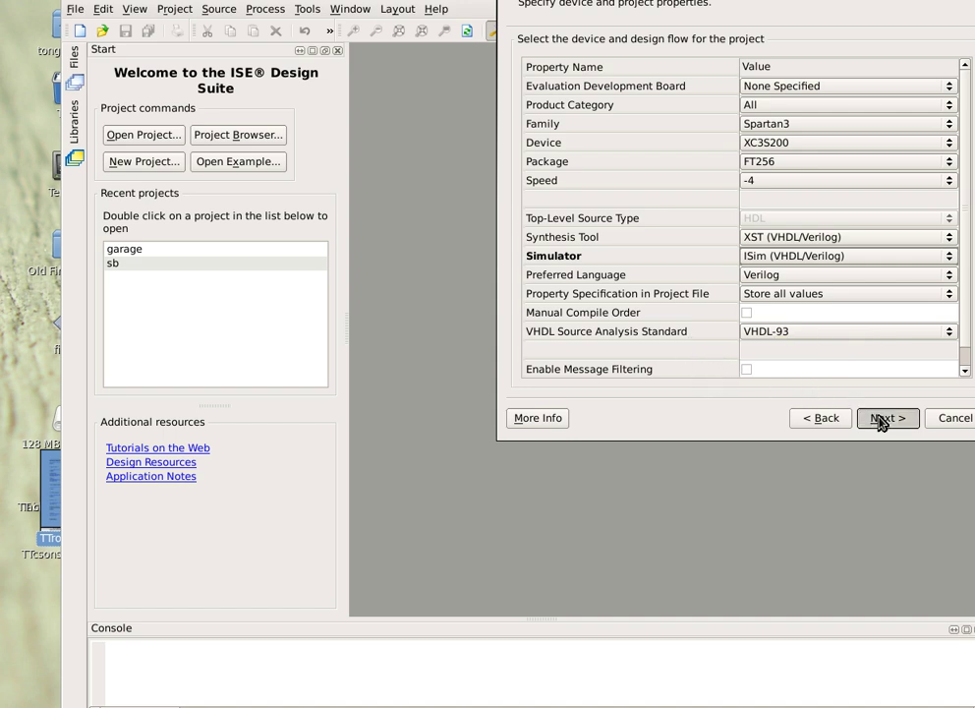
# Confirm the summary and select the xc3s200-4ft256 HelloProject entry in Hierarchy
pyautogui.click(885, 418)
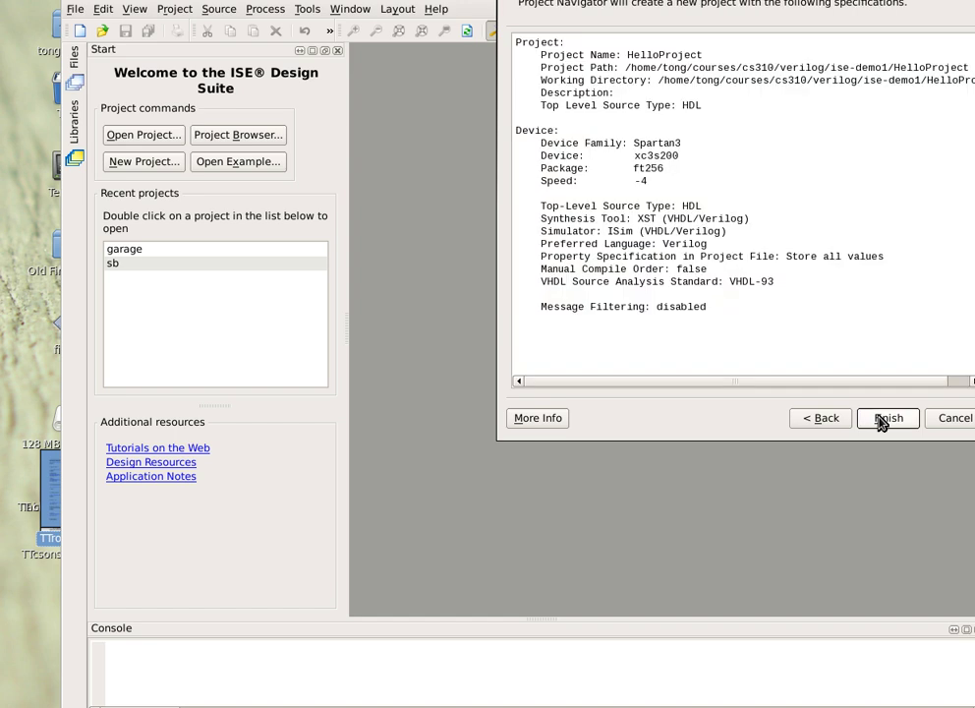
pyautogui.click(885, 418)
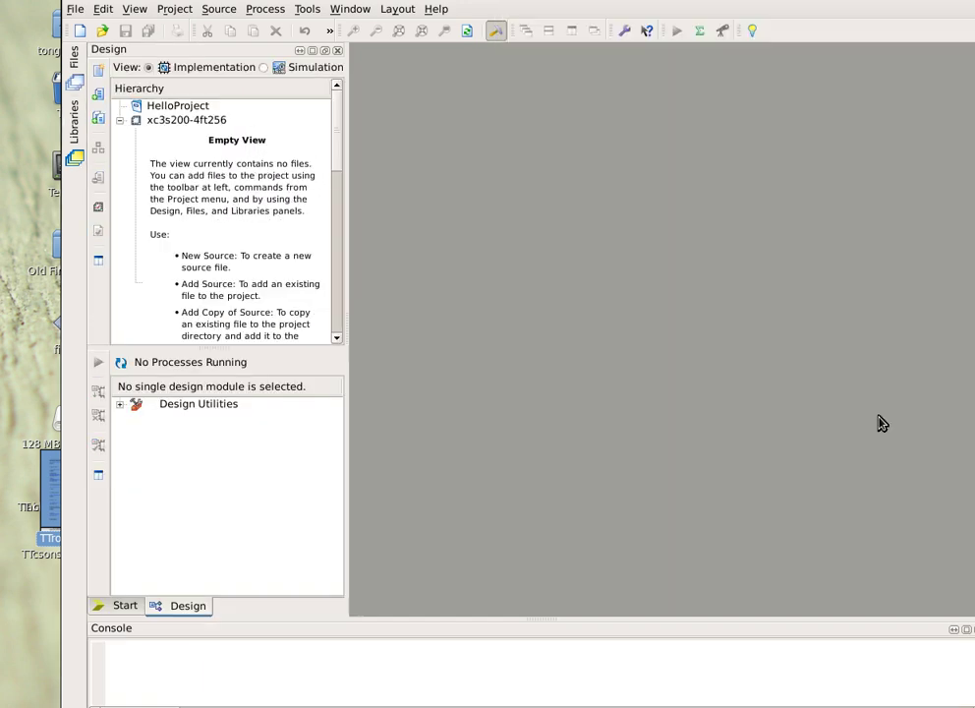
pyautogui.moveTo(619, 499)
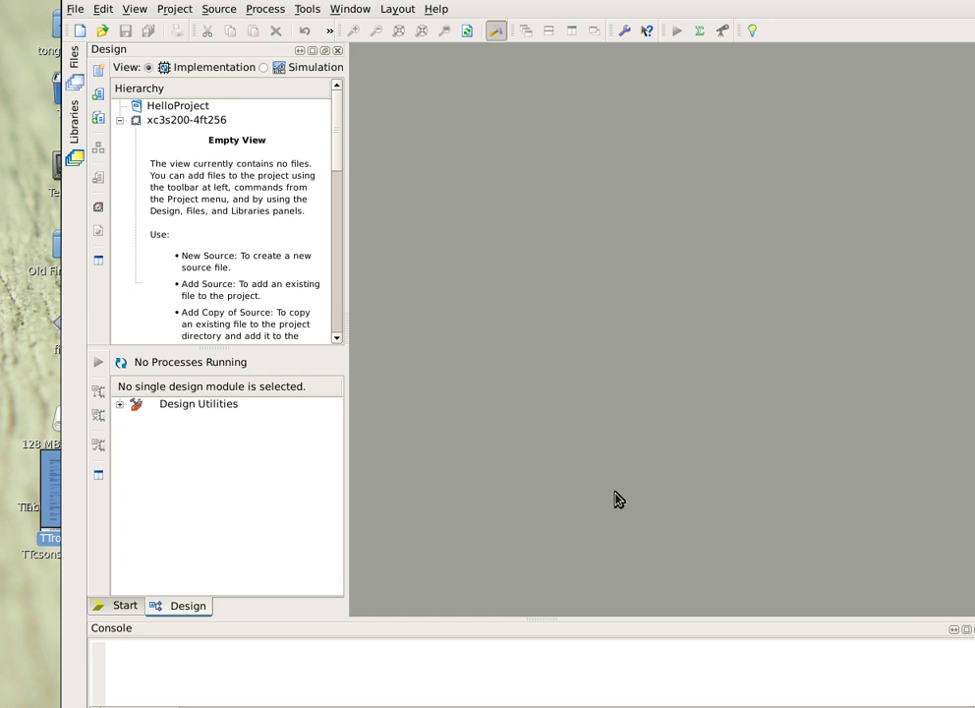
pyautogui.moveTo(172, 185)
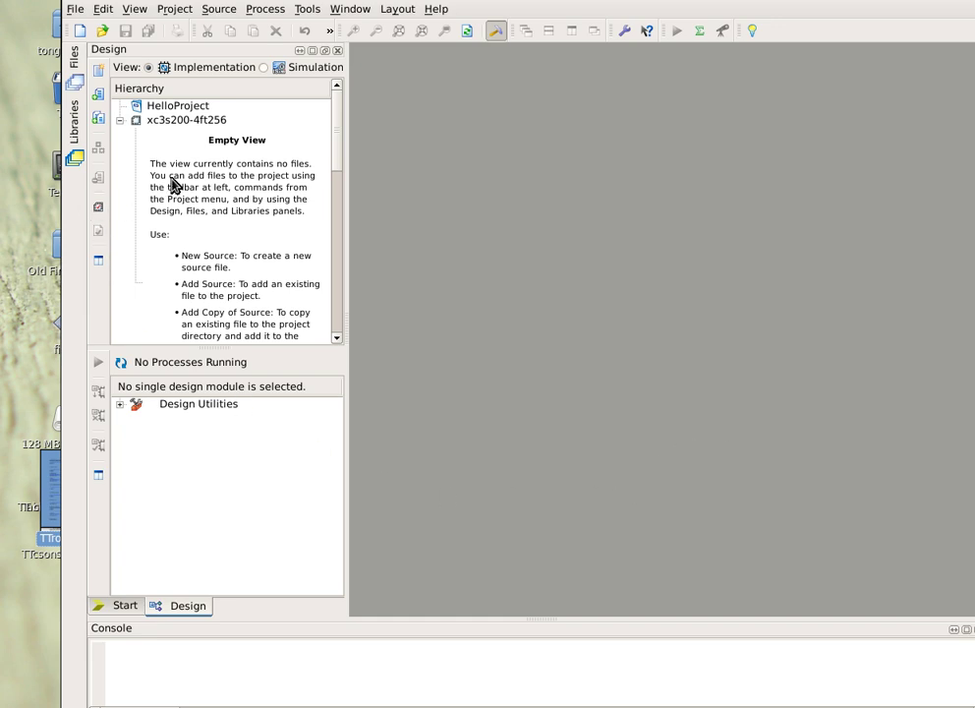
pyautogui.moveTo(162, 106)
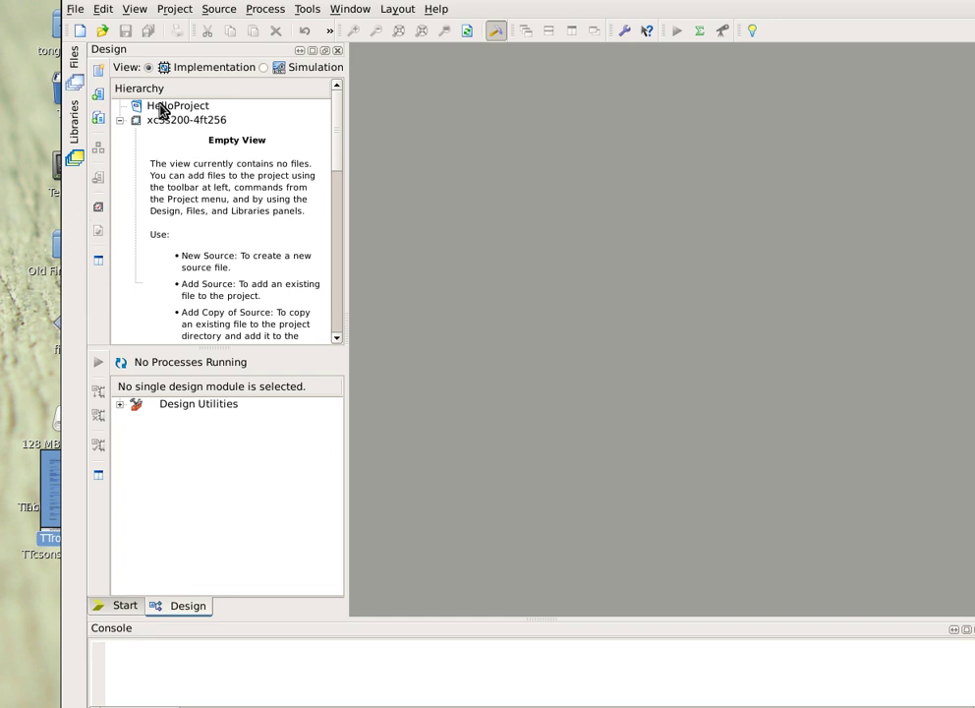
pyautogui.click(177, 106)
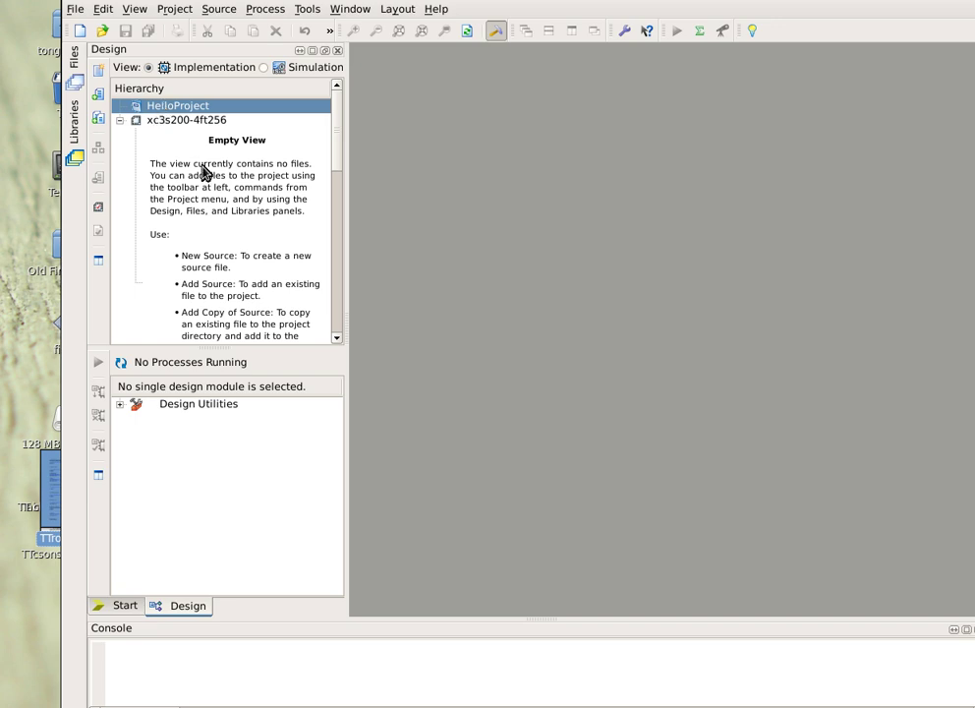
pyautogui.moveTo(218, 8)
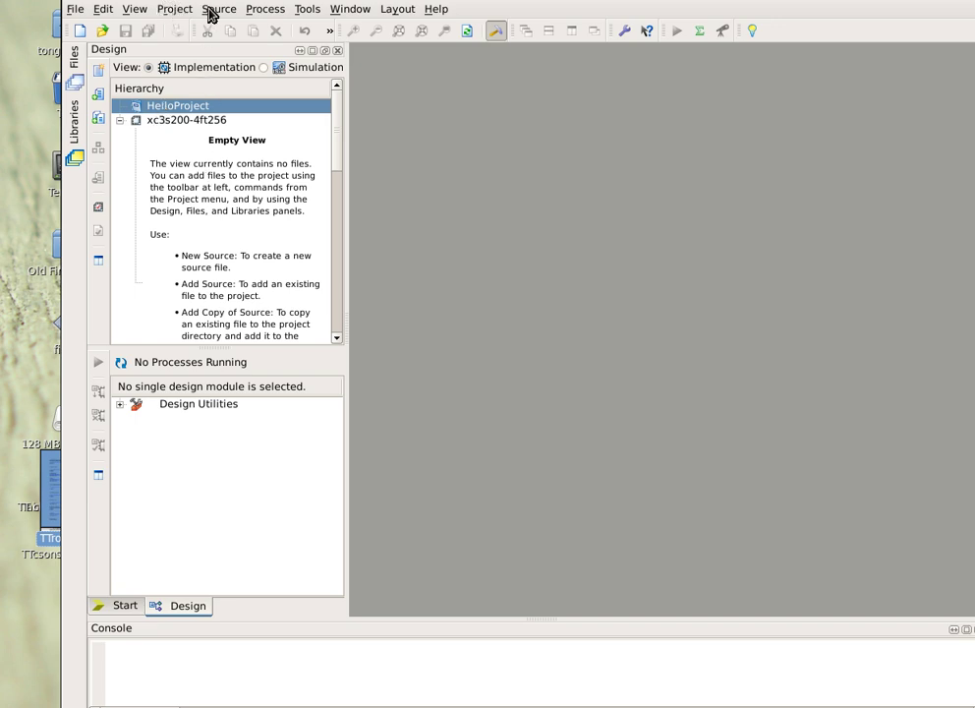
# Launch the New Source Wizard from the Project menu
pyautogui.click(174, 9)
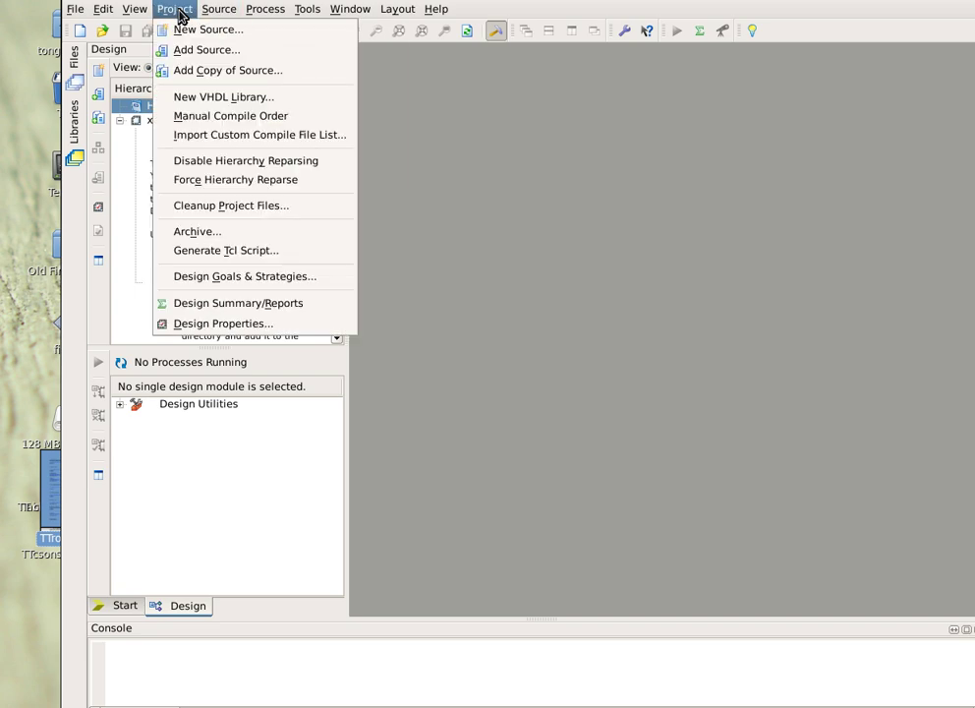
pyautogui.moveTo(215, 28)
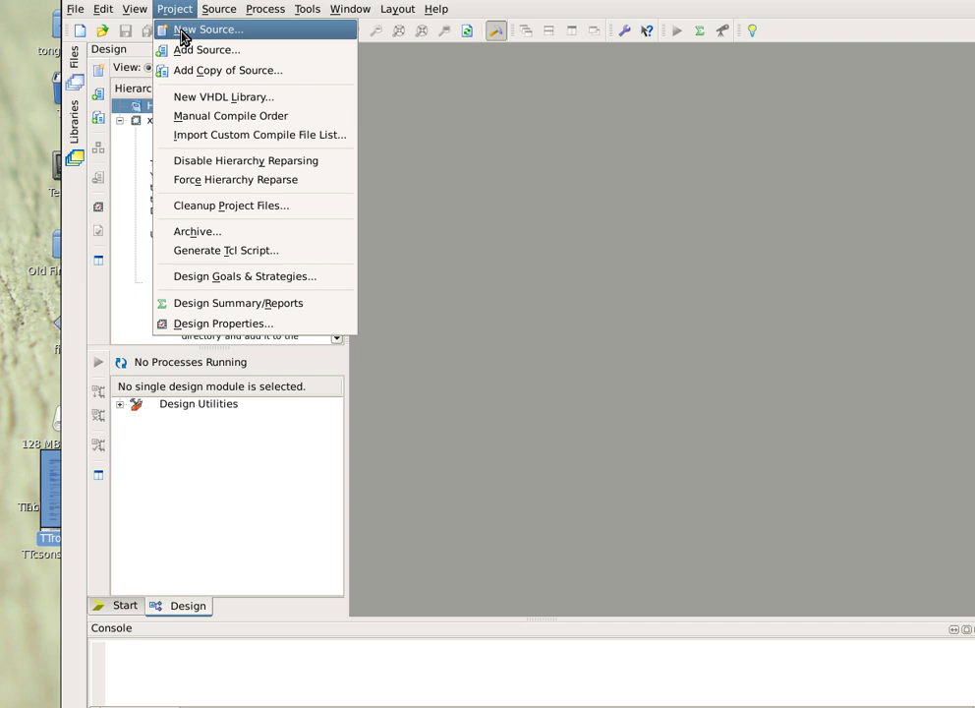
pyautogui.click(206, 29)
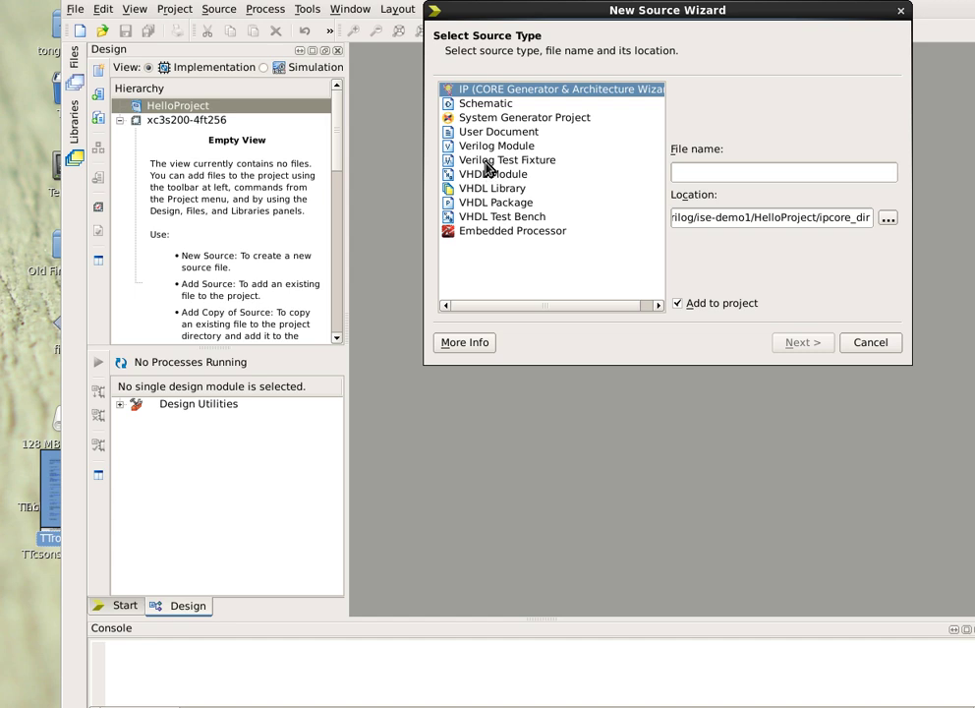
# Create an unassociated Verilog Test Fixture named hello.v
pyautogui.click(507, 159)
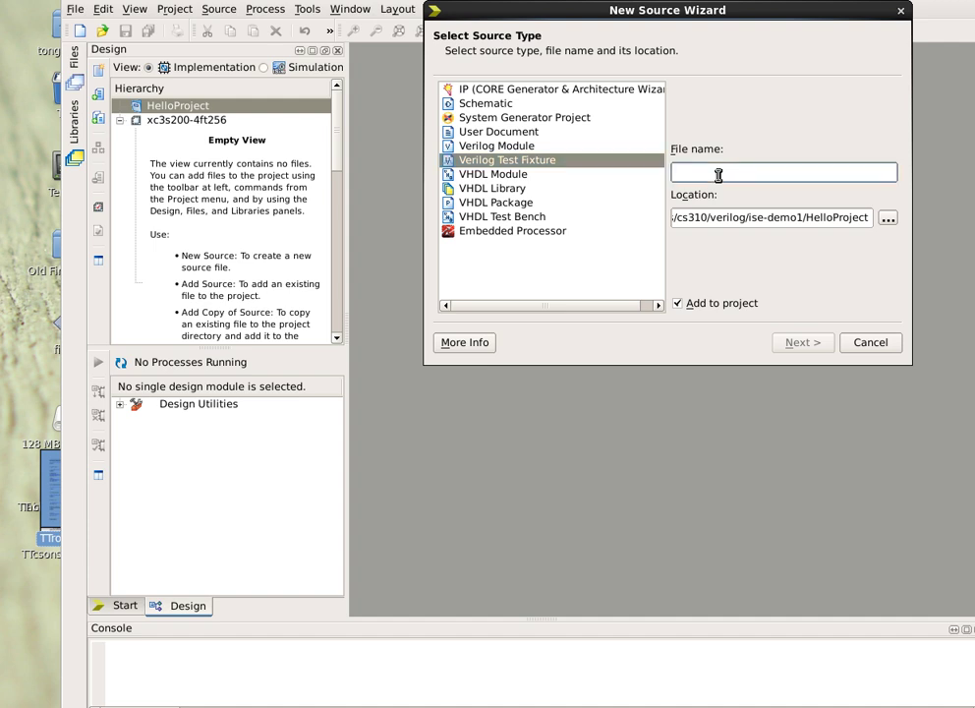
pyautogui.write('h')
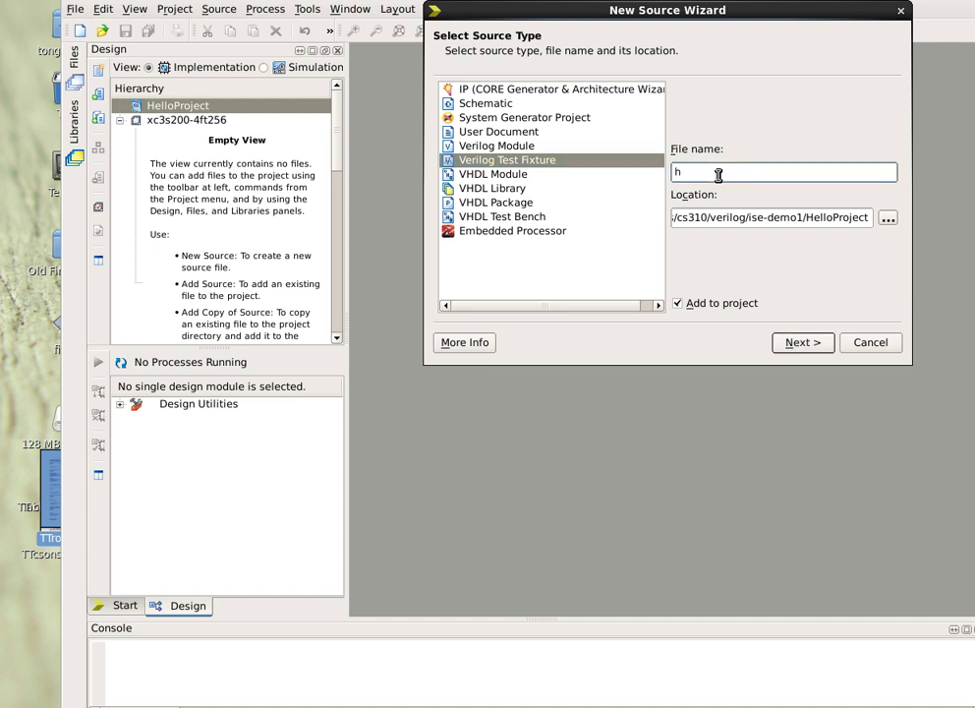
pyautogui.write('ello.v')
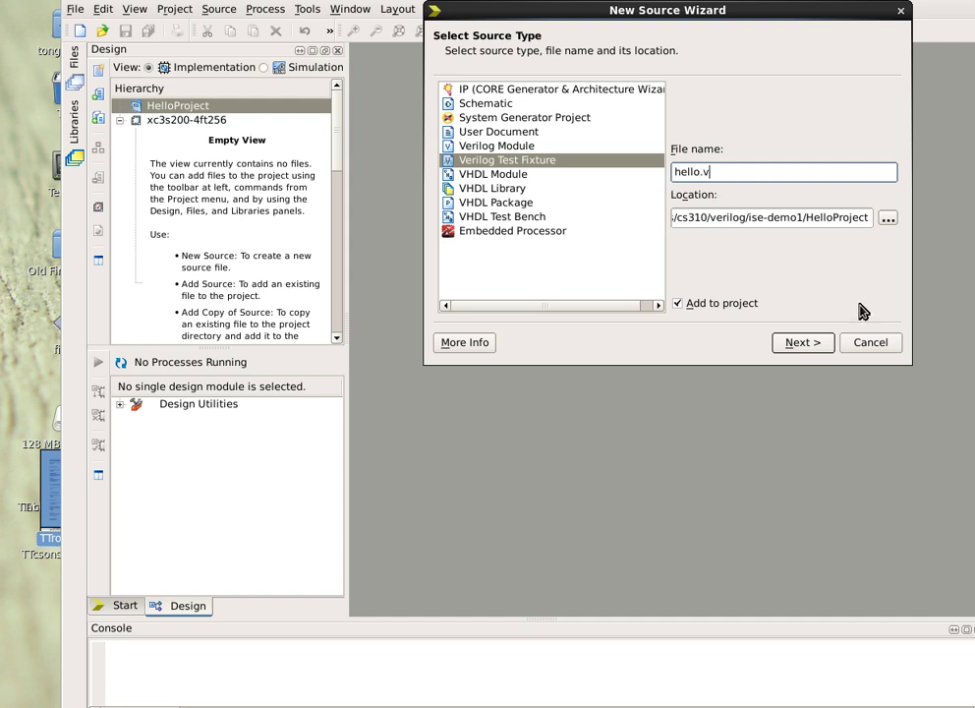
pyautogui.click(802, 342)
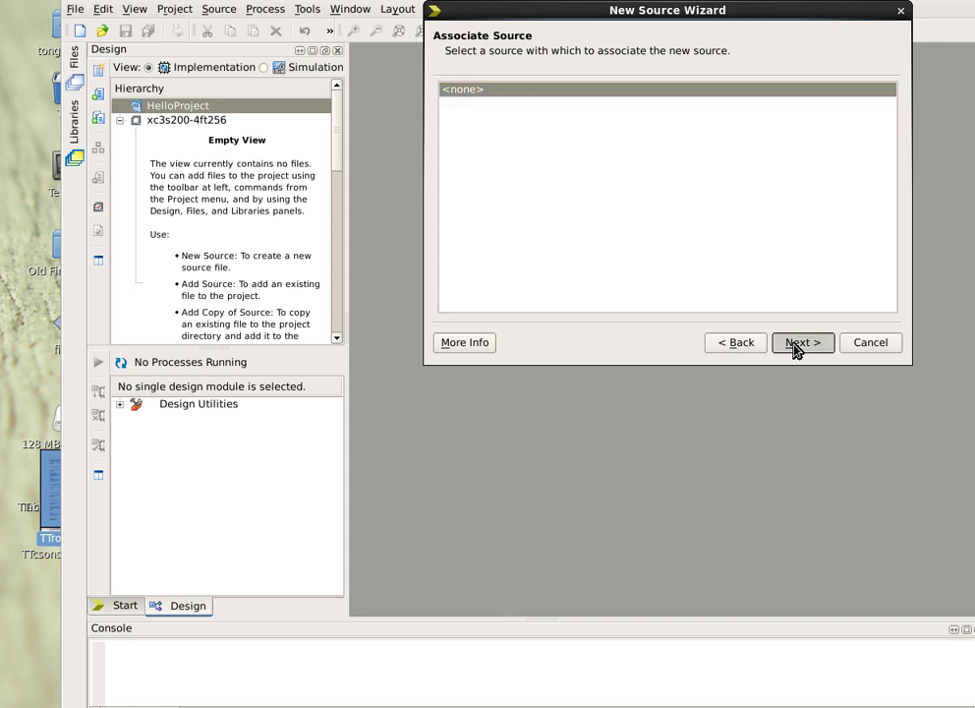
pyautogui.click(803, 343)
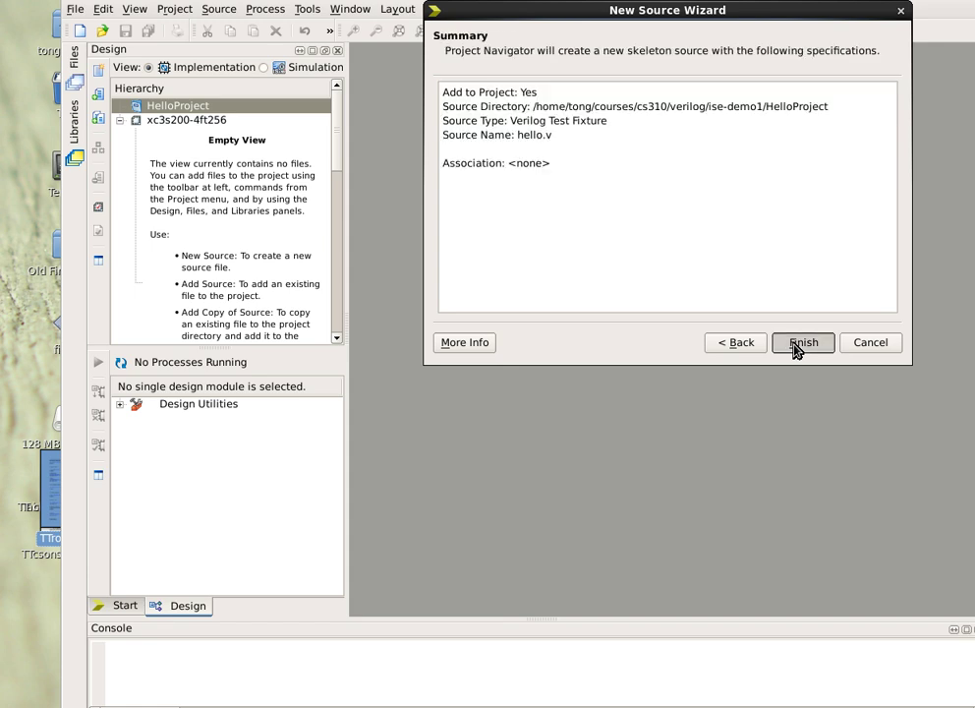
pyautogui.click(802, 342)
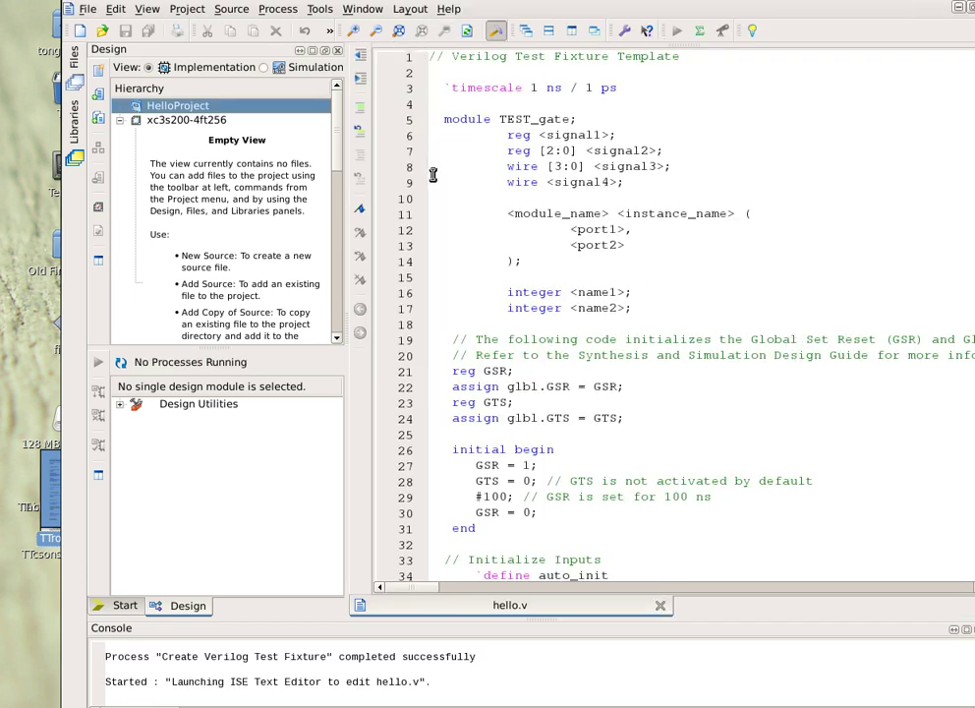
pyautogui.moveTo(443, 149)
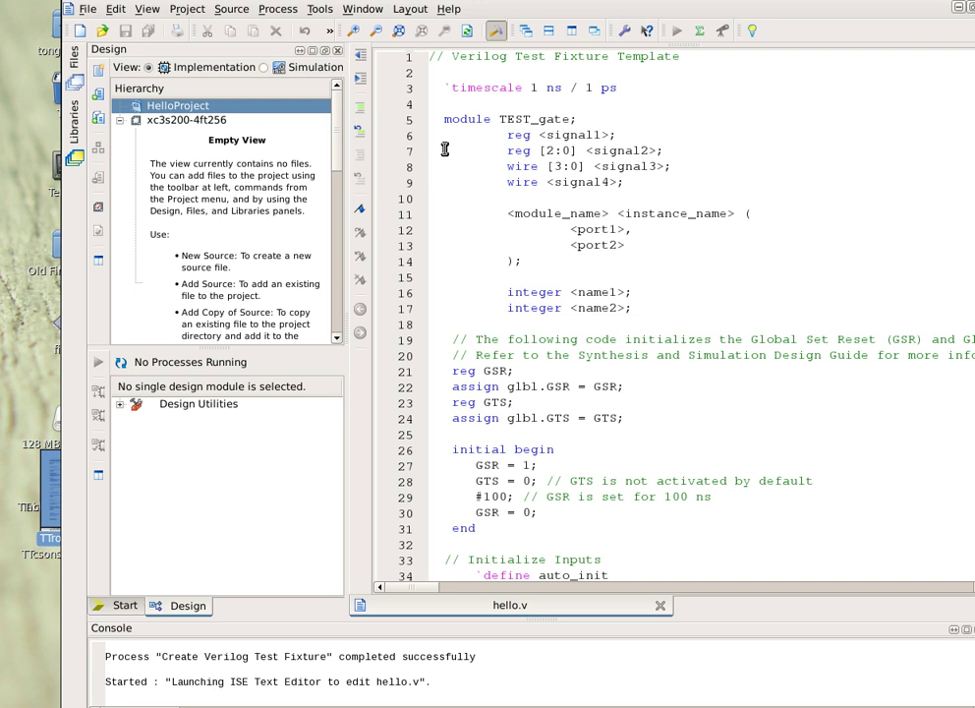
pyautogui.moveTo(448, 185)
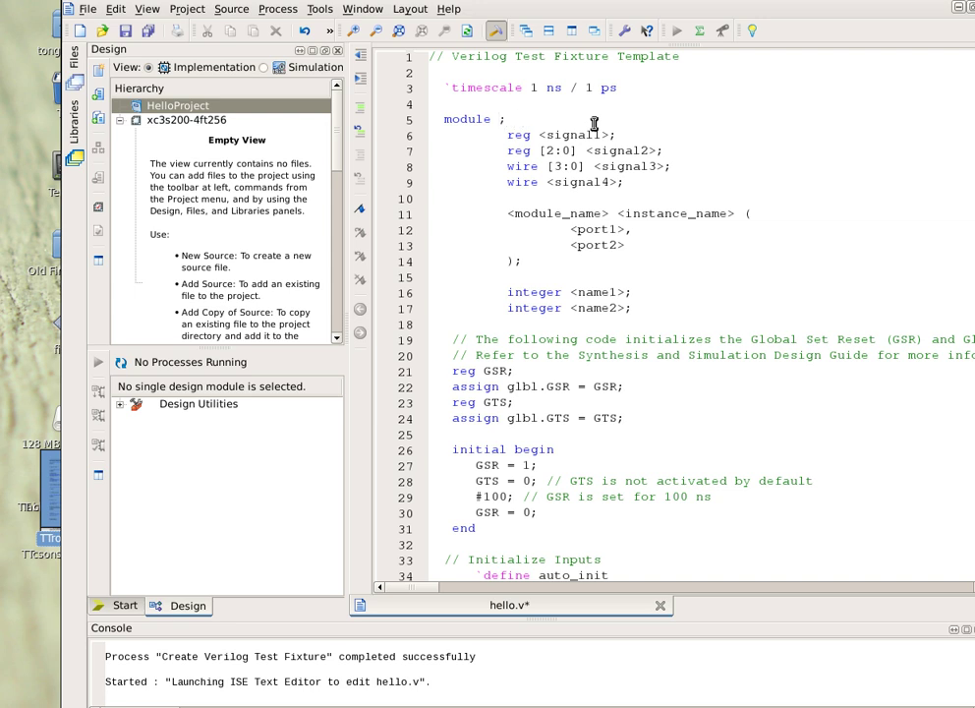
# Replace the TEST_gate module name with hello_world in hello.v
pyautogui.write('h')
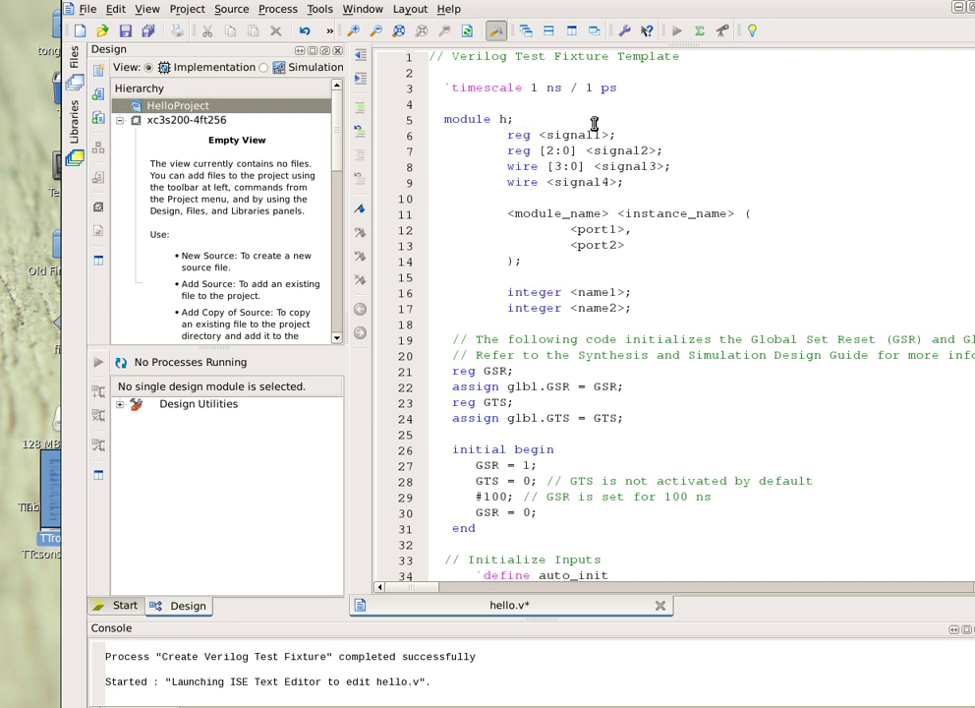
pyautogui.write('ello_w')
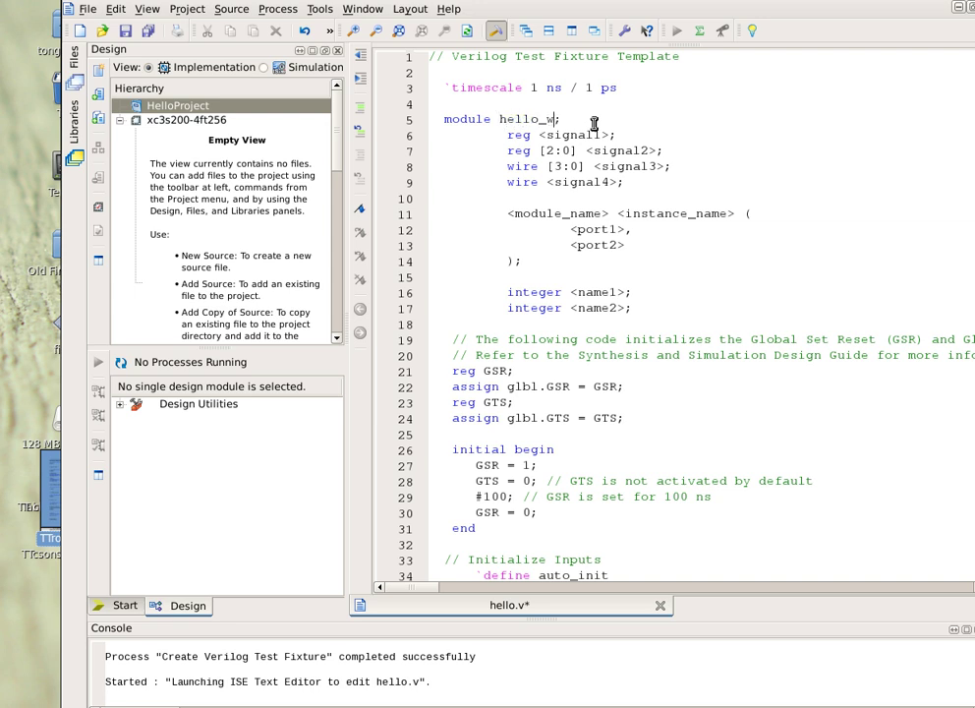
pyautogui.write('orld')
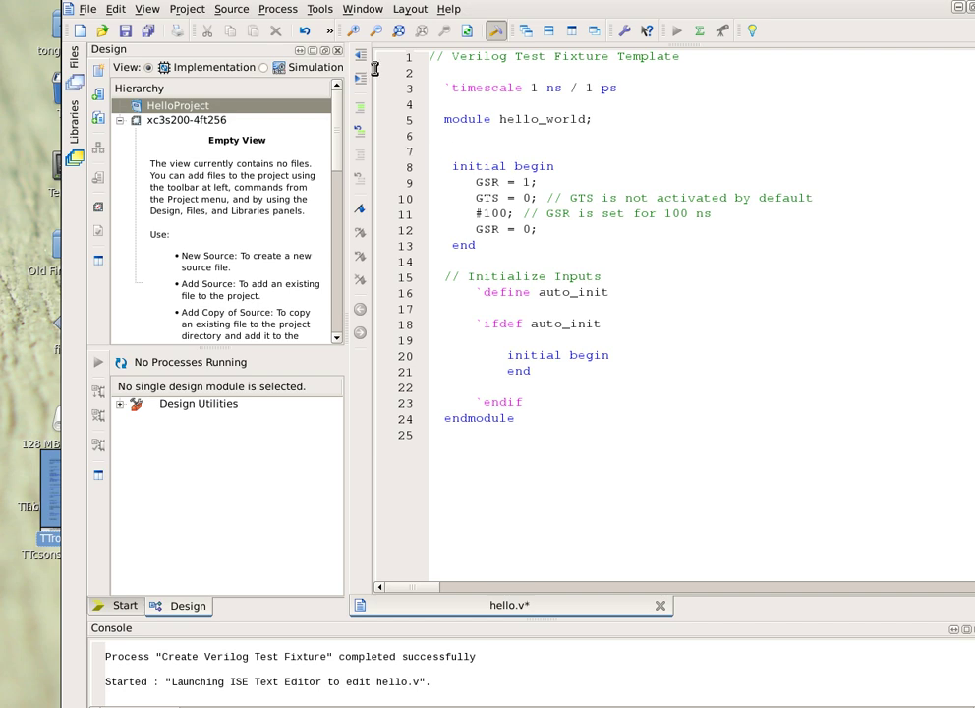
pyautogui.moveTo(354, 30)
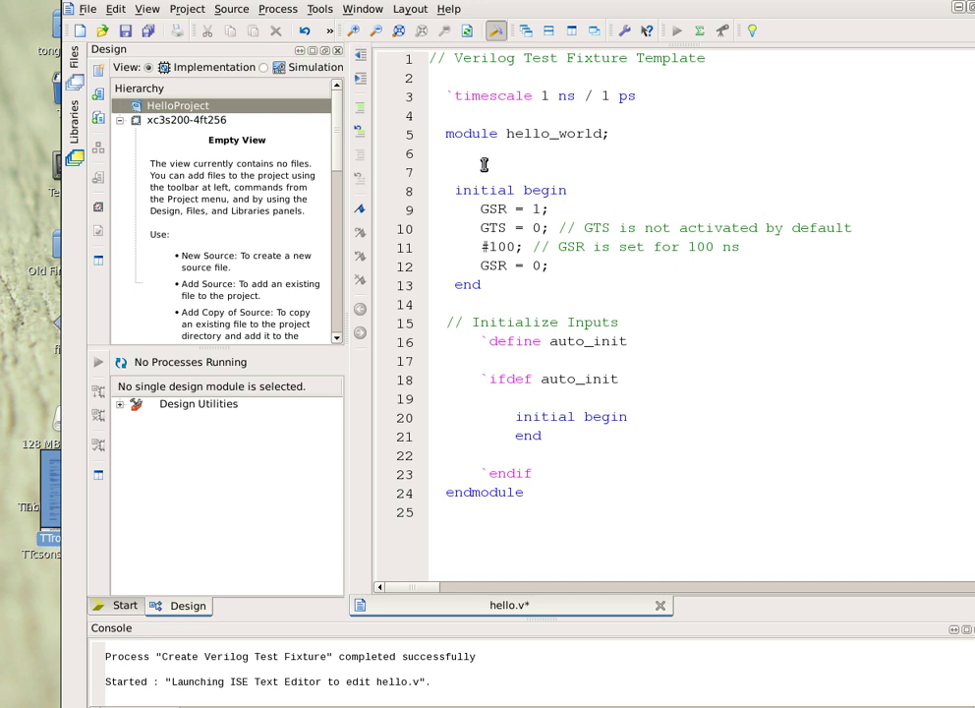
# Place the cursor above the first initial block in hello.v
pyautogui.click(505, 154)
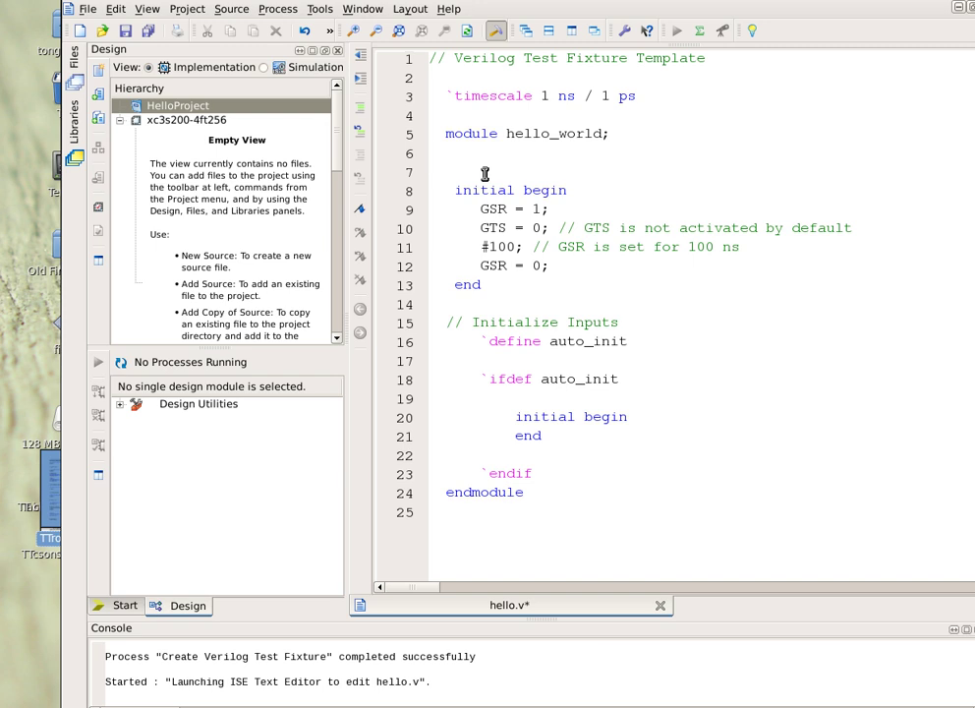
pyautogui.moveTo(430, 182)
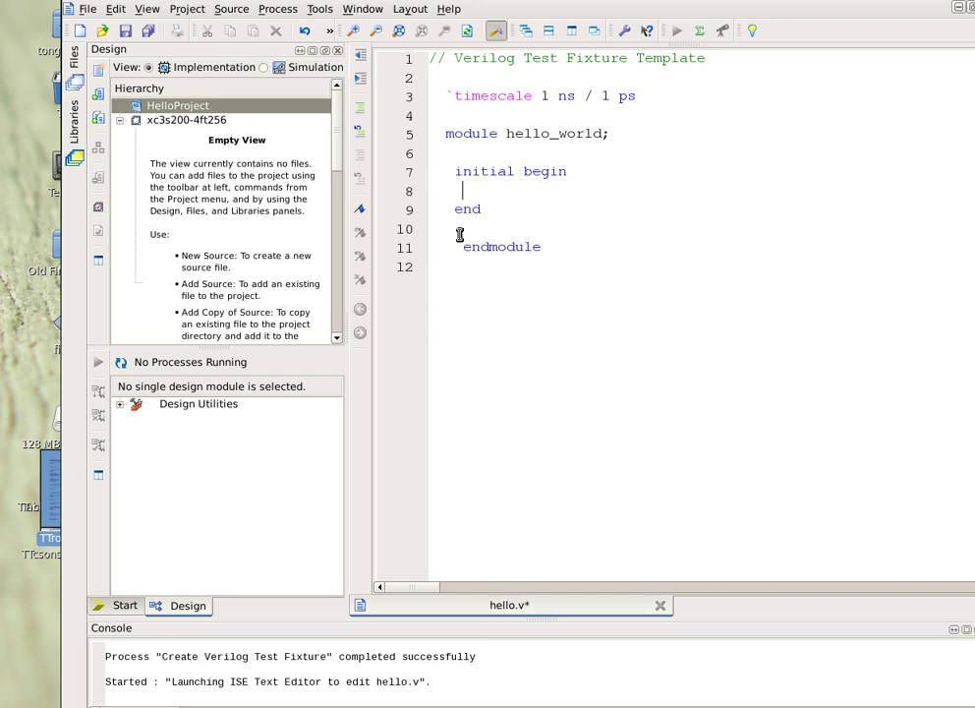
# Complete the display line as $display( "Hello world!" );
pyautogui.write('$')
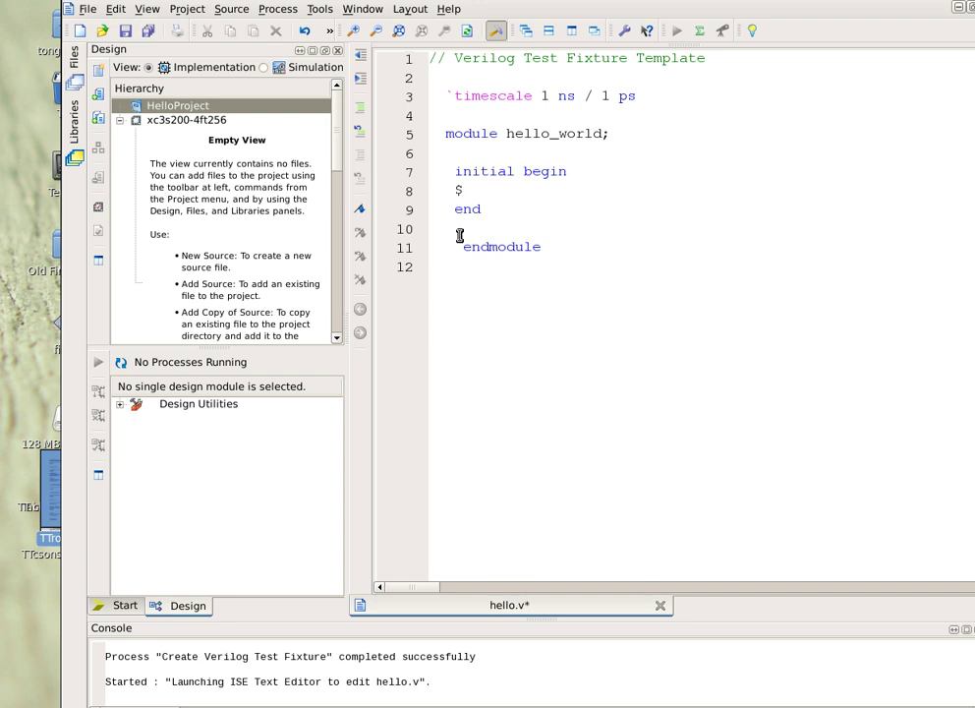
pyautogui.write('display')
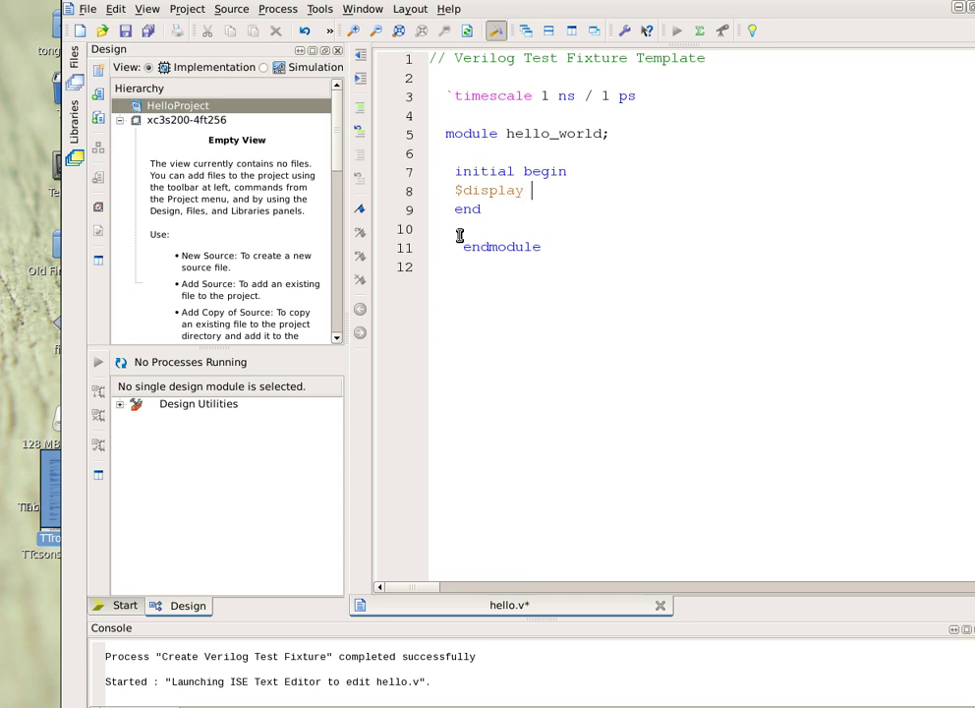
pyautogui.write('( "H')
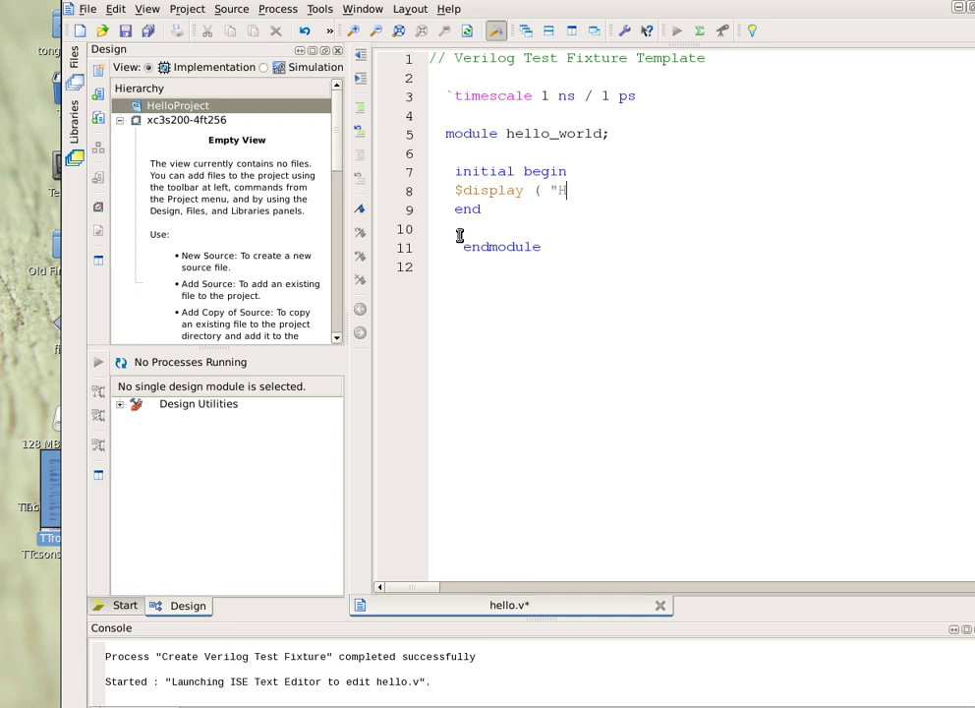
pyautogui.write('ello wo')
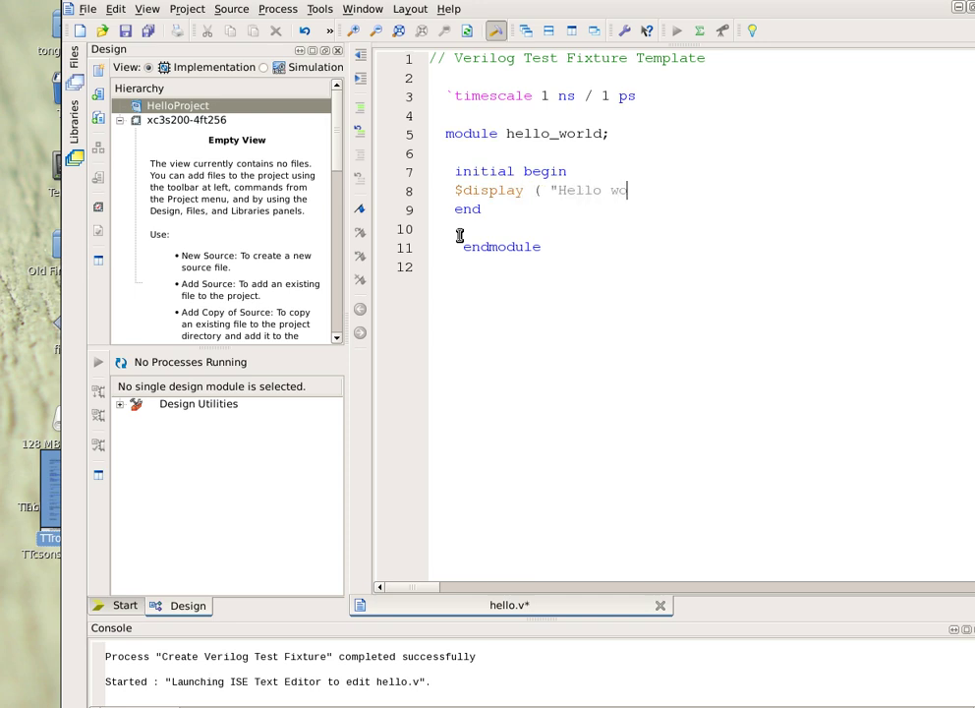
pyautogui.write('rld!')
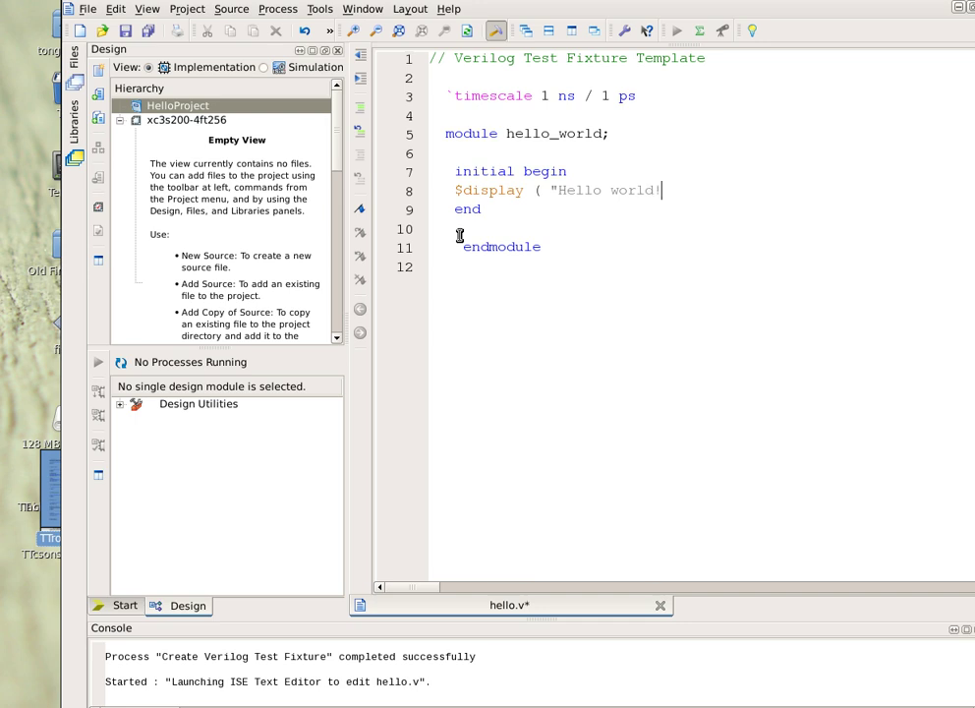
pyautogui.write('"')
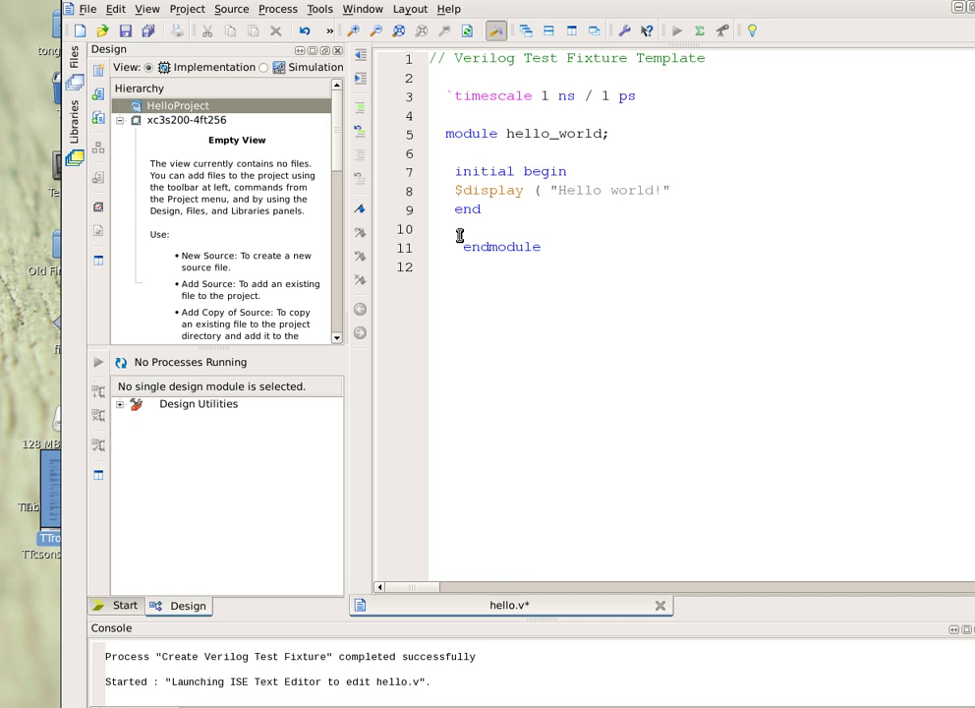
pyautogui.write(');')
pyautogui.write('#')
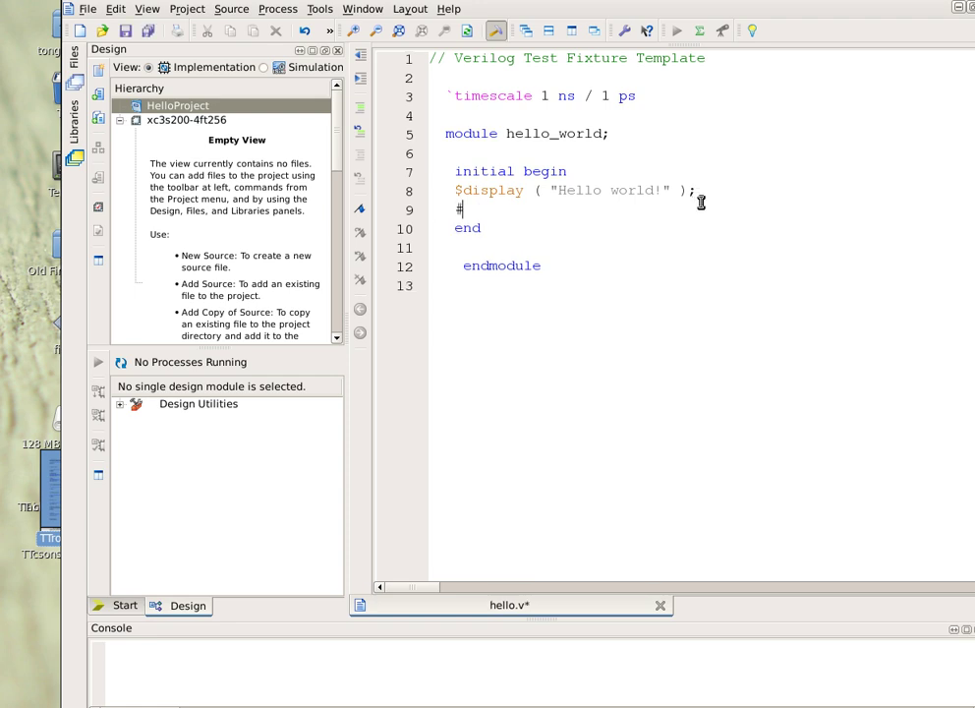
# Add the line #80 $finish; and save hello.v
pyautogui.write('80')
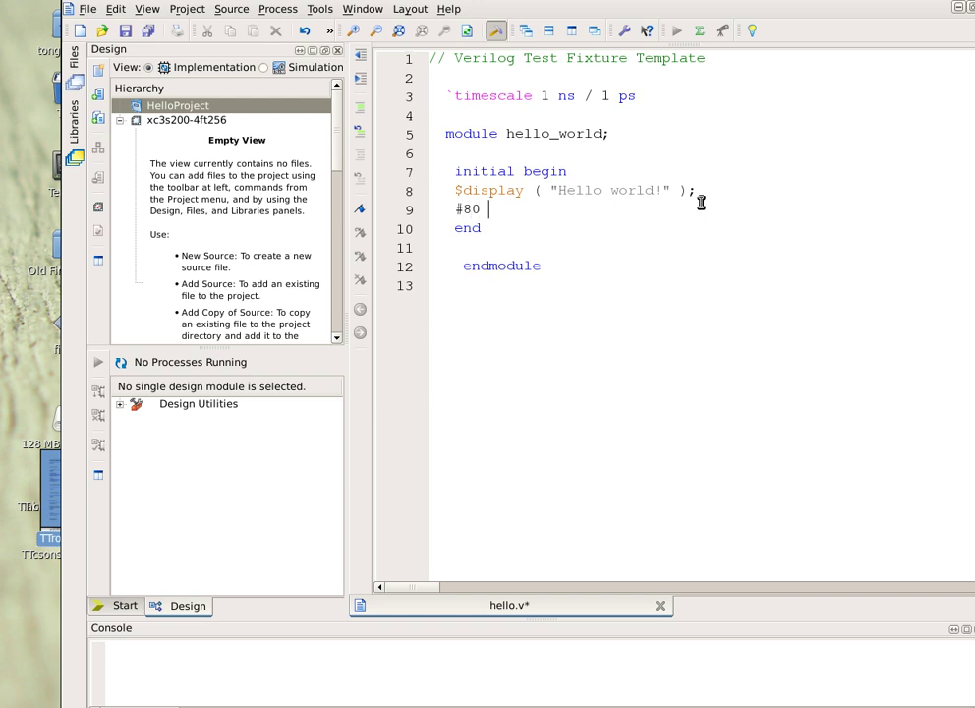
pyautogui.write('$finish;')
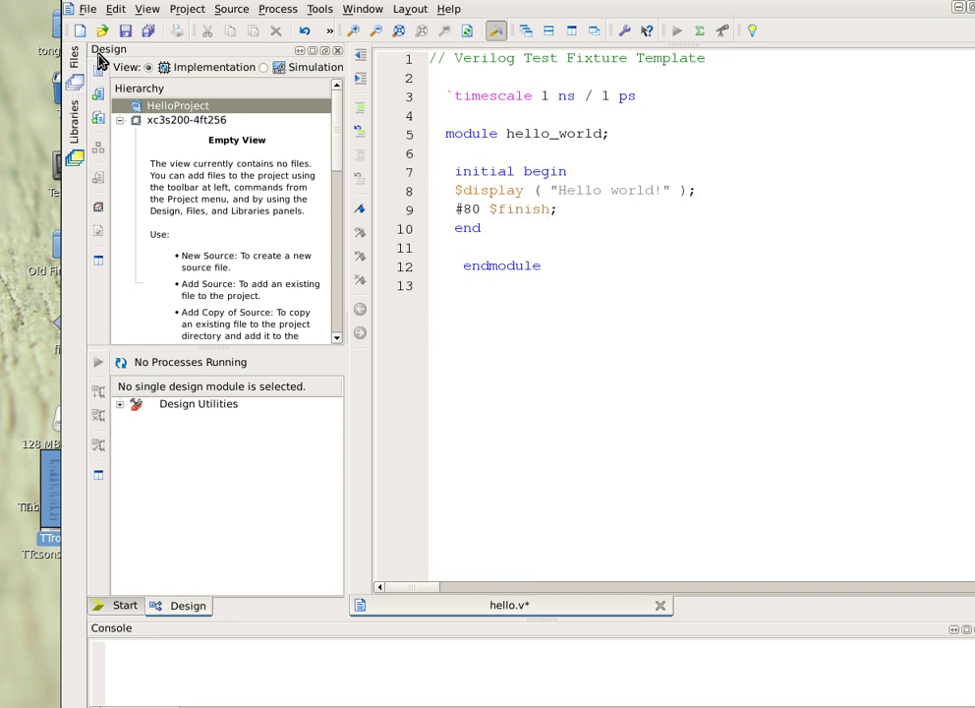
pyautogui.click(126, 31)
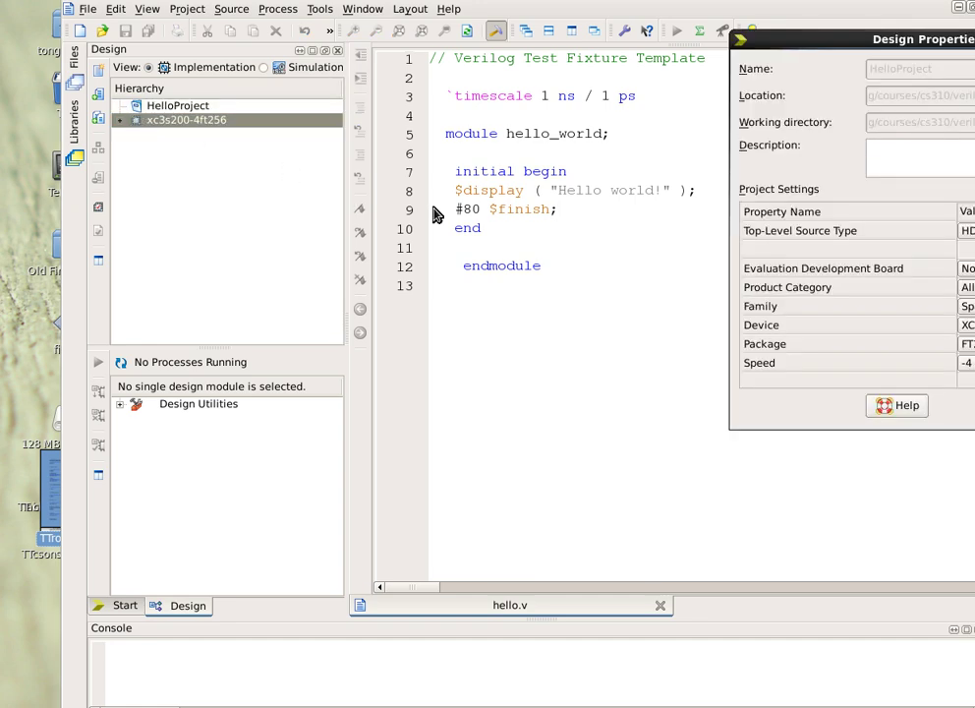
pyautogui.click(186, 119)
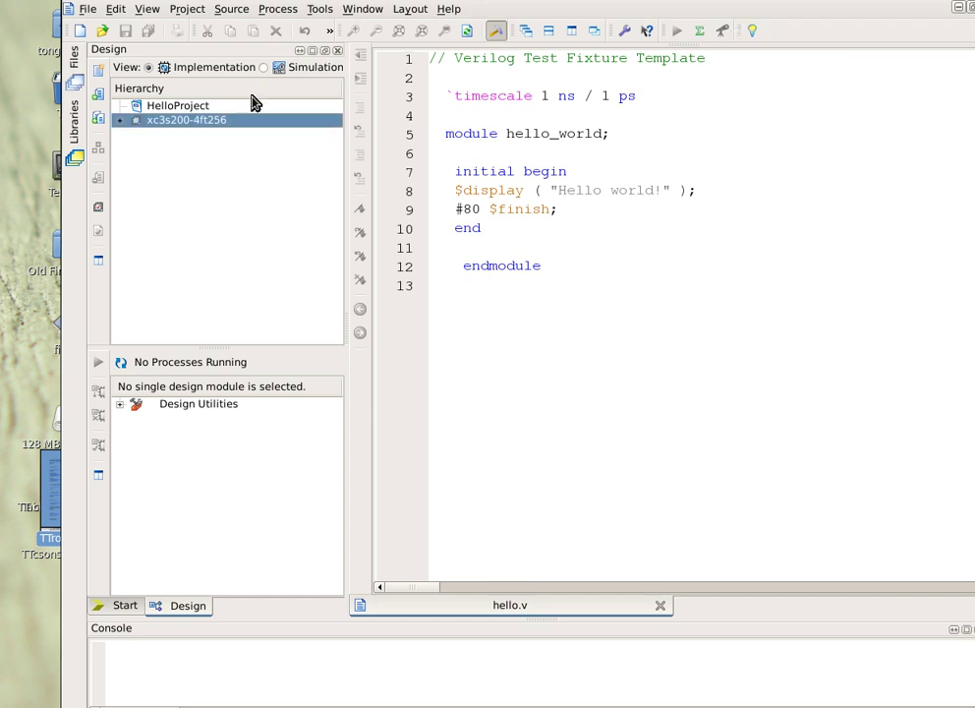
pyautogui.click(177, 105)
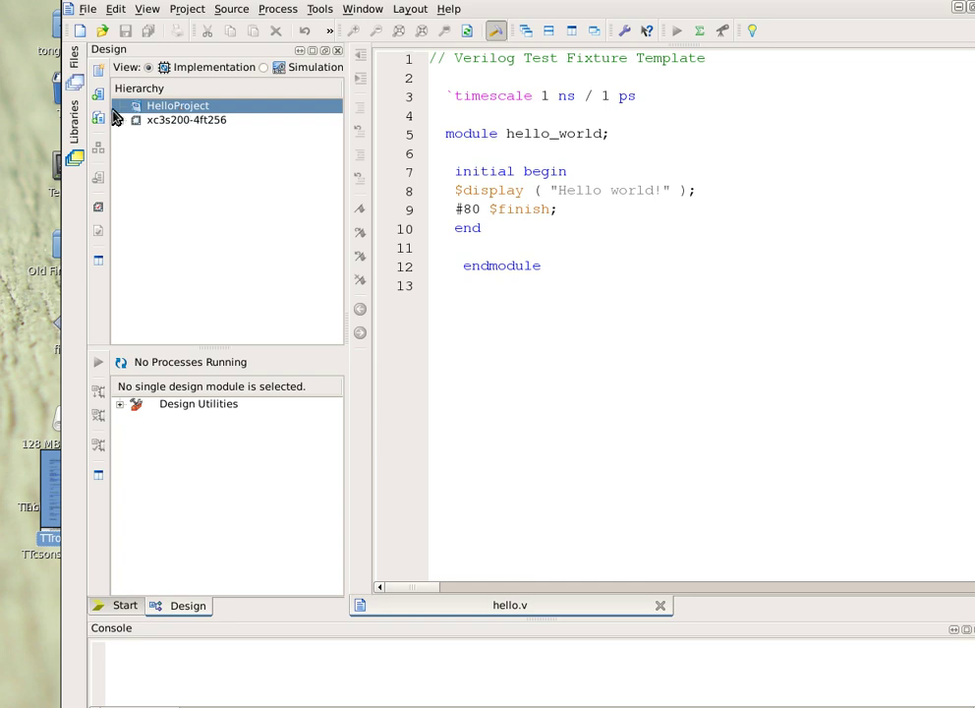
pyautogui.moveTo(138, 109)
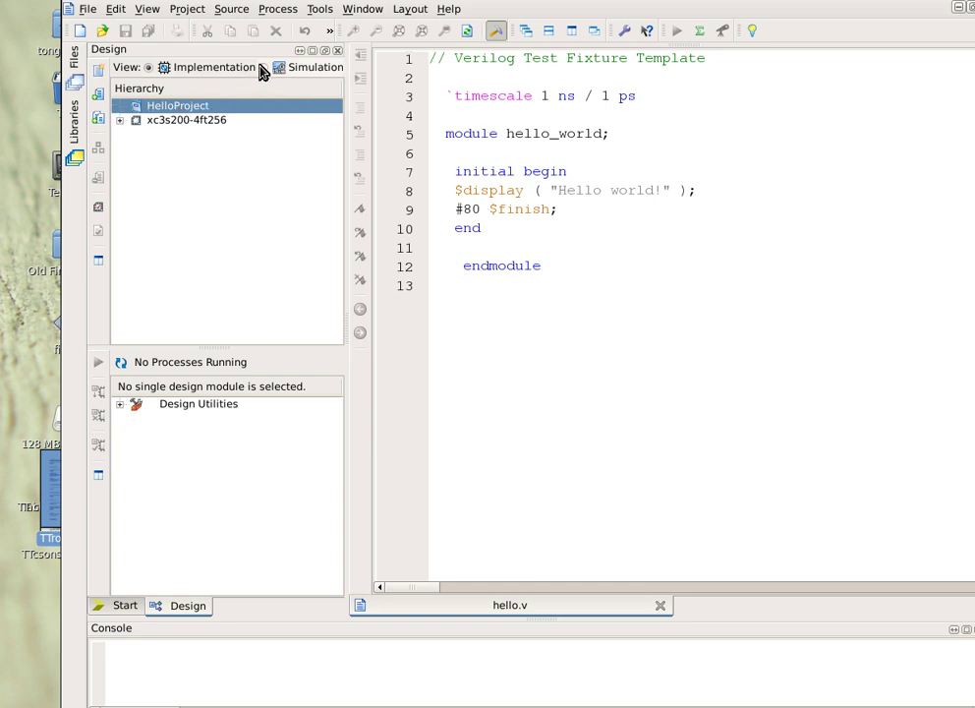
# In the Simulation view, run Behavioral Check Syntax on hello_world, then select Simulate Behavioral Model
pyautogui.click(278, 67)
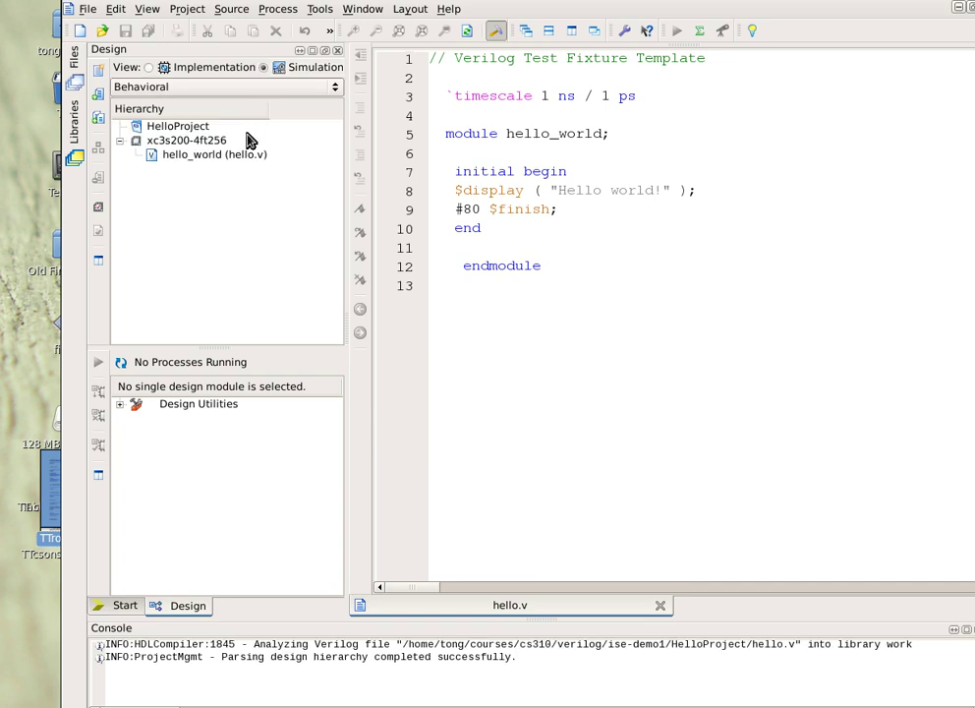
pyautogui.click(212, 154)
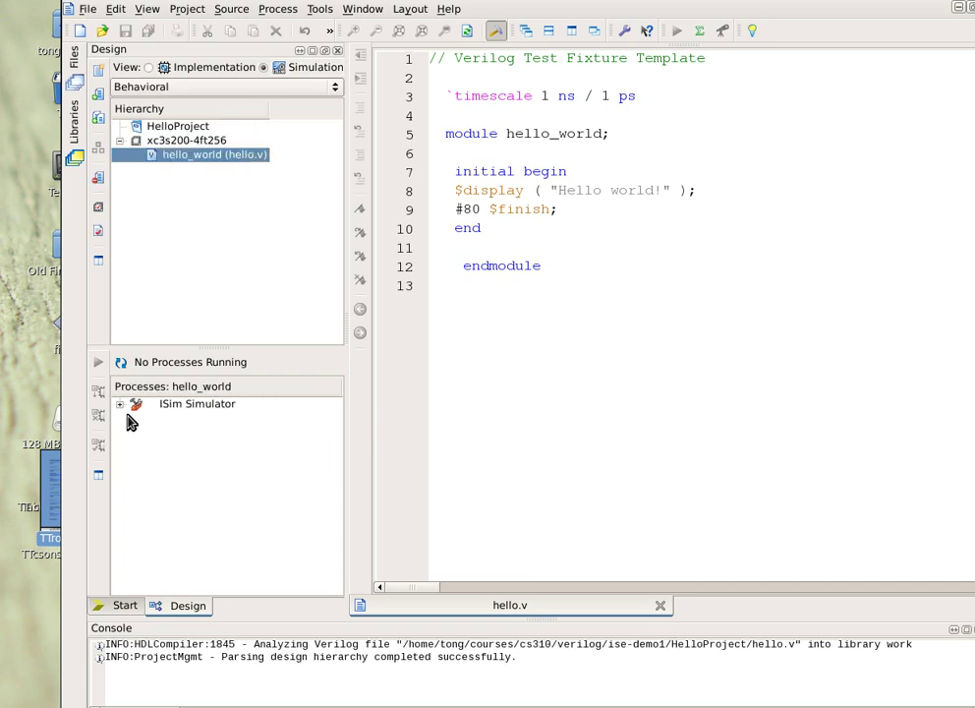
pyautogui.moveTo(216, 306)
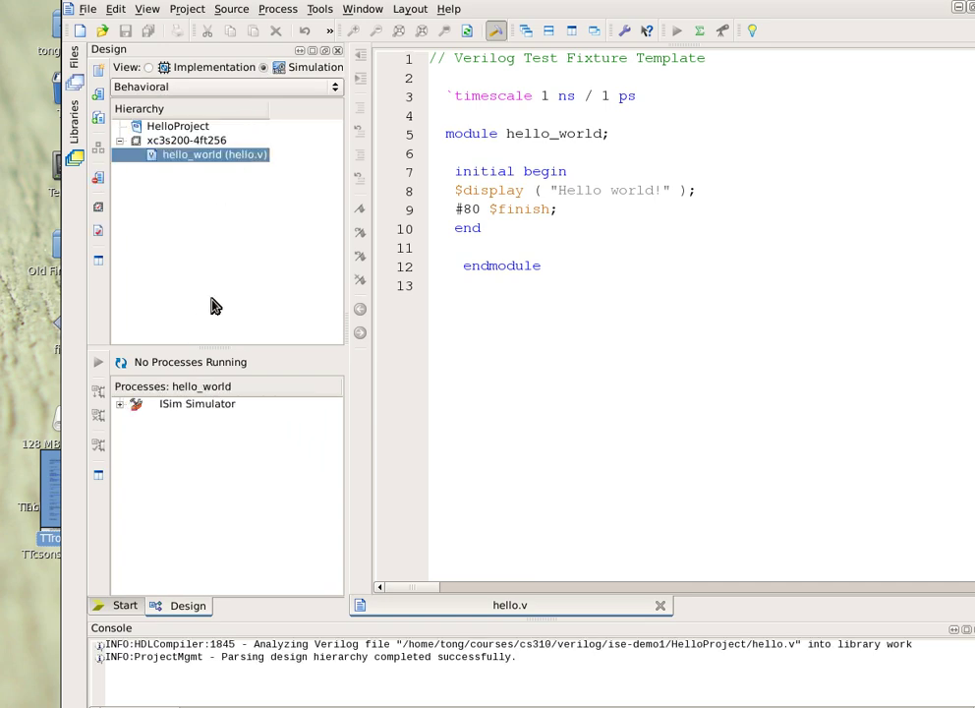
pyautogui.moveTo(120, 405)
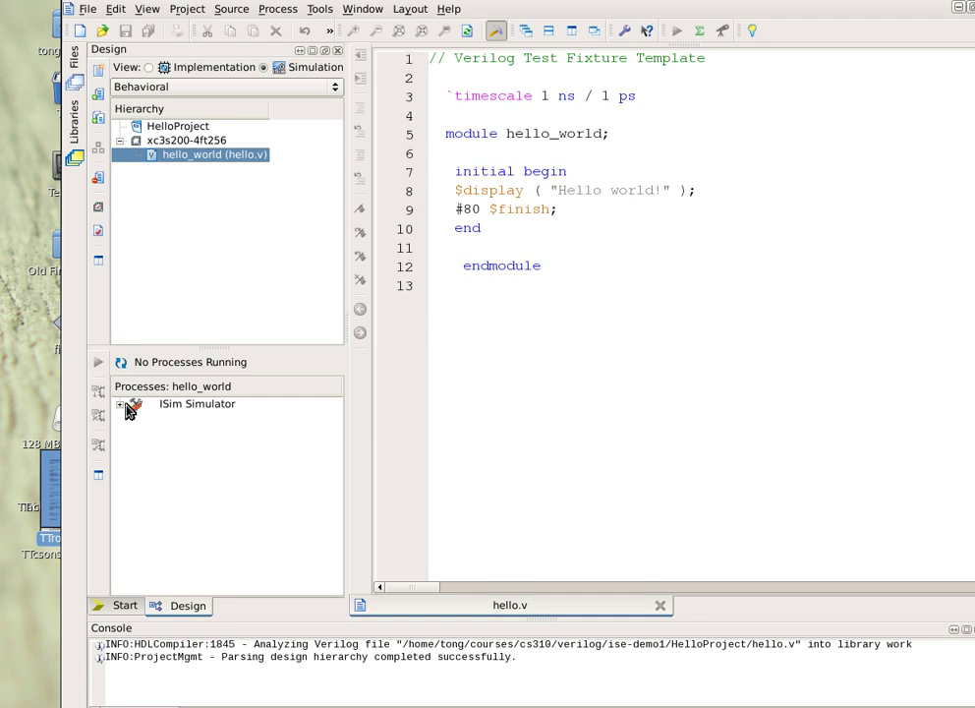
pyautogui.click(129, 404)
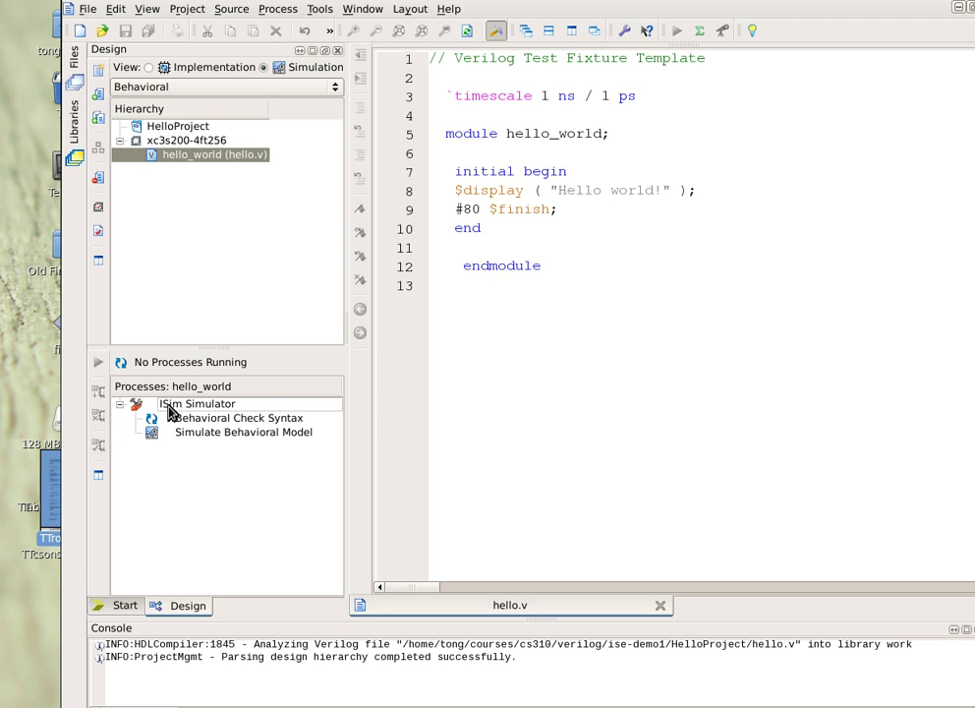
pyautogui.moveTo(188, 420)
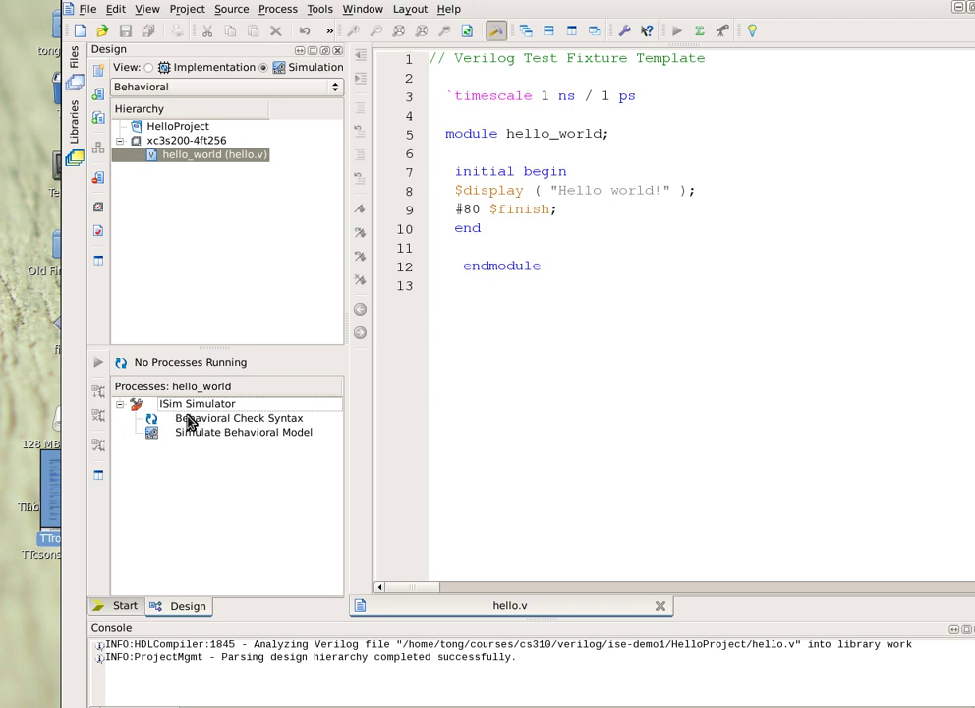
pyautogui.click(240, 418)
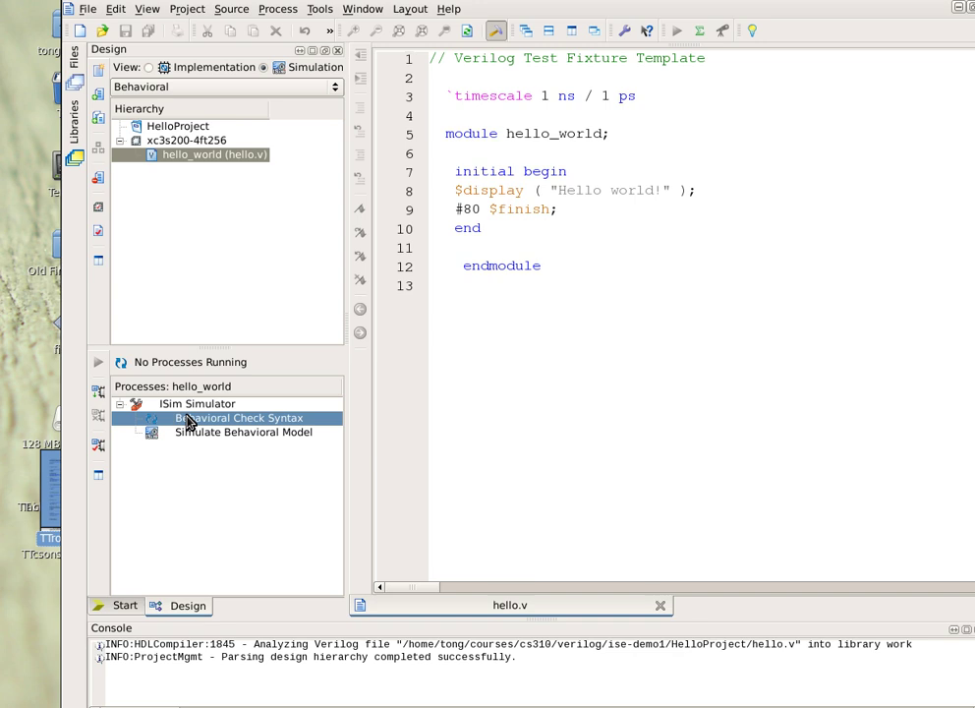
pyautogui.doubleClick(239, 418)
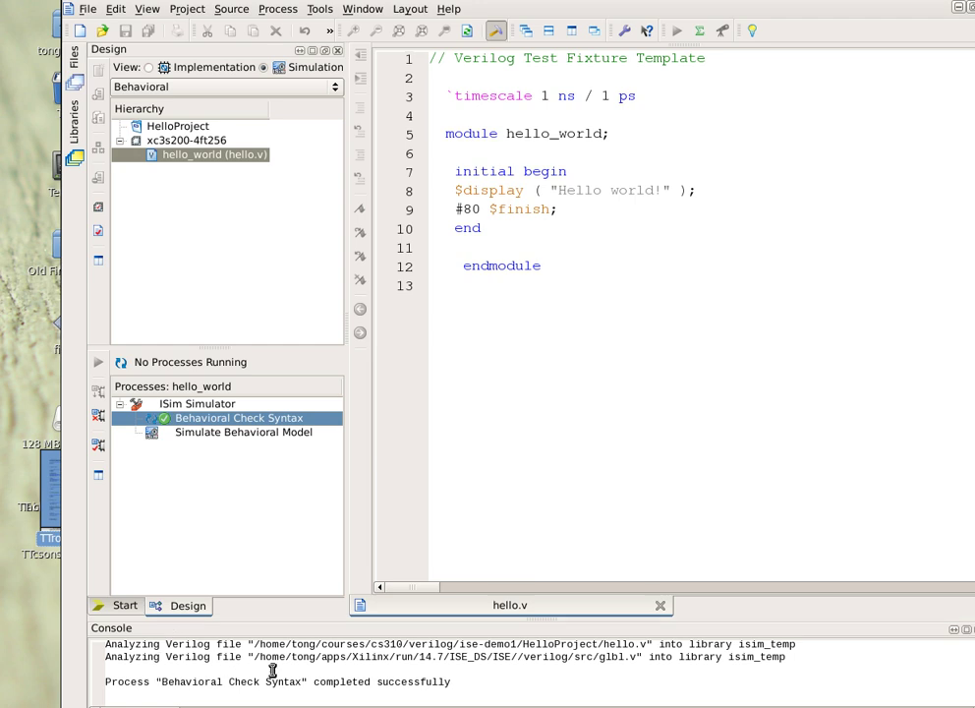
pyautogui.moveTo(184, 438)
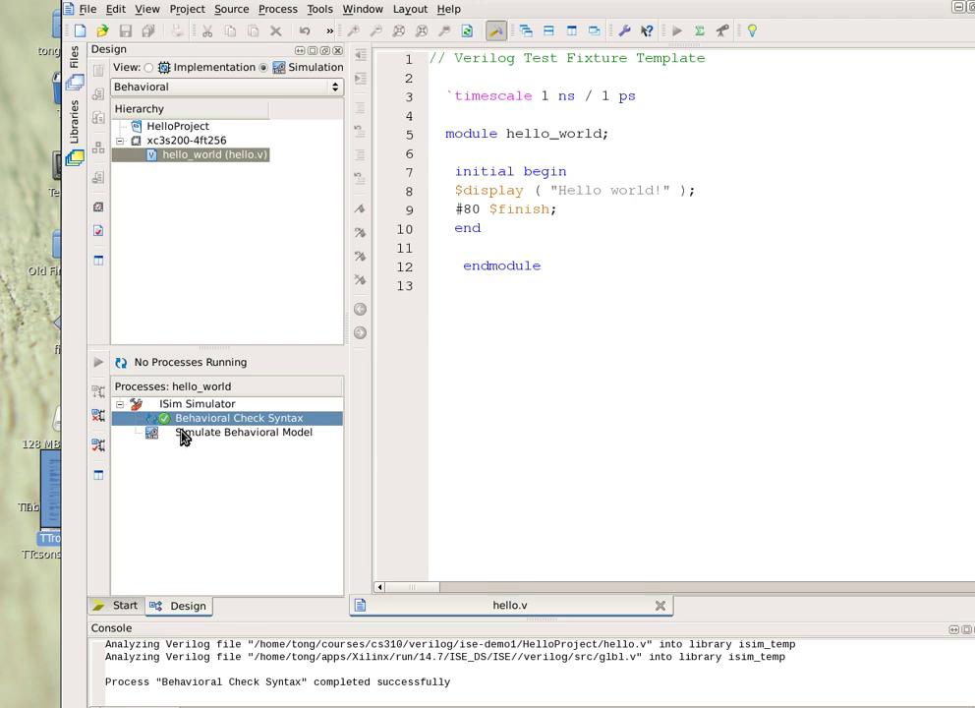
pyautogui.click(241, 433)
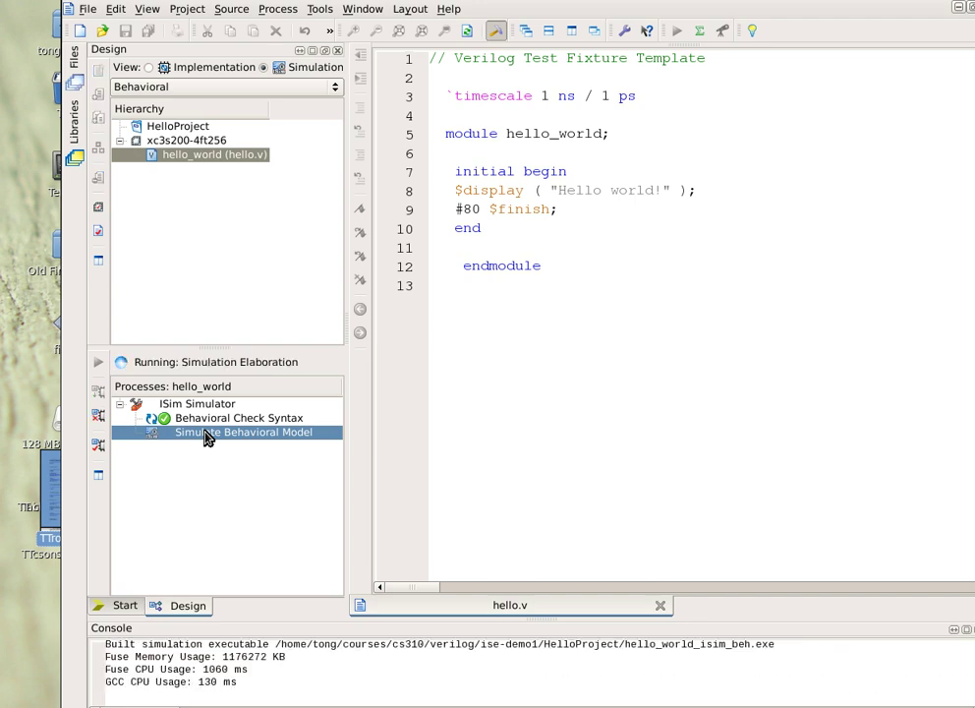
# Run the hello_world simulation showing Hello world! at 80 ns, then confirm quitting ISim
pyautogui.doubleClick(240, 432)
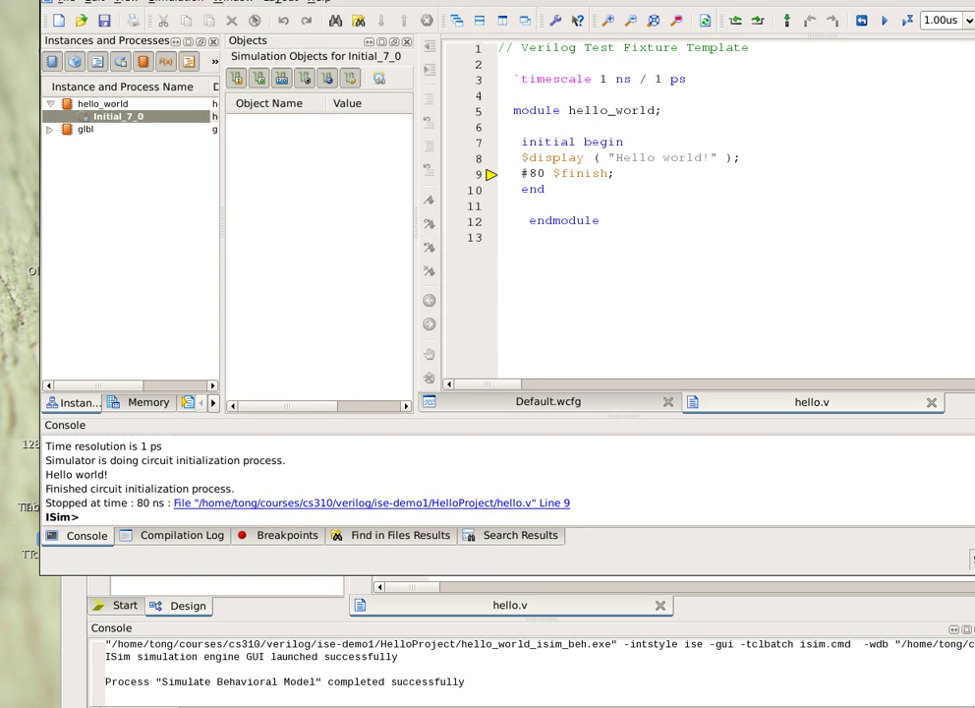
pyautogui.moveTo(370, 443)
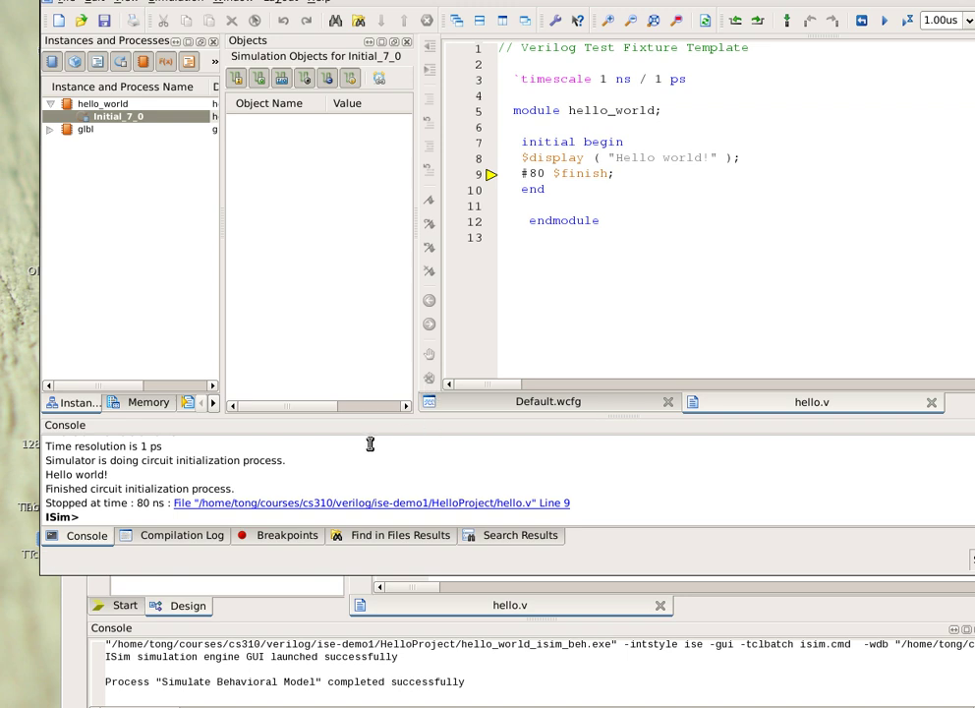
pyautogui.moveTo(547, 249)
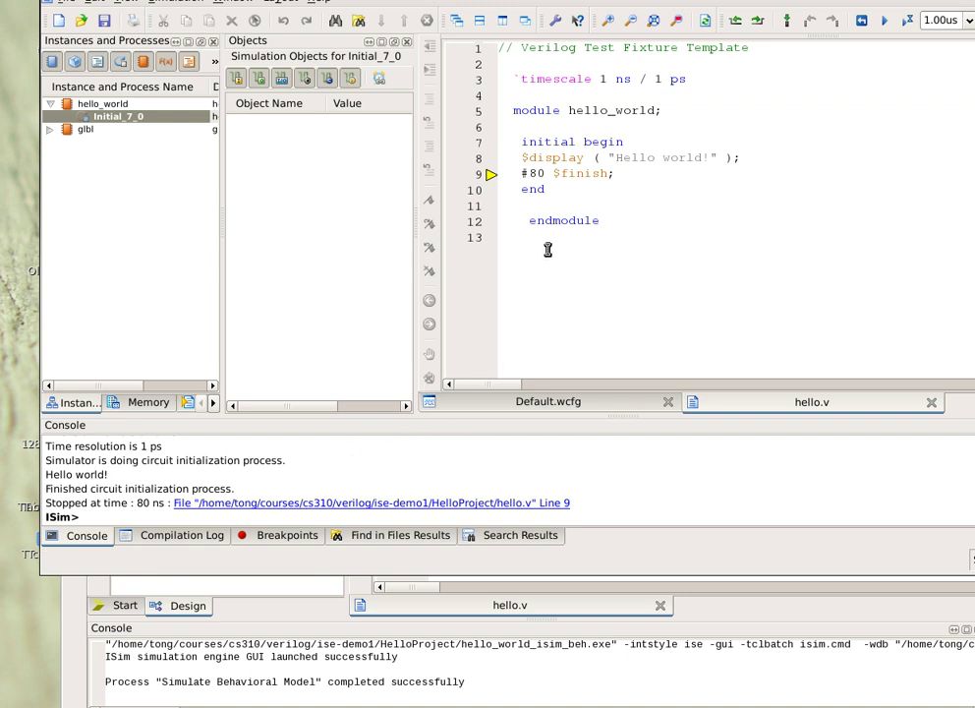
pyautogui.moveTo(162, 589)
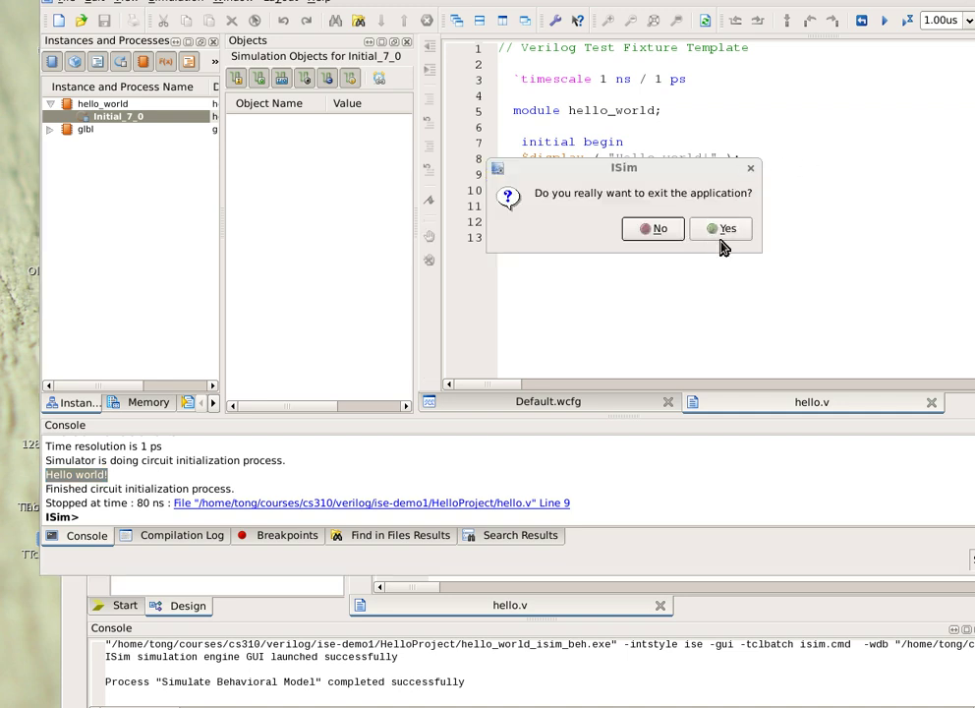
pyautogui.click(728, 228)
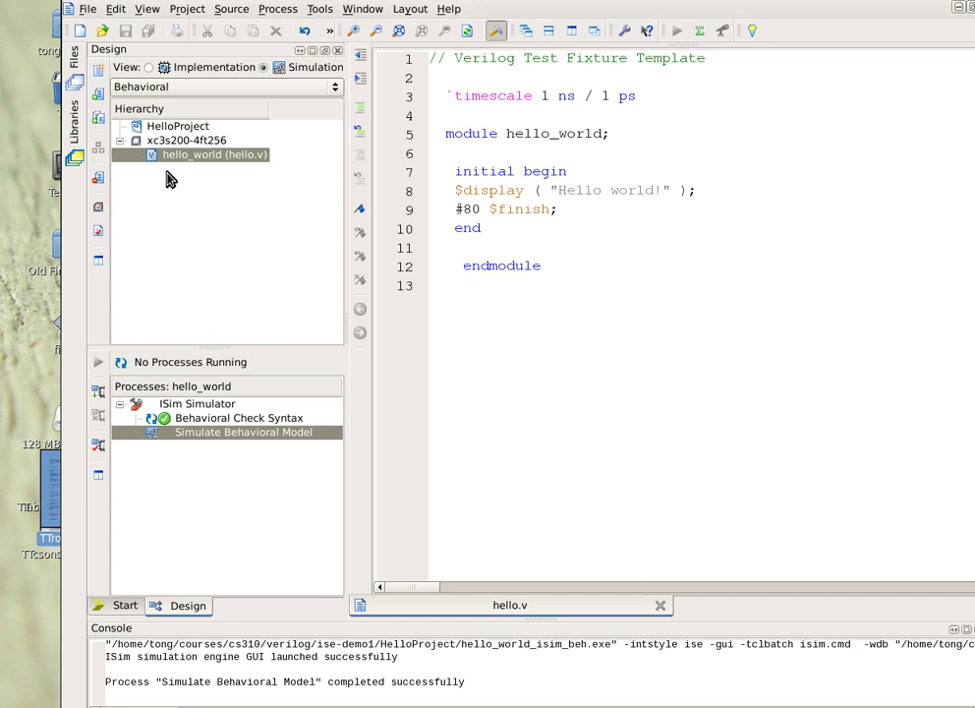
pyautogui.moveTo(176, 13)
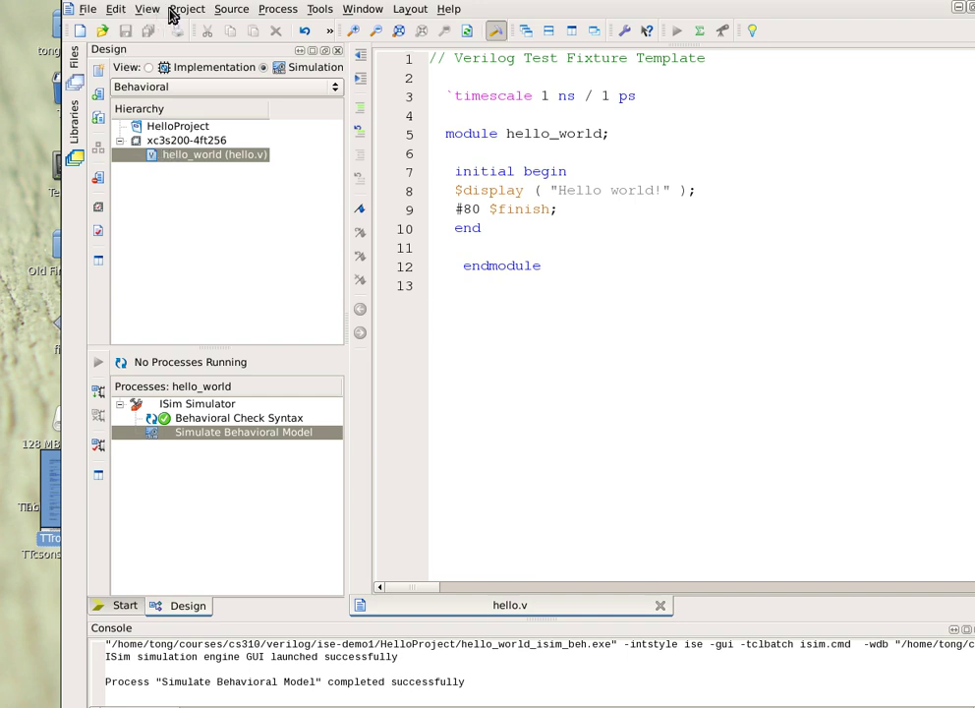
# Browse the Source menu, then switch to the Project menu
pyautogui.click(232, 8)
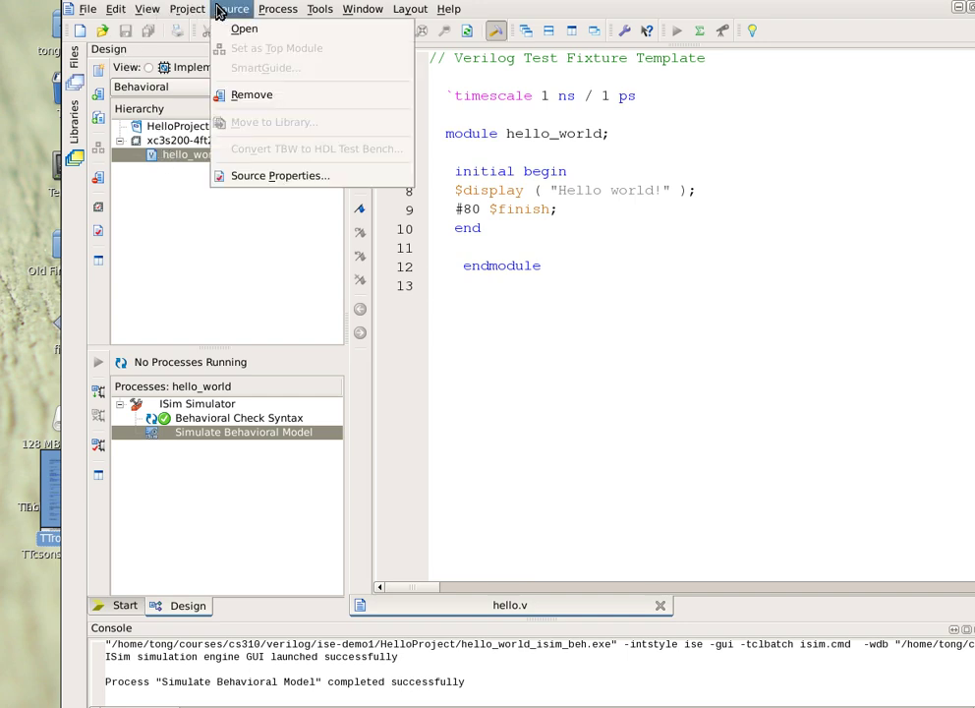
pyautogui.click(187, 8)
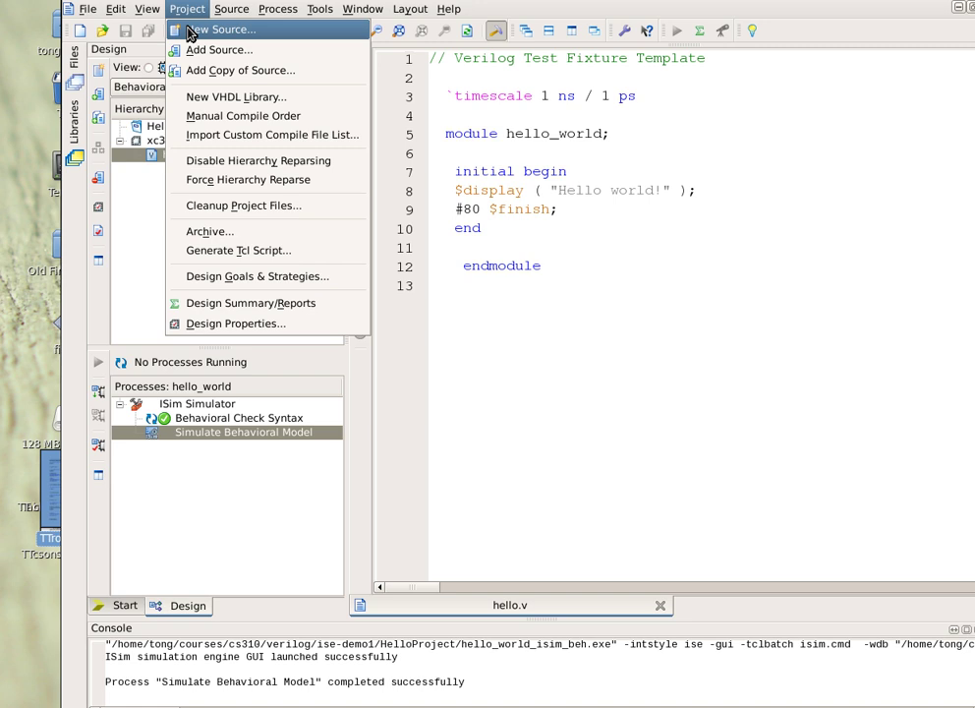
# Begin a new Verilog Module source with file name sum and continue to port definition
pyautogui.click(223, 29)
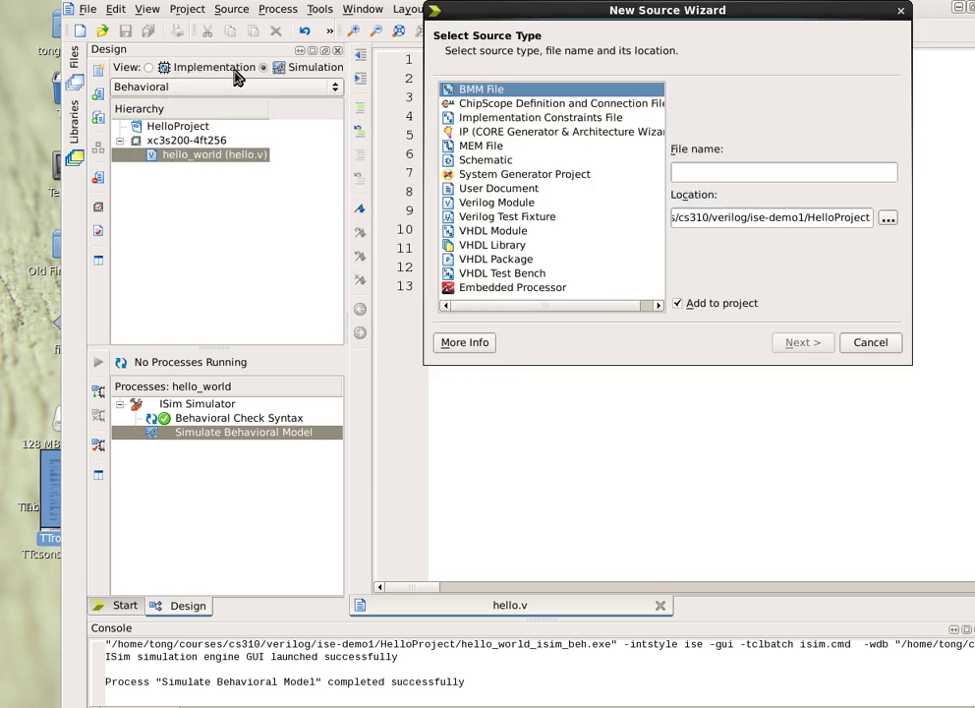
pyautogui.moveTo(469, 204)
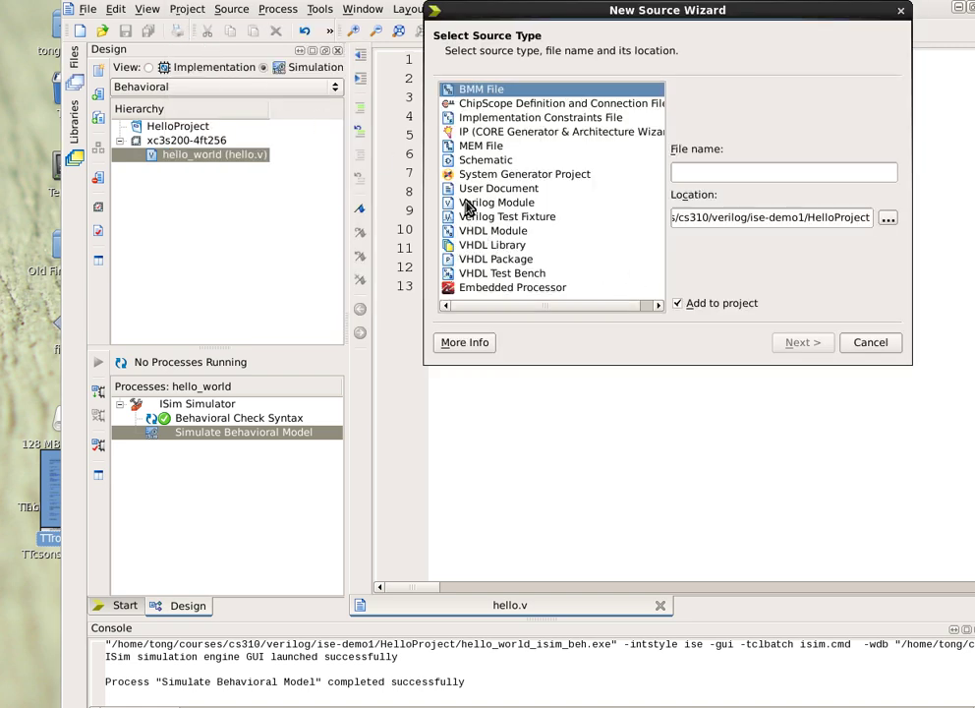
pyautogui.click(496, 203)
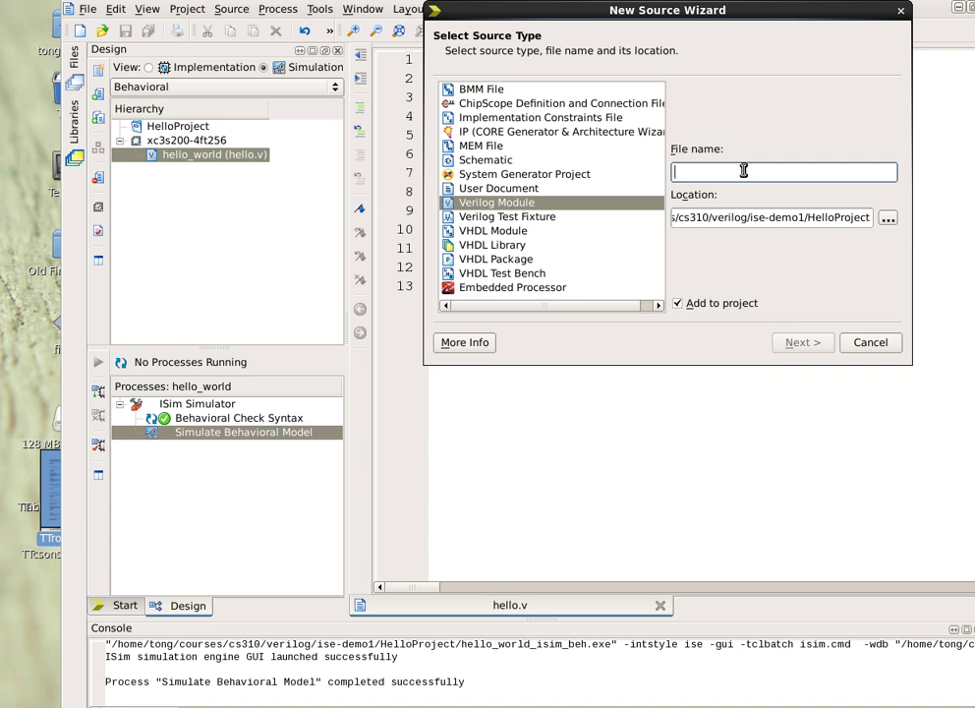
pyautogui.write('sum.v')
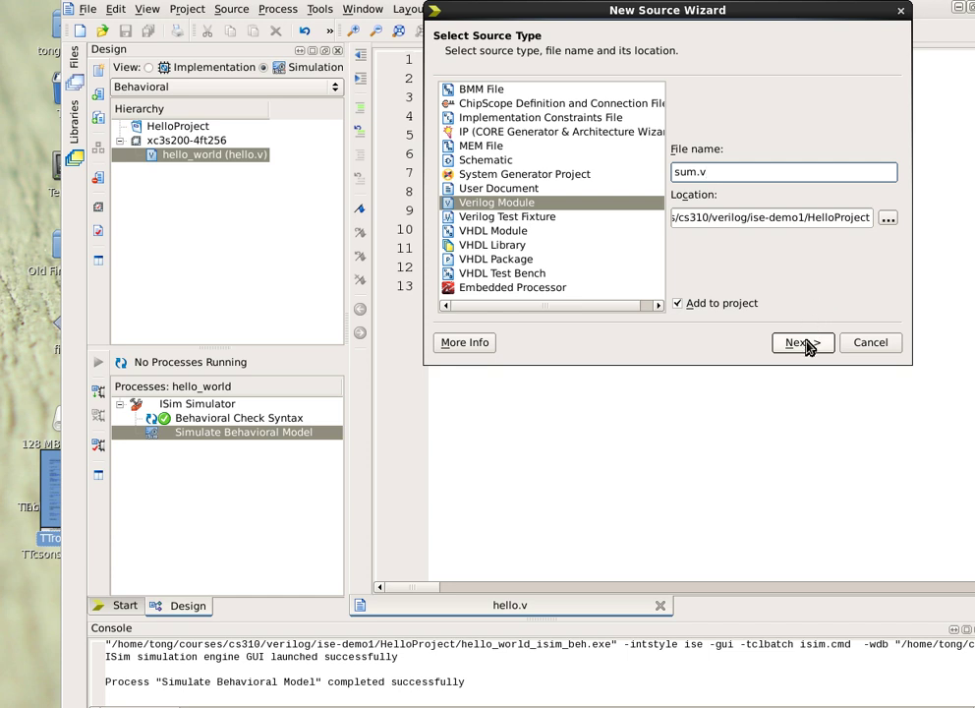
pyautogui.click(798, 342)
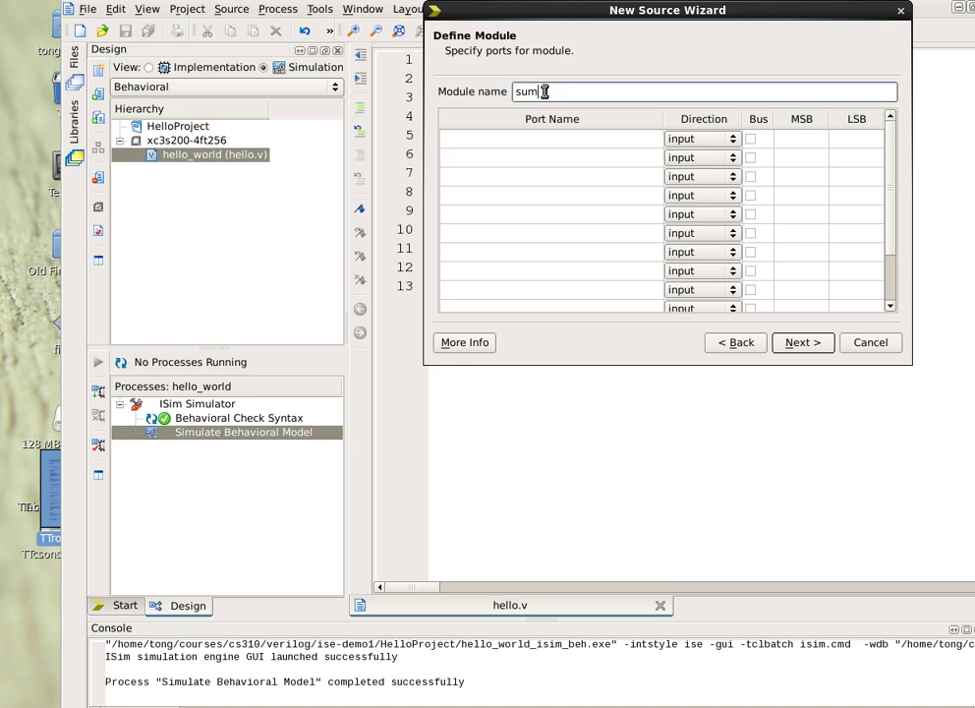
# Name the module Sum and add bus inputs a and b (15:0)
pyautogui.write('Sum')
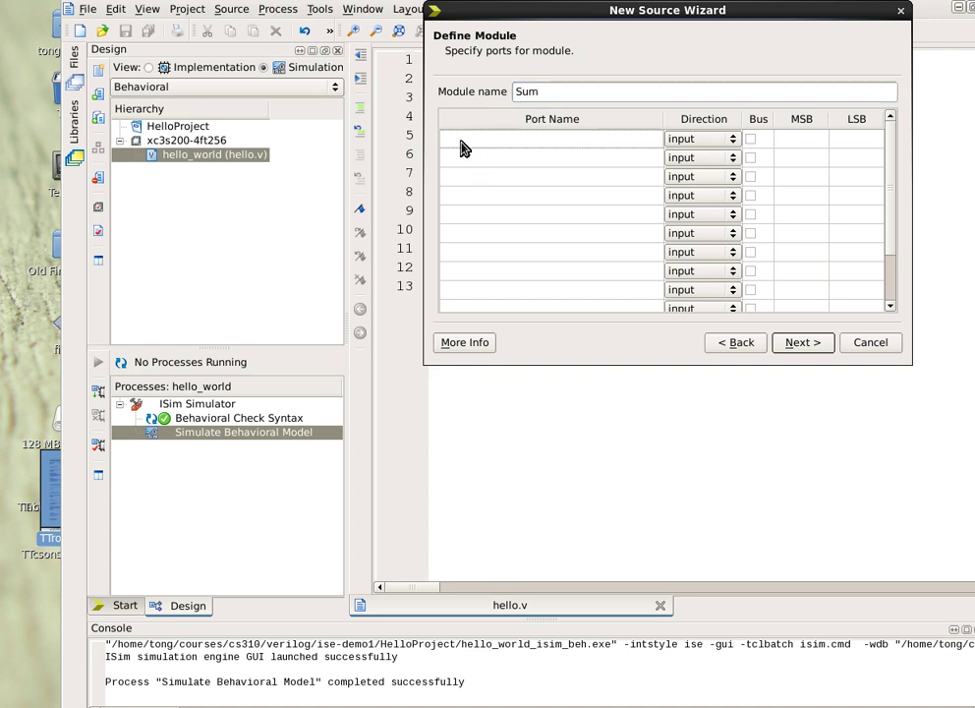
pyautogui.write('a')
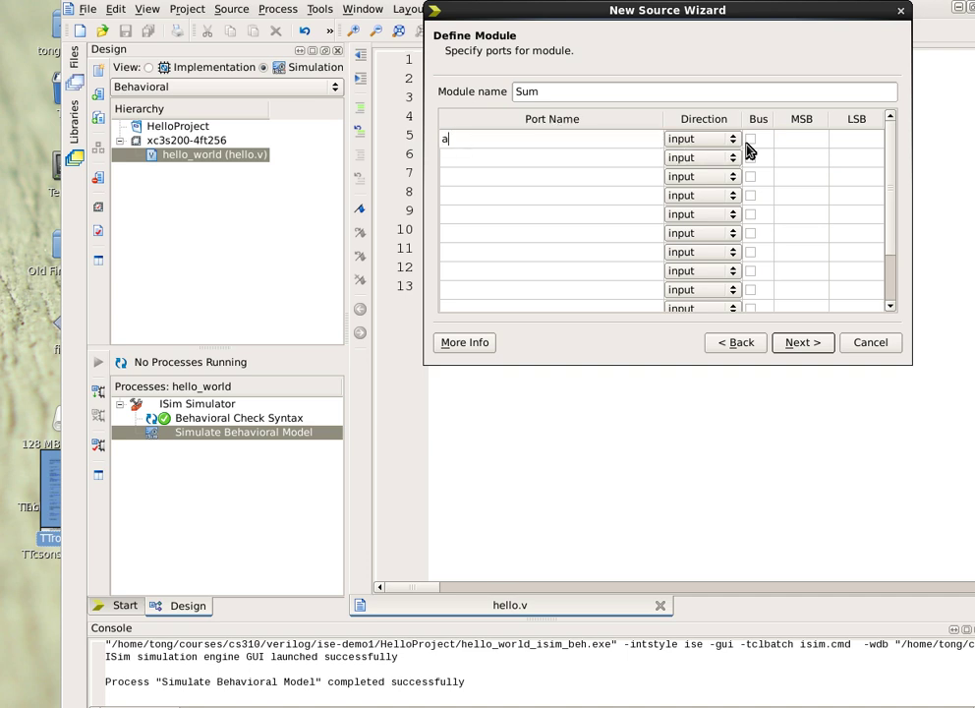
pyautogui.click(749, 138)
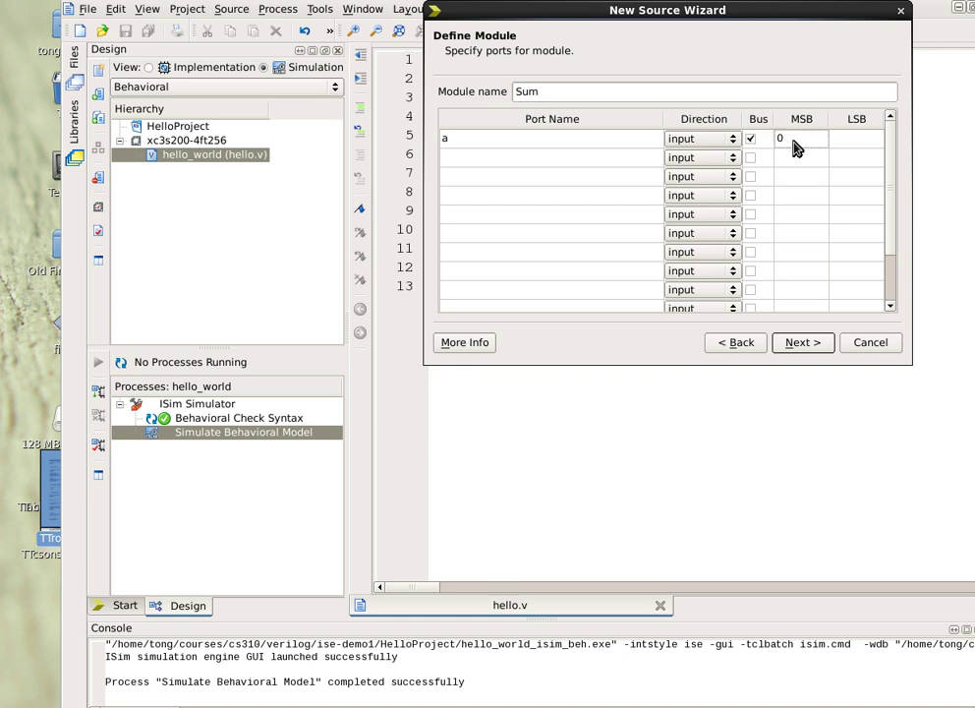
pyautogui.write('15')
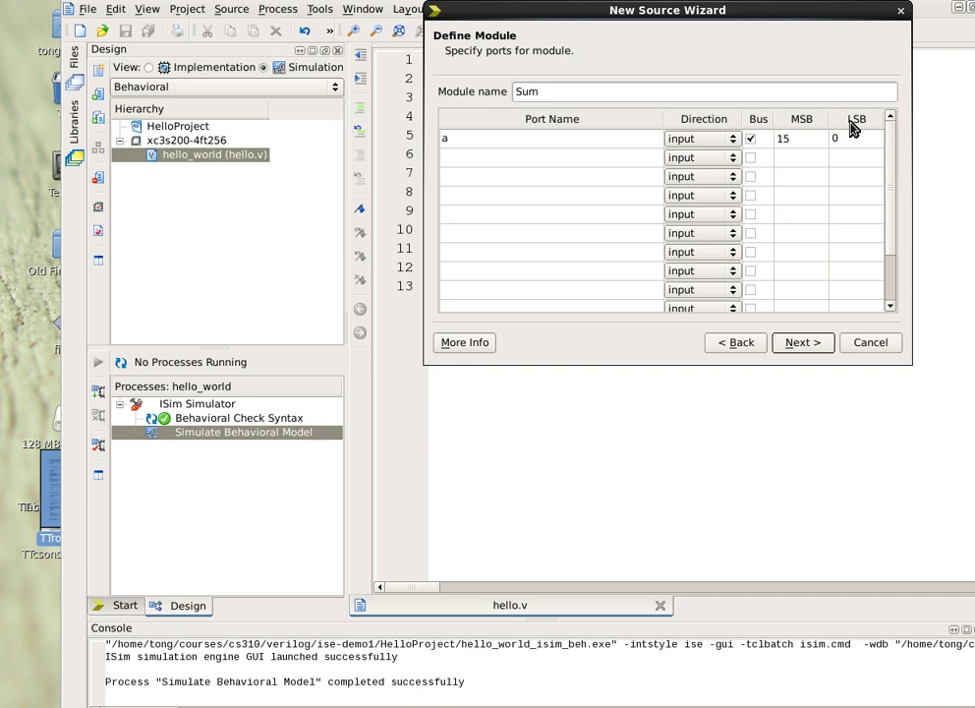
pyautogui.moveTo(429, 193)
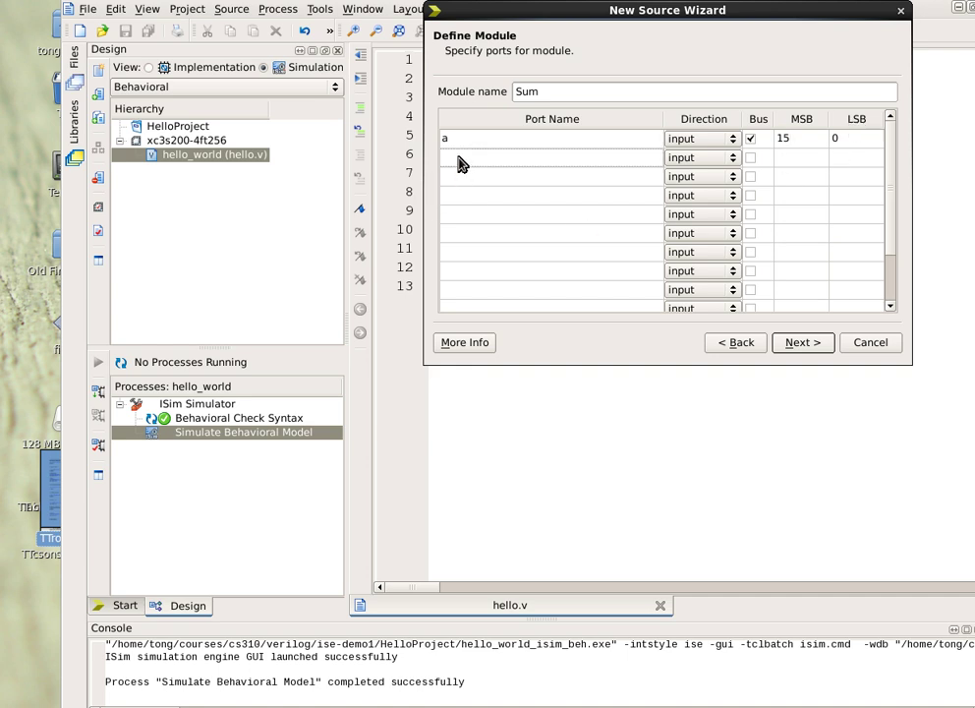
pyautogui.write('b')
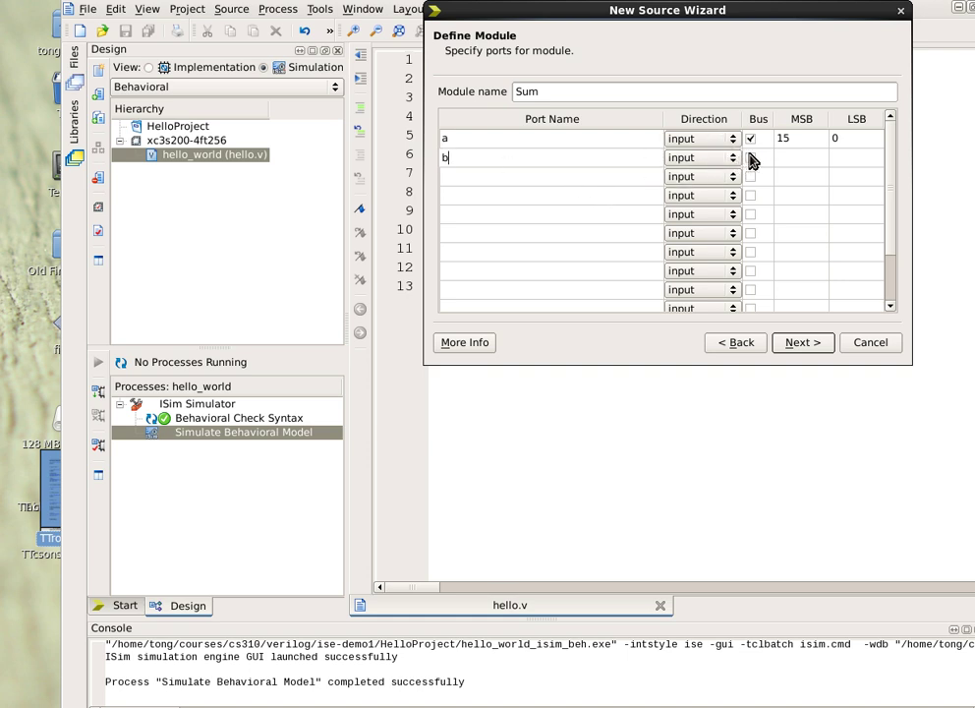
pyautogui.click(749, 157)
pyautogui.write('15')
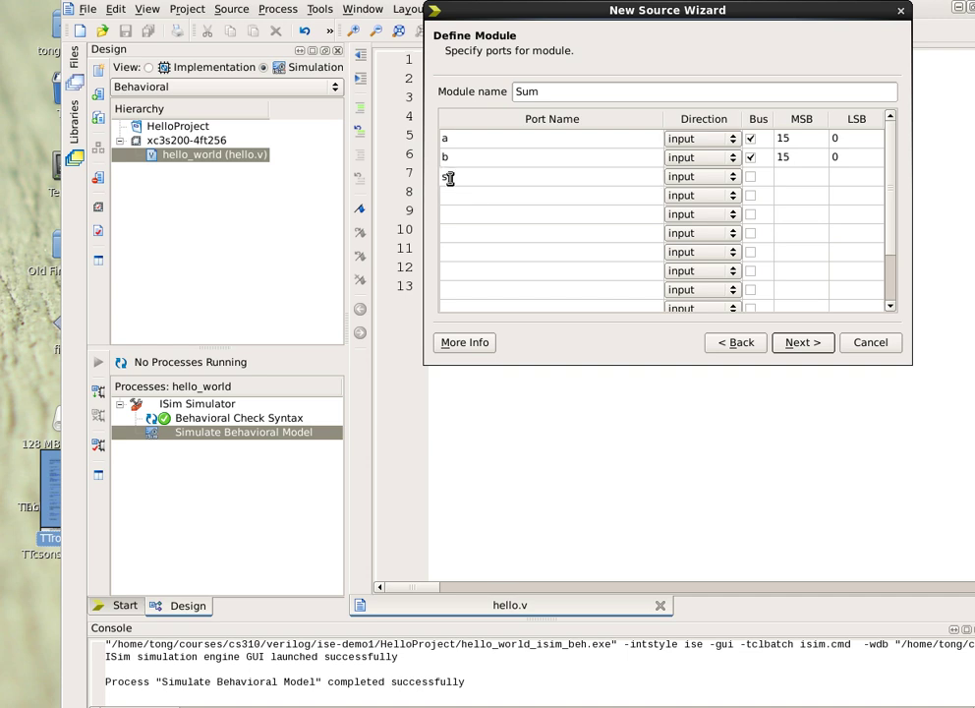
# Add output port s and finish generating the Sum source file
pyautogui.write('s')
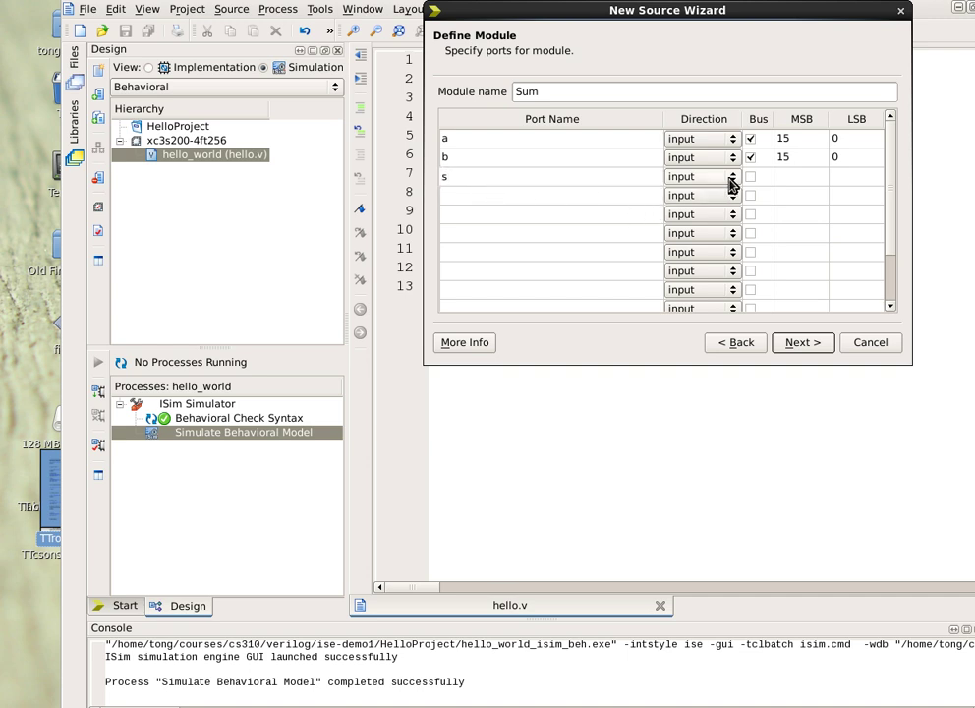
pyautogui.click(731, 194)
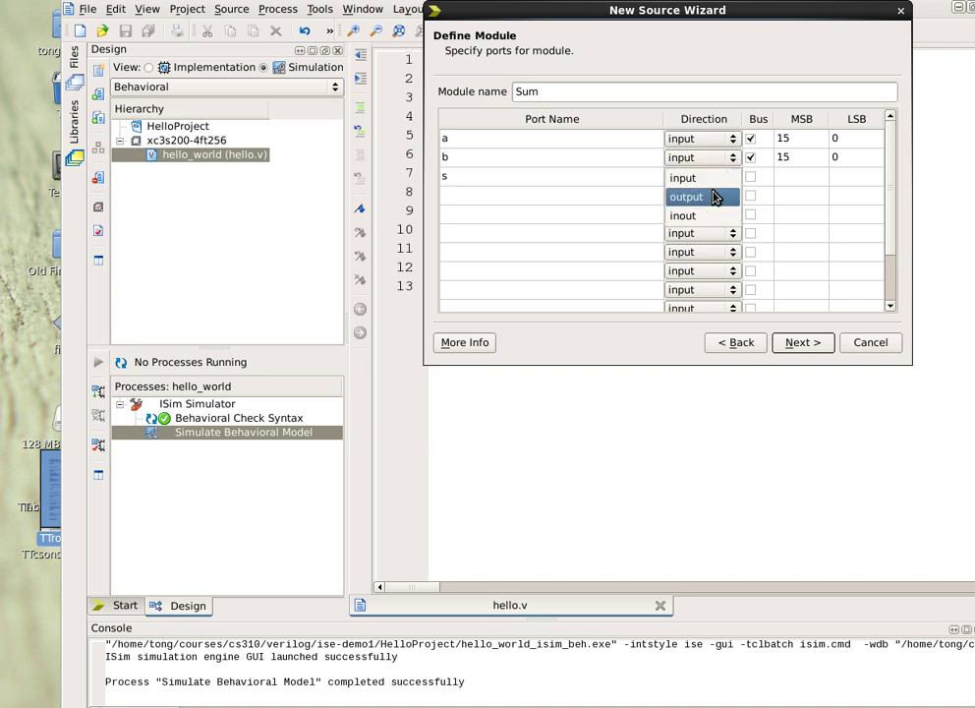
pyautogui.click(686, 195)
pyautogui.write('15')
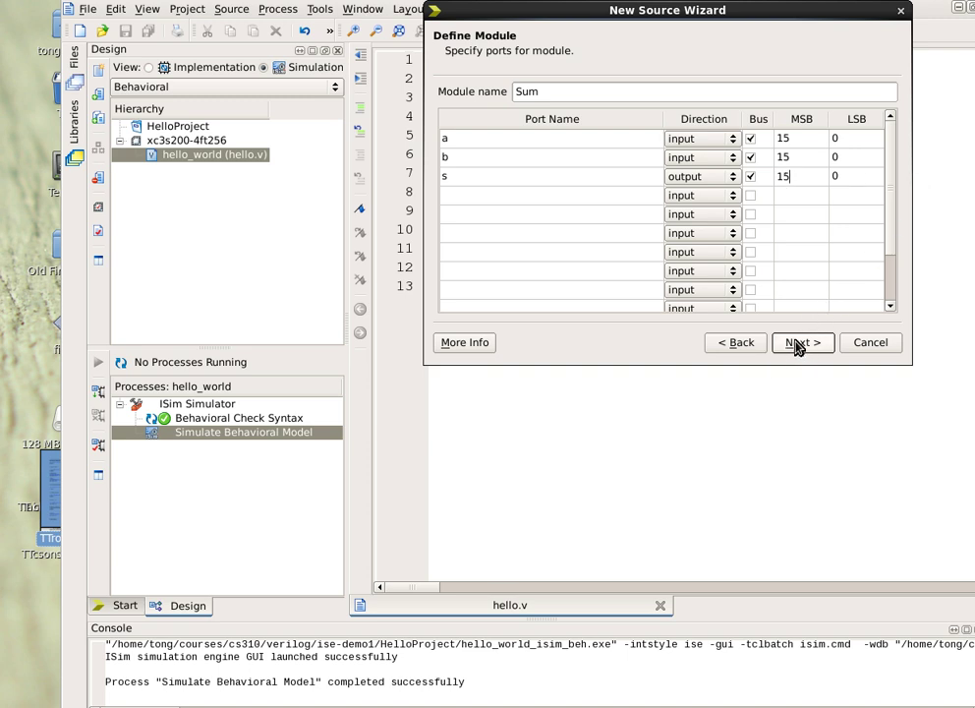
pyautogui.click(801, 342)
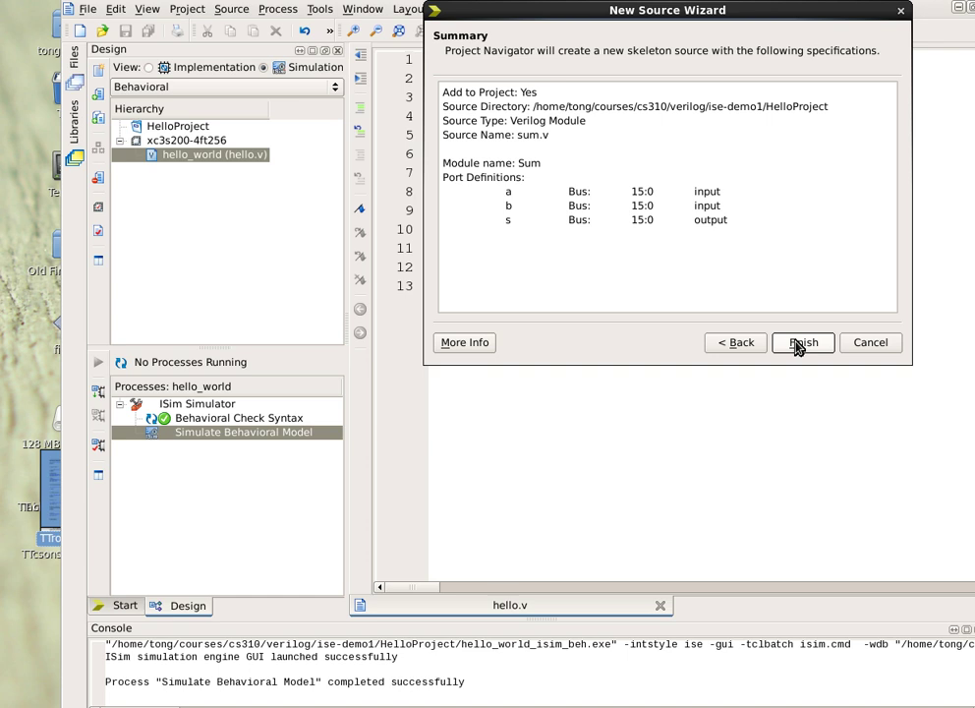
pyautogui.click(802, 342)
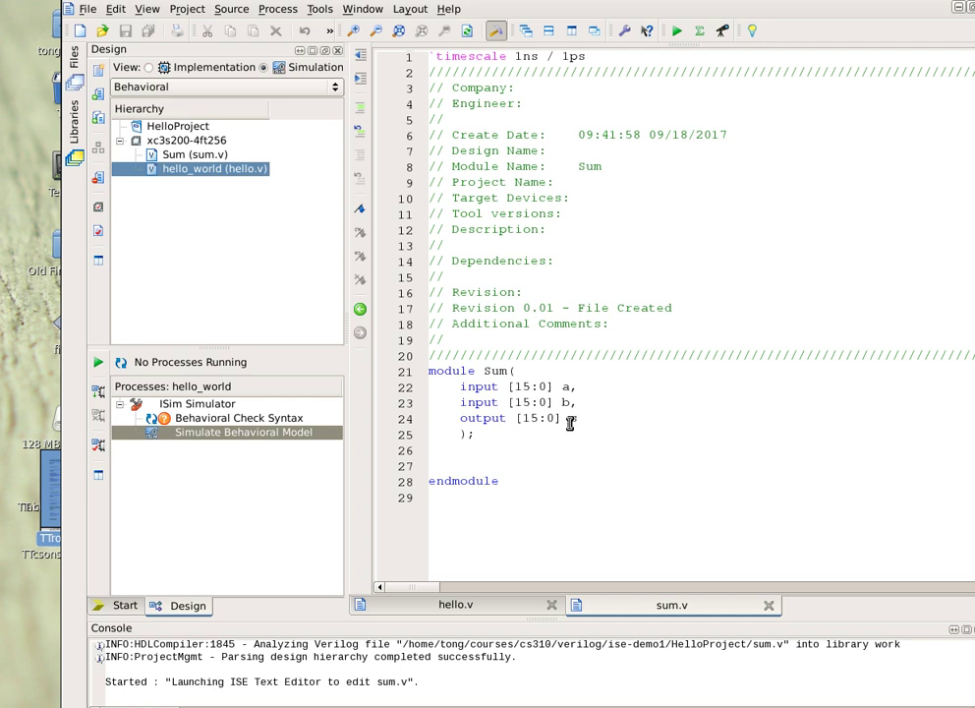
pyautogui.moveTo(570, 417)
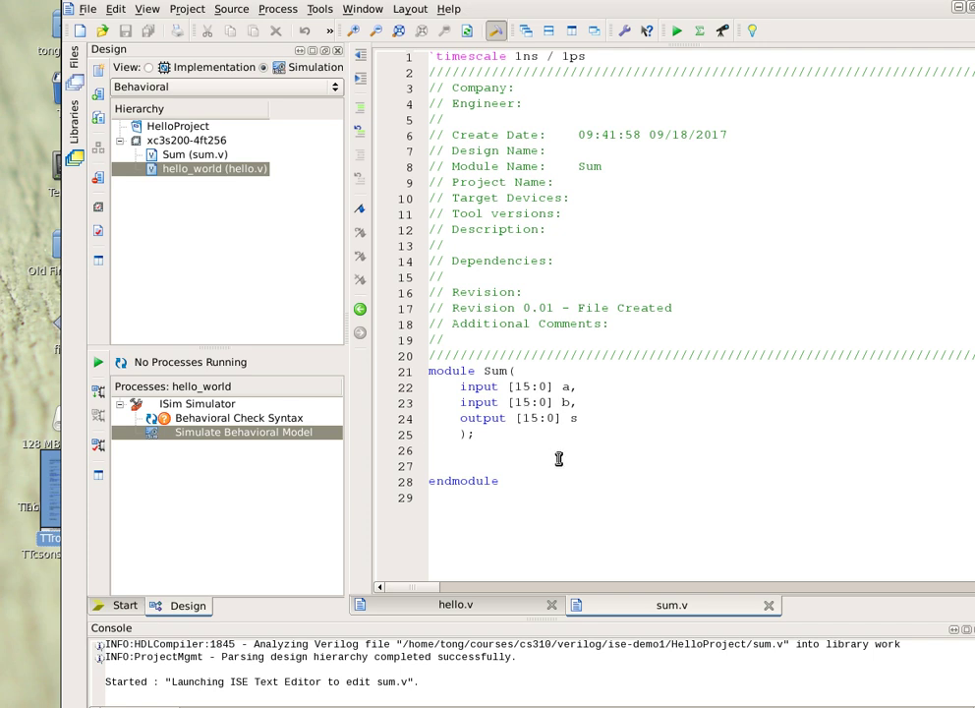
# Write assign s = a + b; after the port declarations in sum.v
pyautogui.click(444, 449)
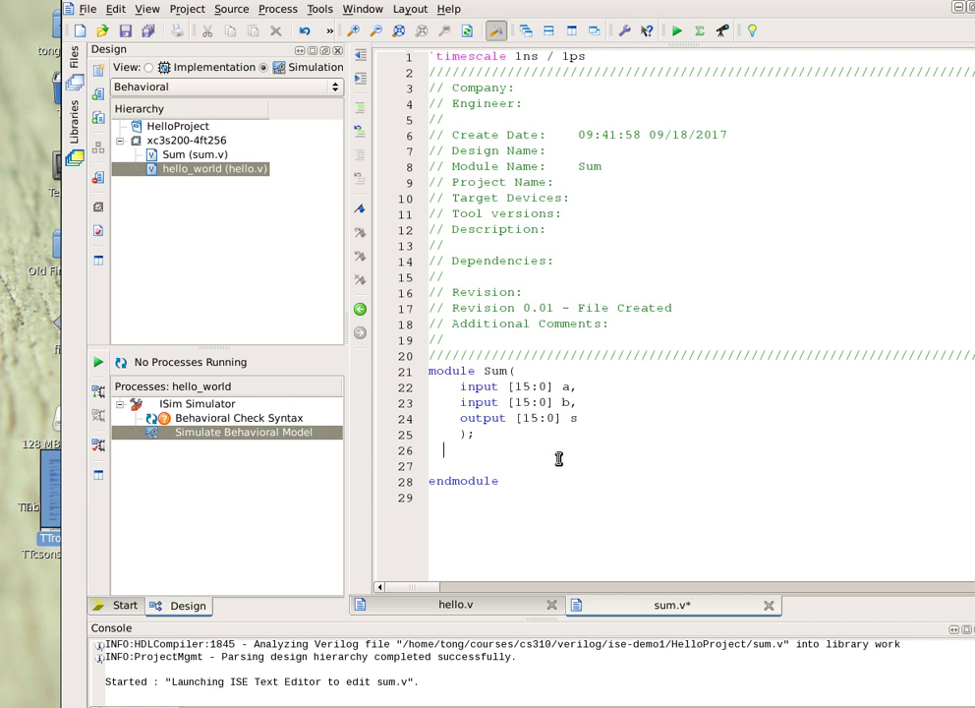
pyautogui.write('assign s')
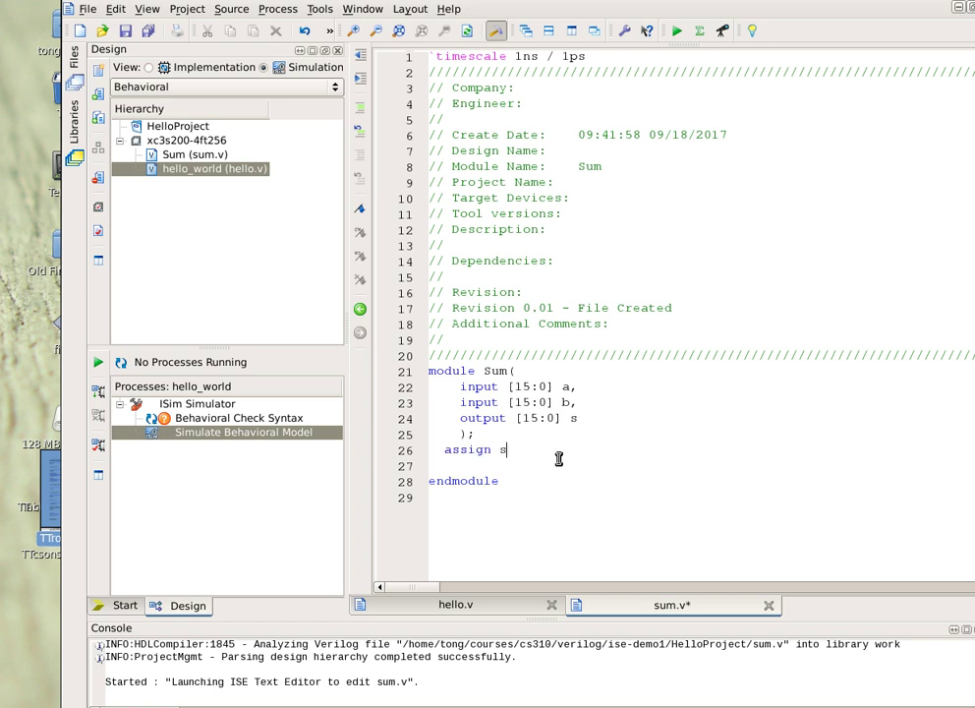
pyautogui.write('=')
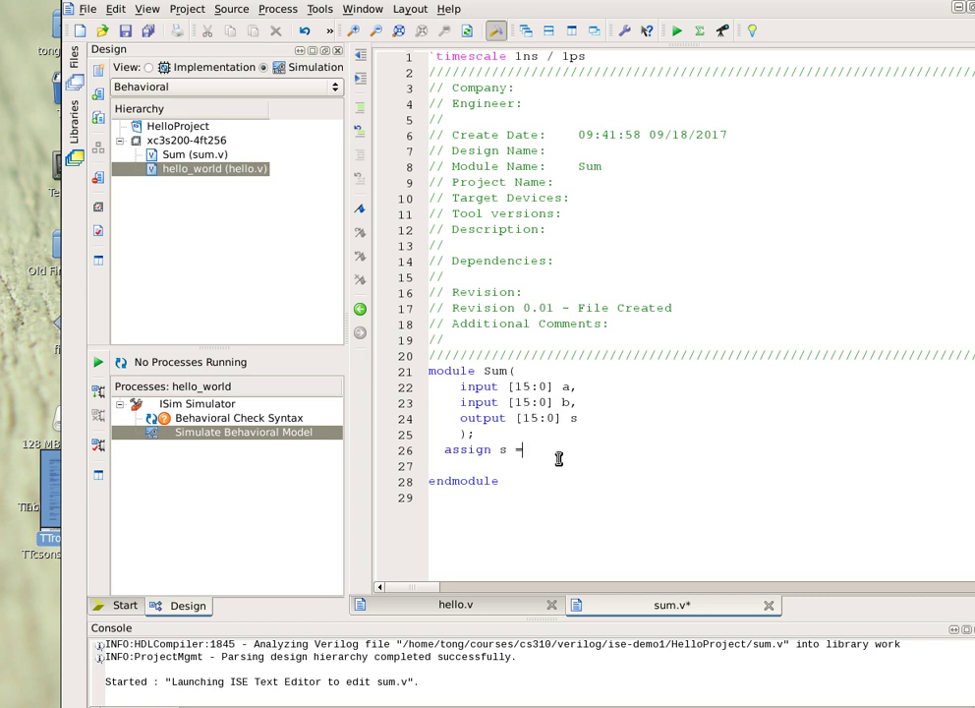
pyautogui.write('a')
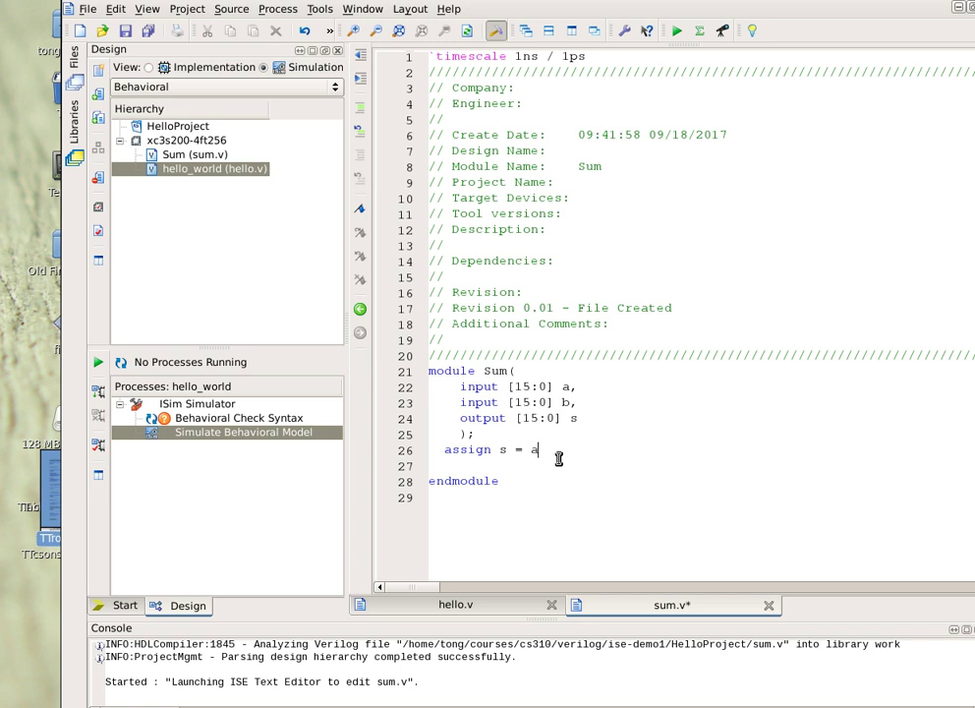
pyautogui.write('+ b')
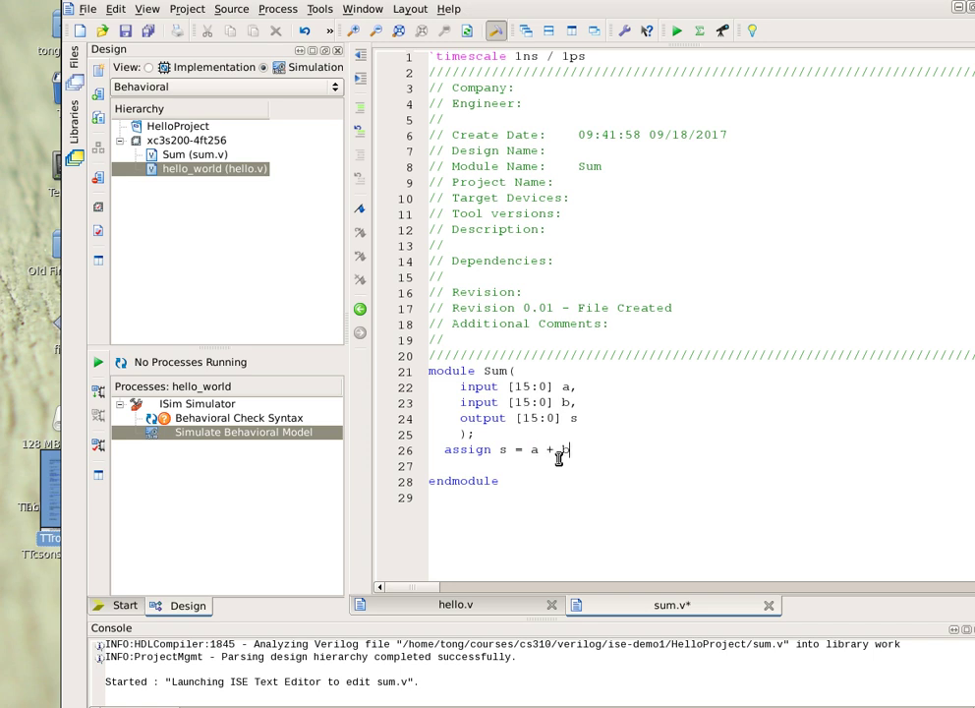
pyautogui.write('b;')
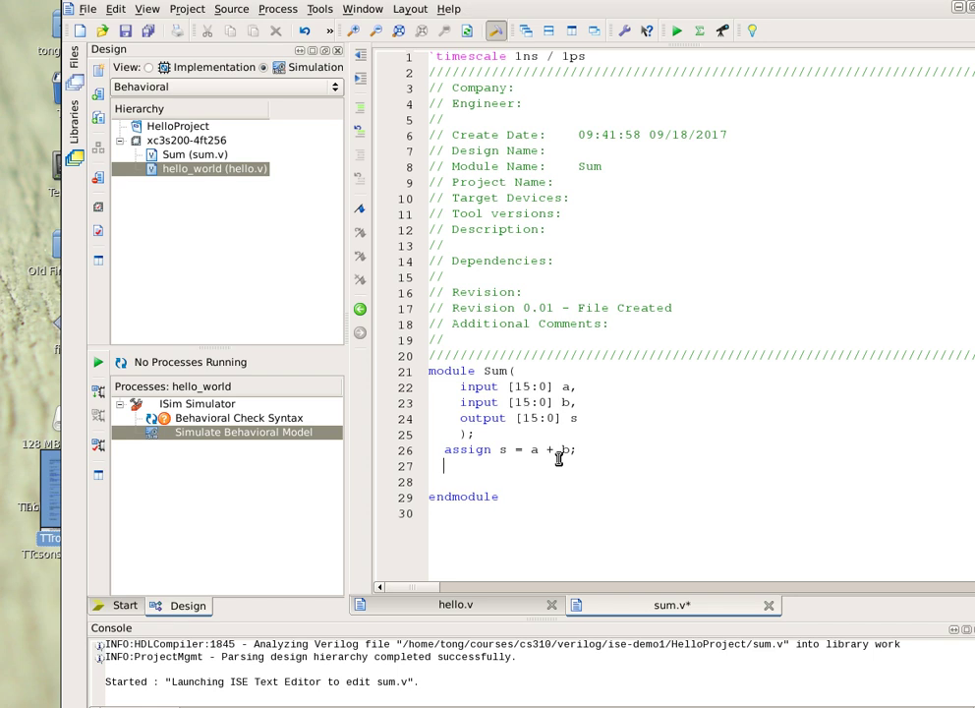
# Add an initial begin #20 $finish; end block to the Sum module
pyautogui.write('i')
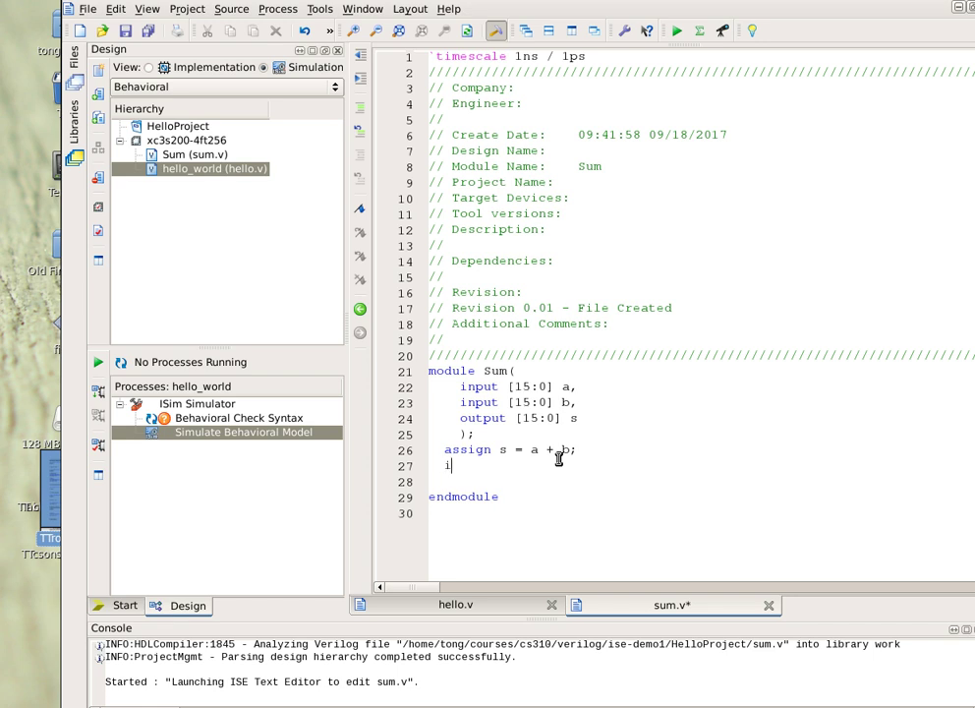
pyautogui.write('nitial')
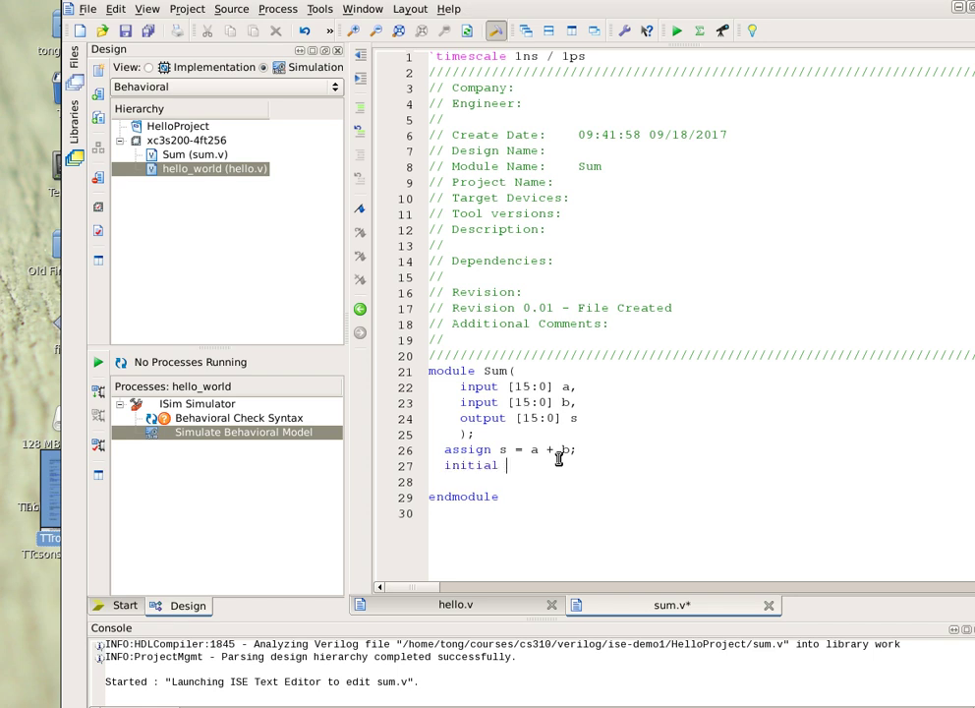
pyautogui.write('begin')
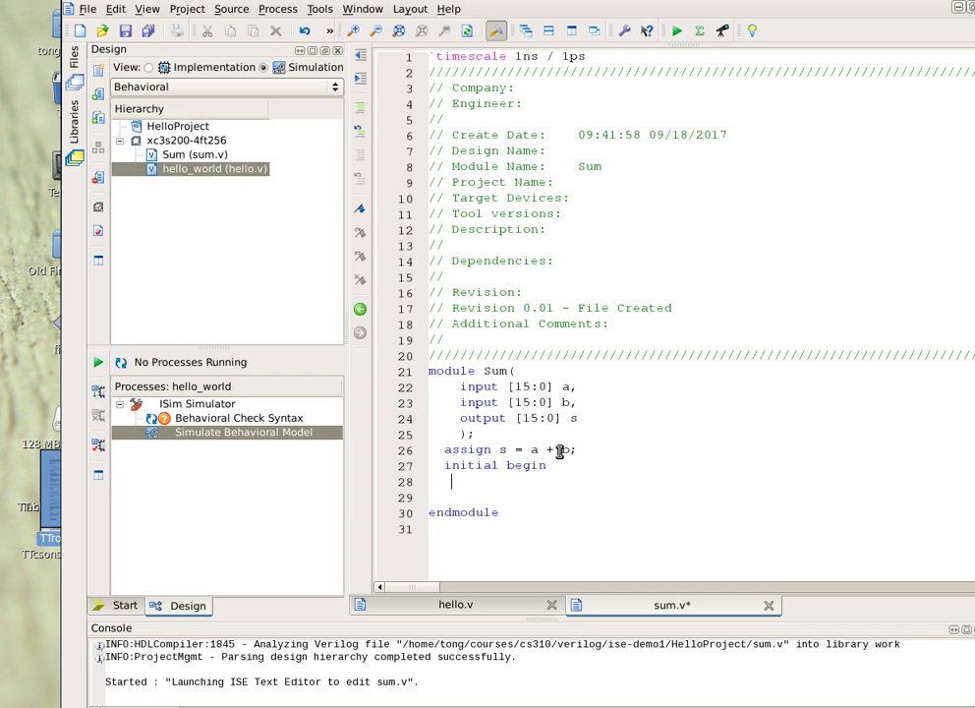
pyautogui.write('#')
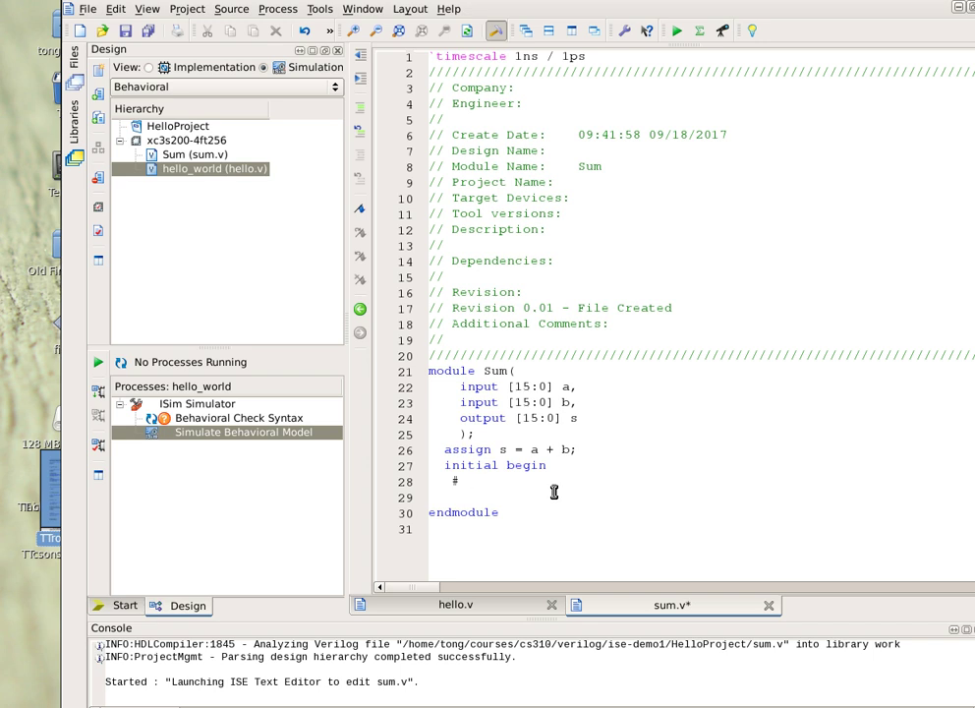
pyautogui.write('20')
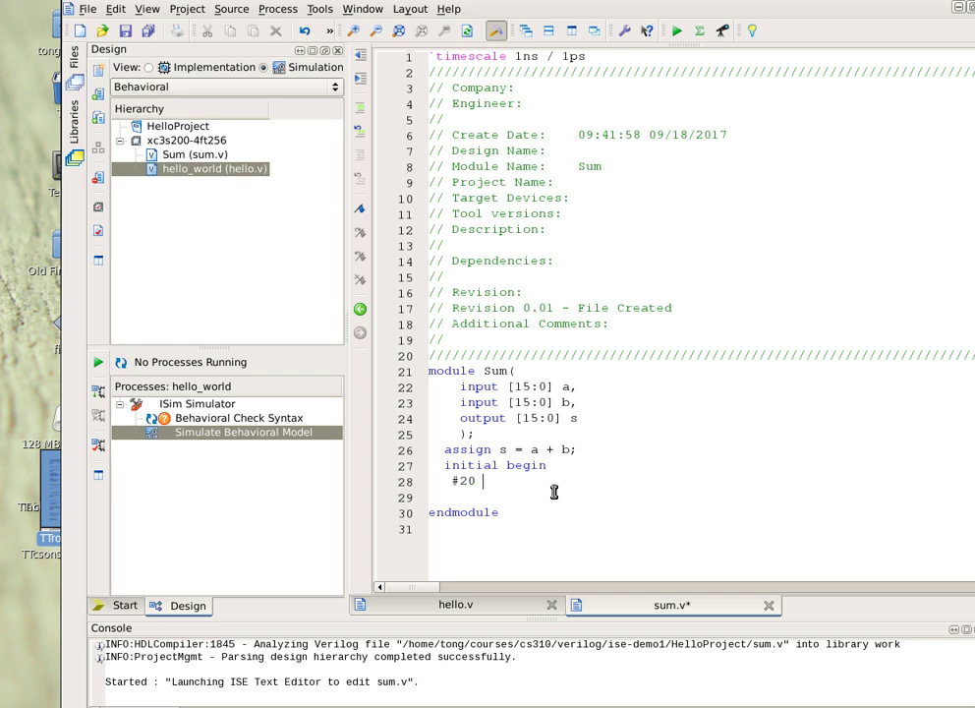
pyautogui.write('$finish;')
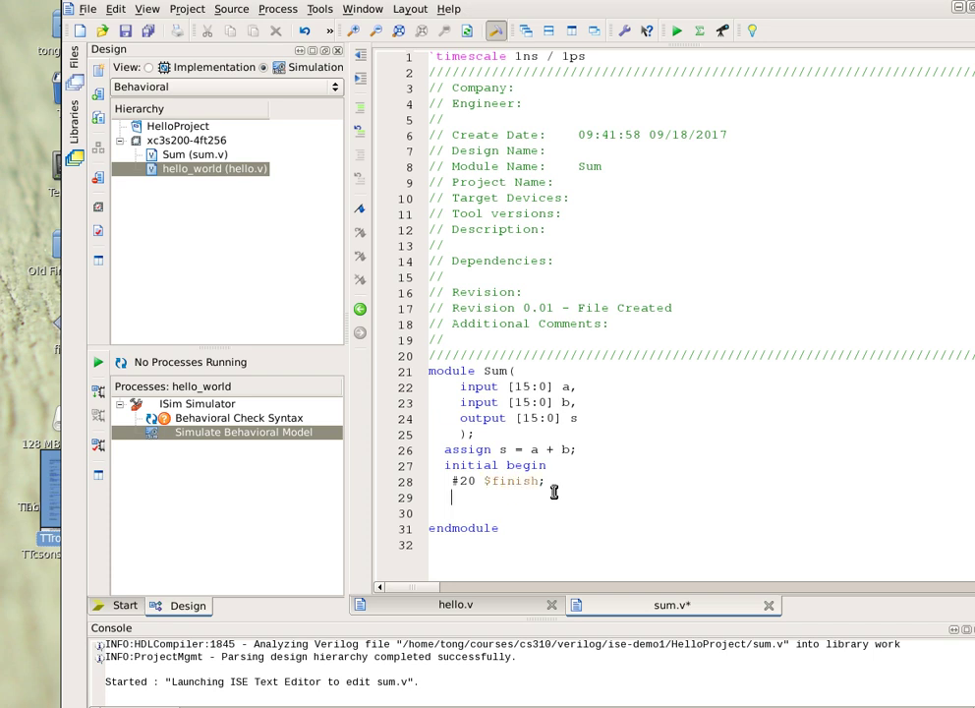
pyautogui.write('end')
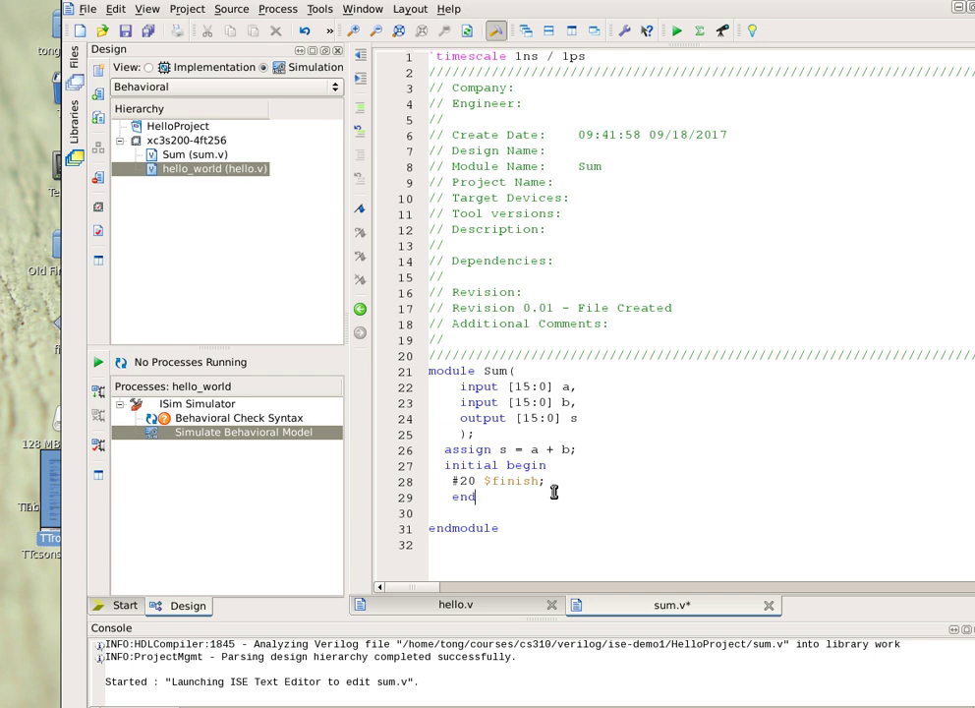
pyautogui.moveTo(135, 560)
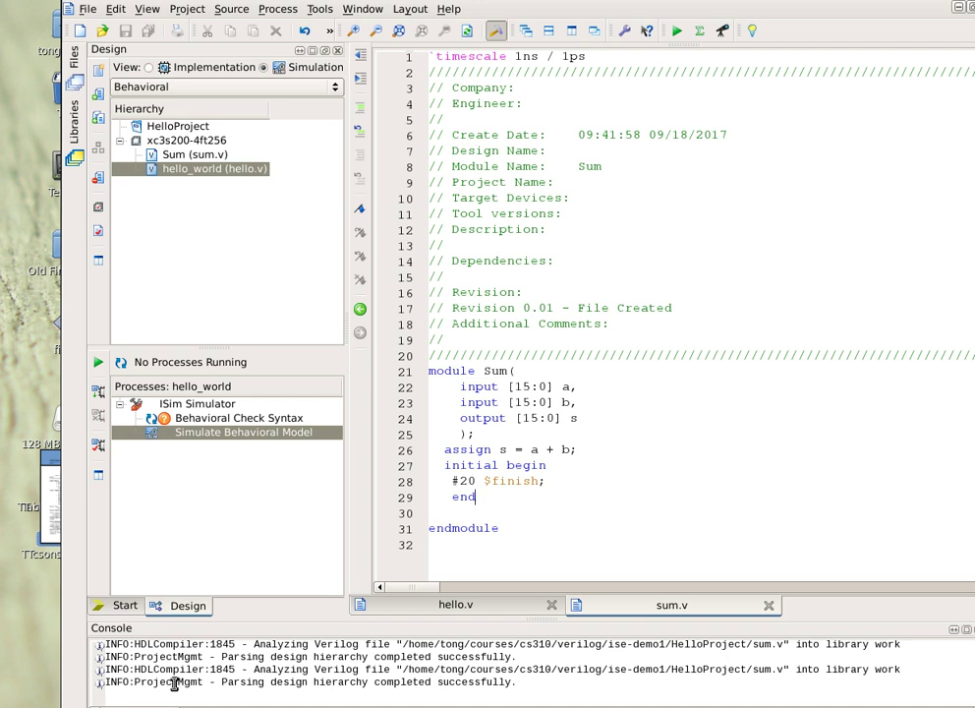
pyautogui.moveTo(154, 408)
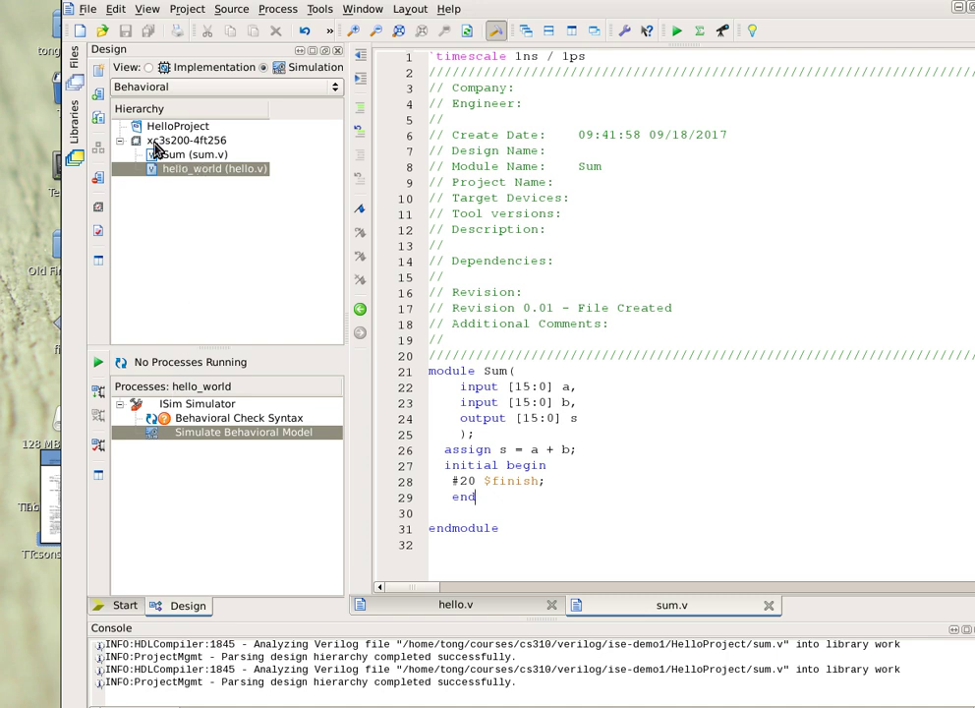
# Select the hello_world test fixture in the Hierarchy to bring hello.v back into the editor
pyautogui.click(178, 125)
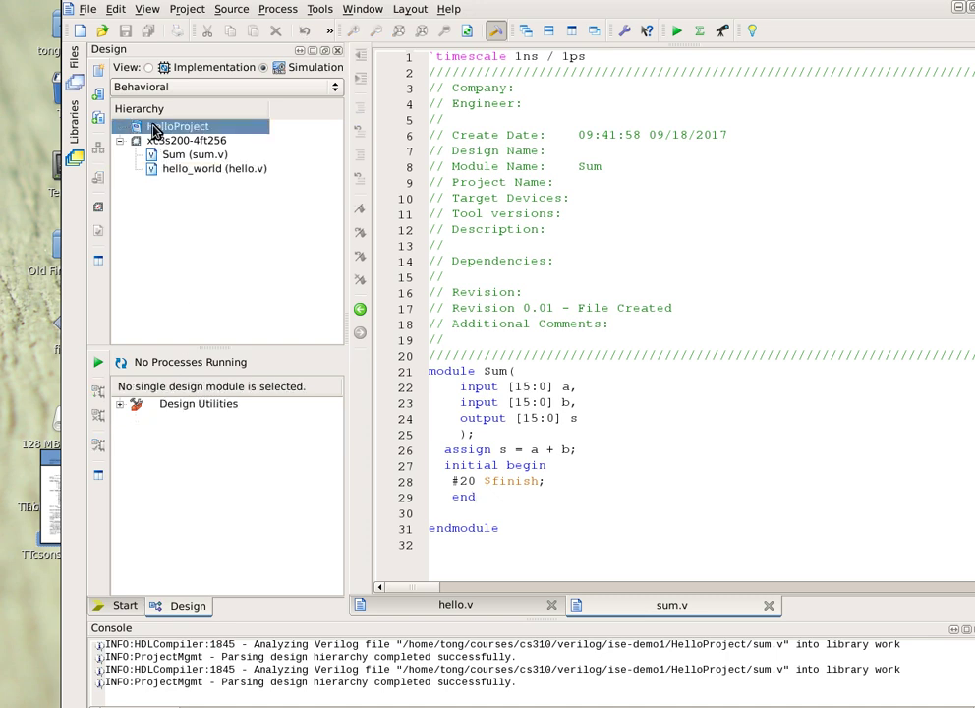
pyautogui.click(214, 168)
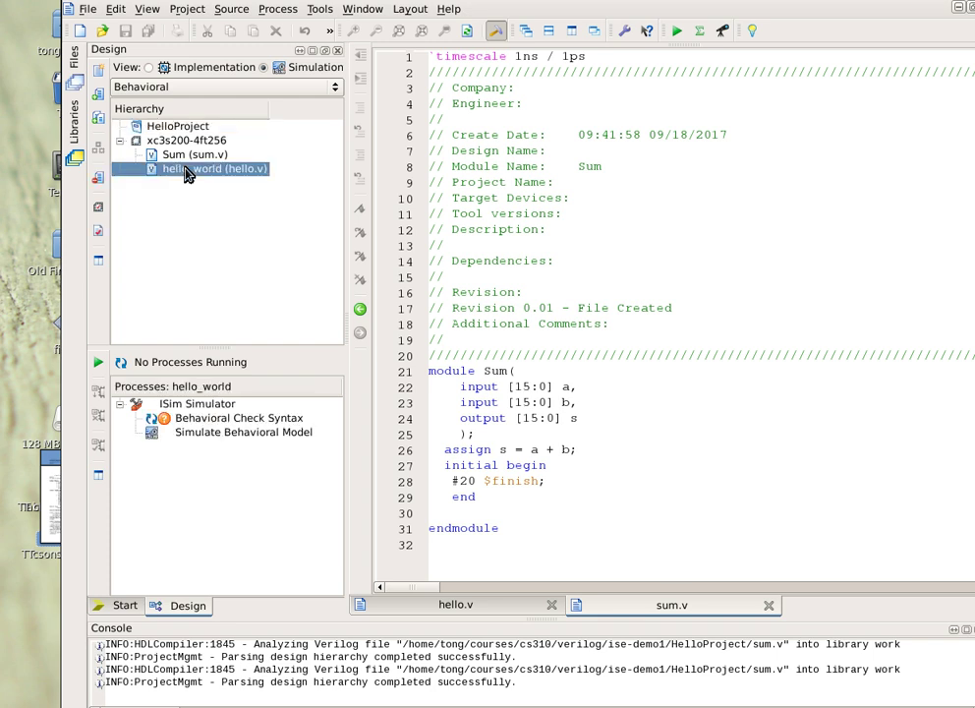
pyautogui.click(213, 169)
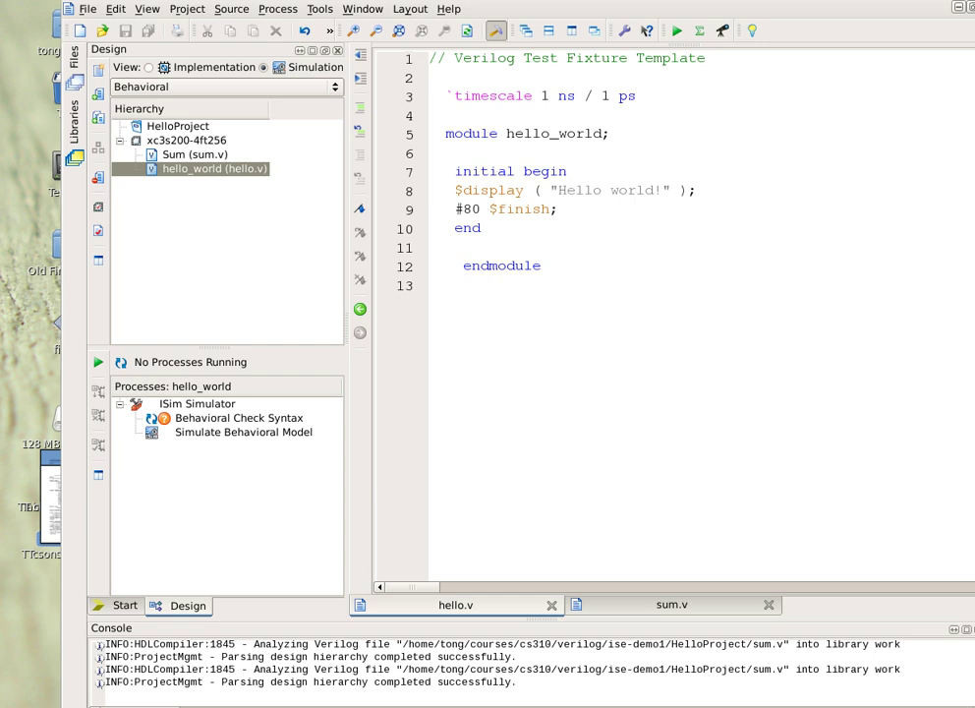
pyautogui.moveTo(539, 167)
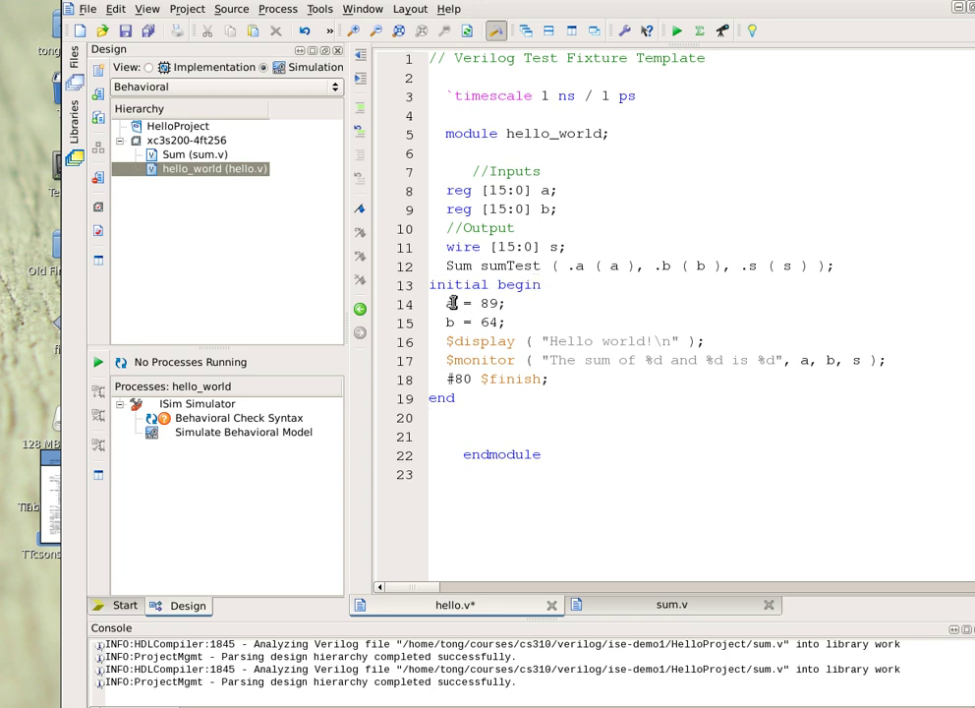
pyautogui.moveTo(455, 310)
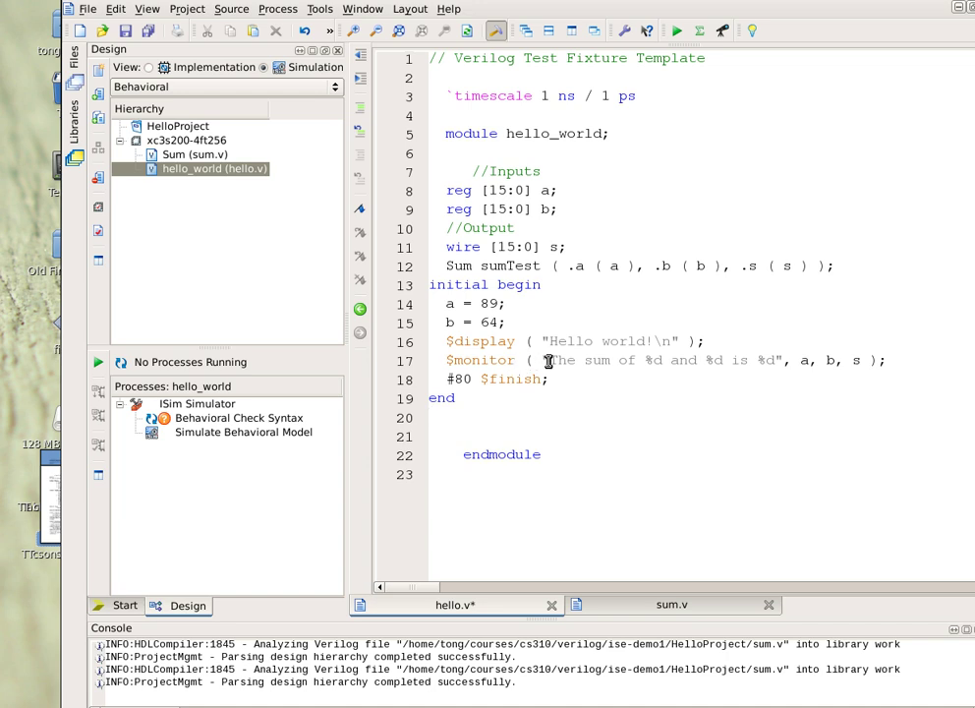
pyautogui.moveTo(606, 360)
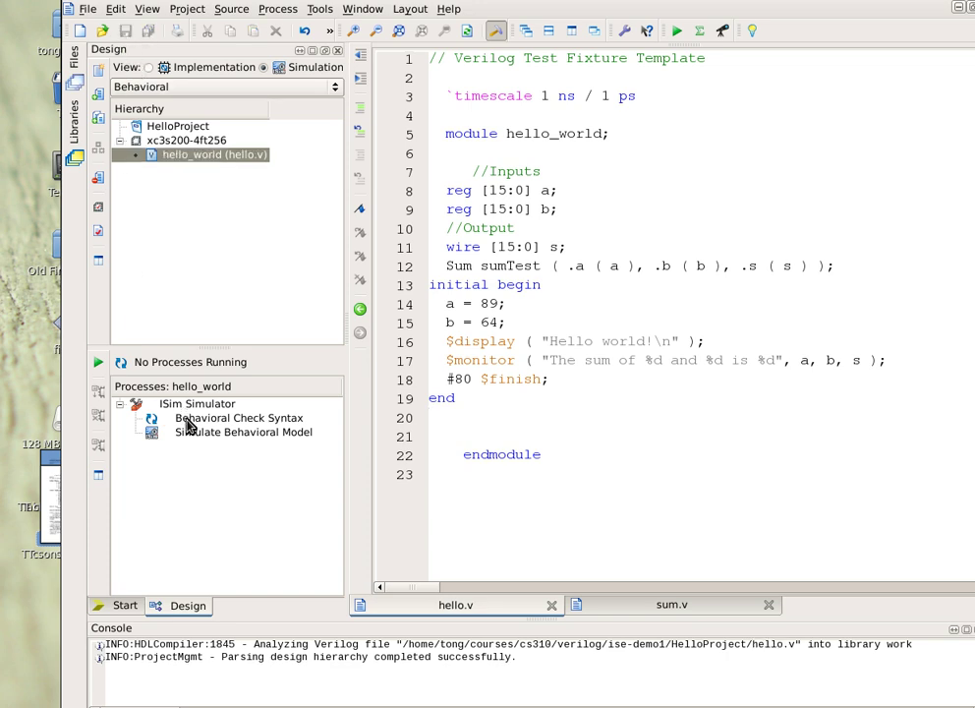
pyautogui.moveTo(187, 422)
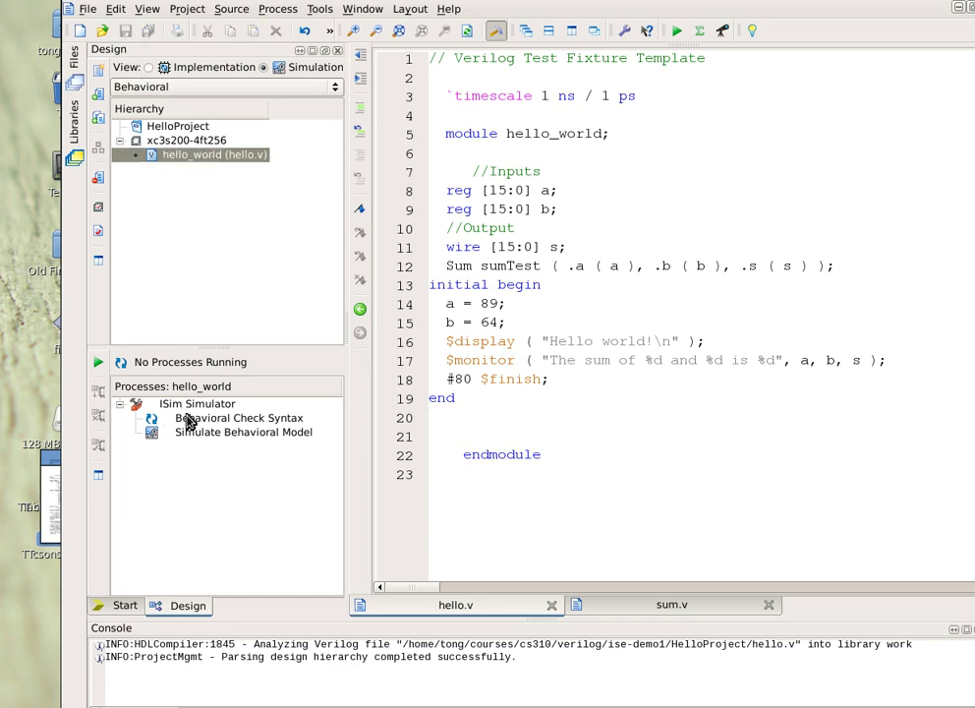
# Run the behavioral syntax check on the updated fixture and launch Simulate Behavioral Model
pyautogui.doubleClick(240, 418)
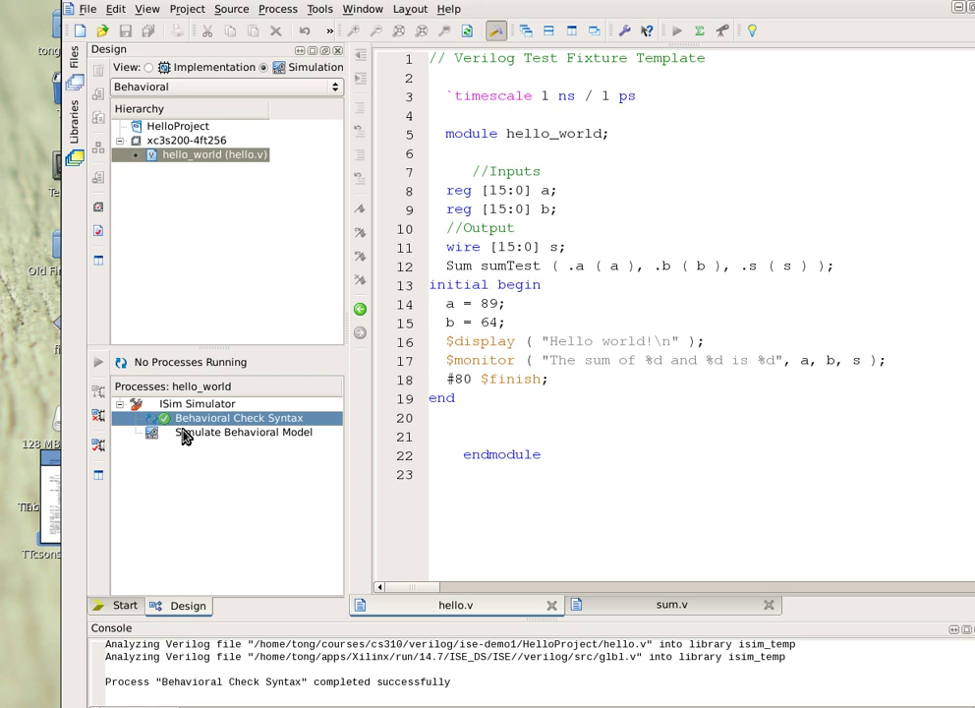
pyautogui.click(249, 433)
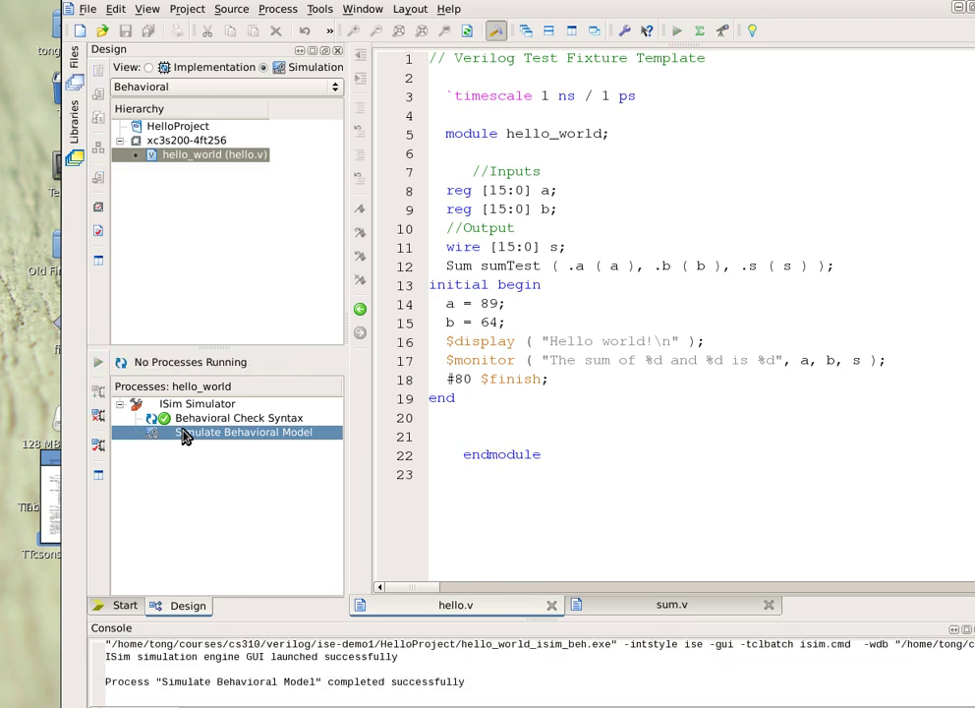
pyautogui.doubleClick(249, 432)
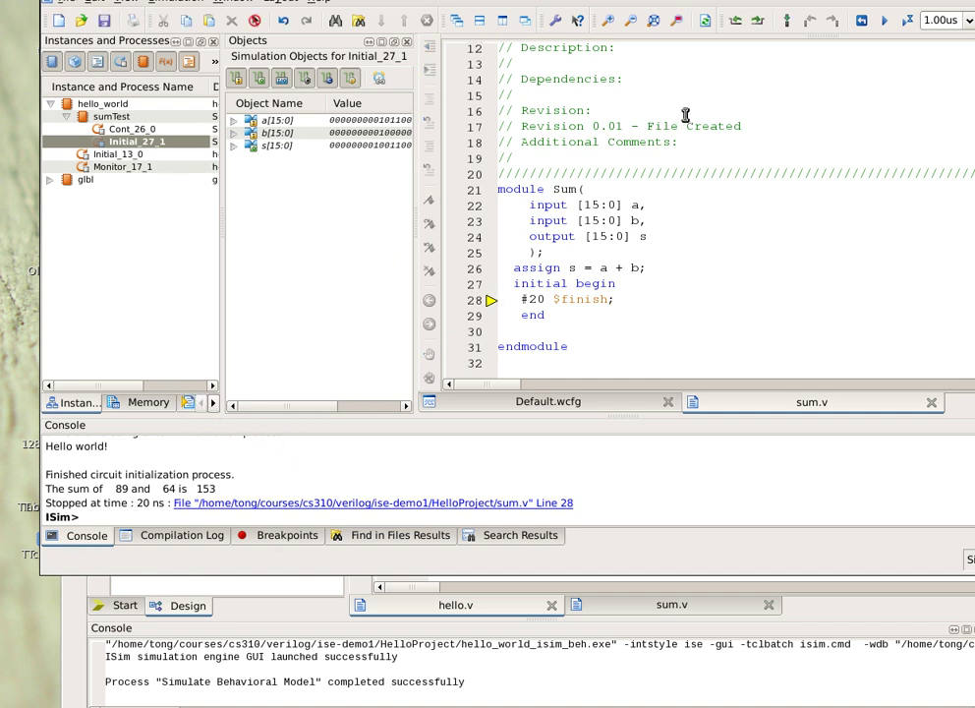
pyautogui.moveTo(328, 455)
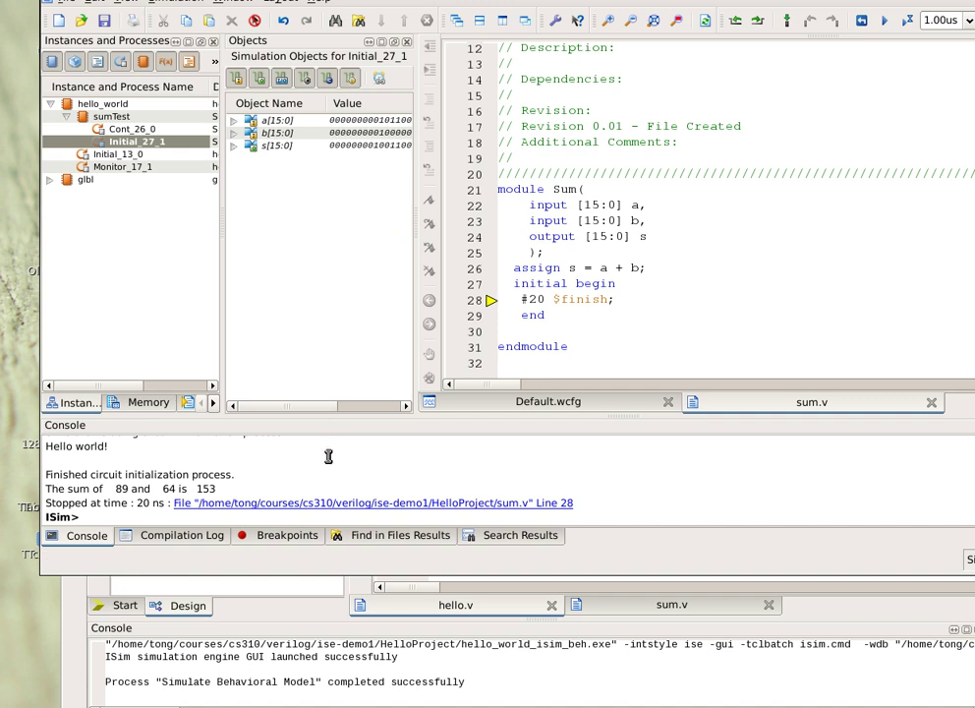
pyautogui.moveTo(51, 454)
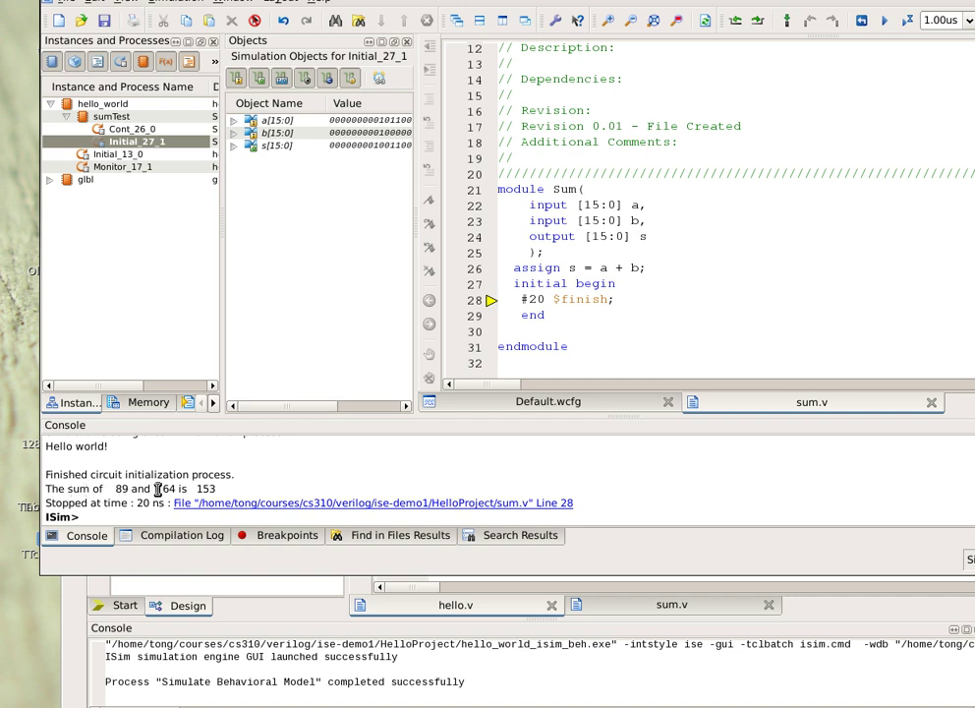
pyautogui.moveTo(192, 489)
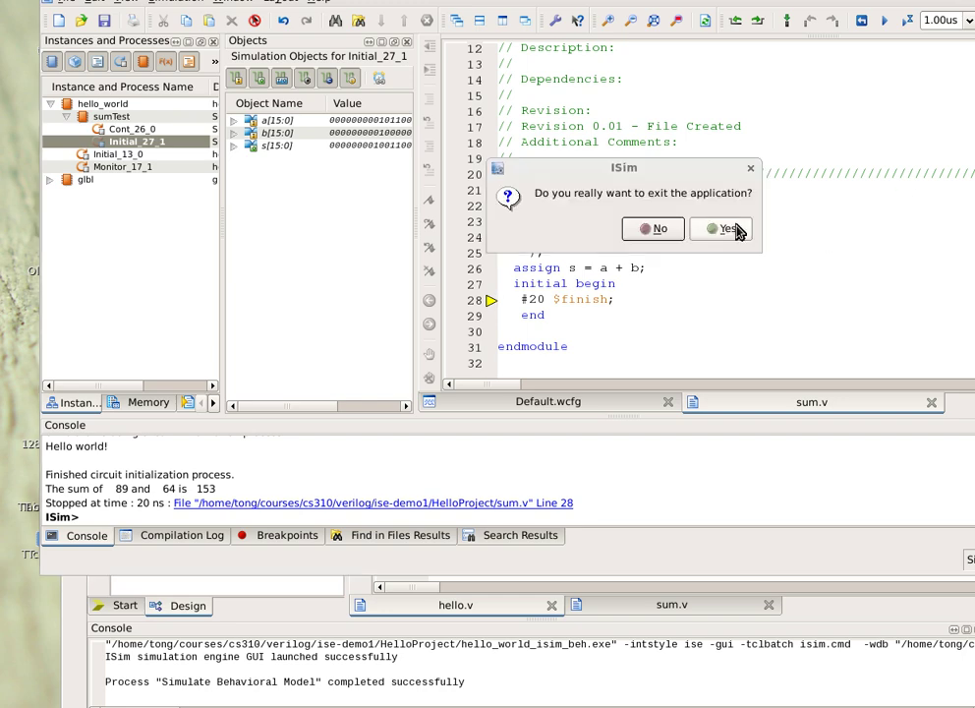
# Confirm exiting ISim, then close Project Navigator from its menu bar
pyautogui.click(727, 228)
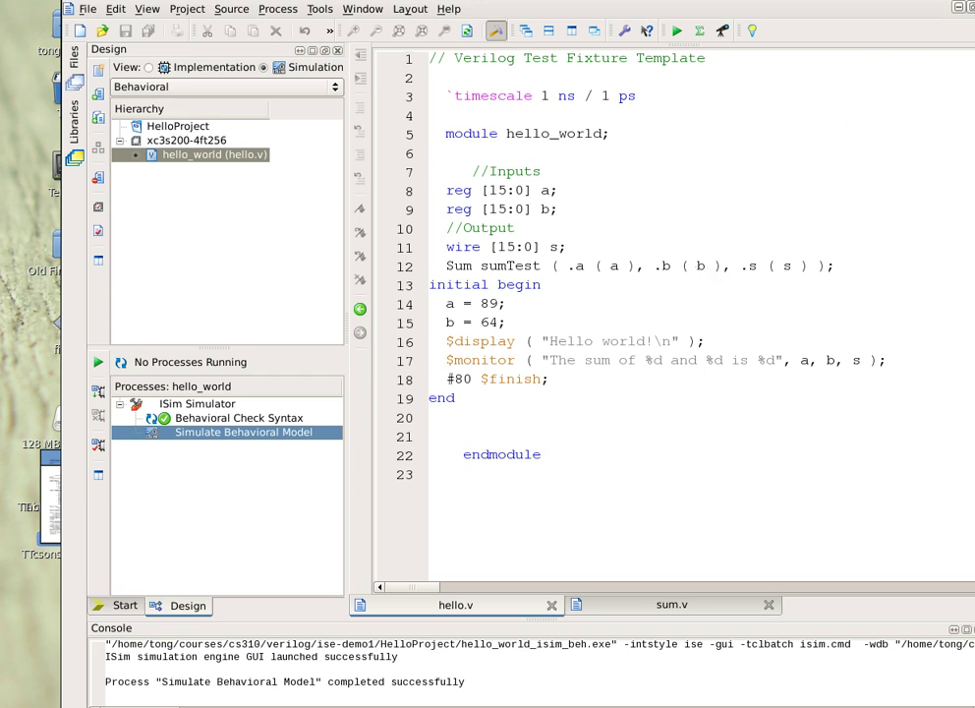
pyautogui.click(89, 9)
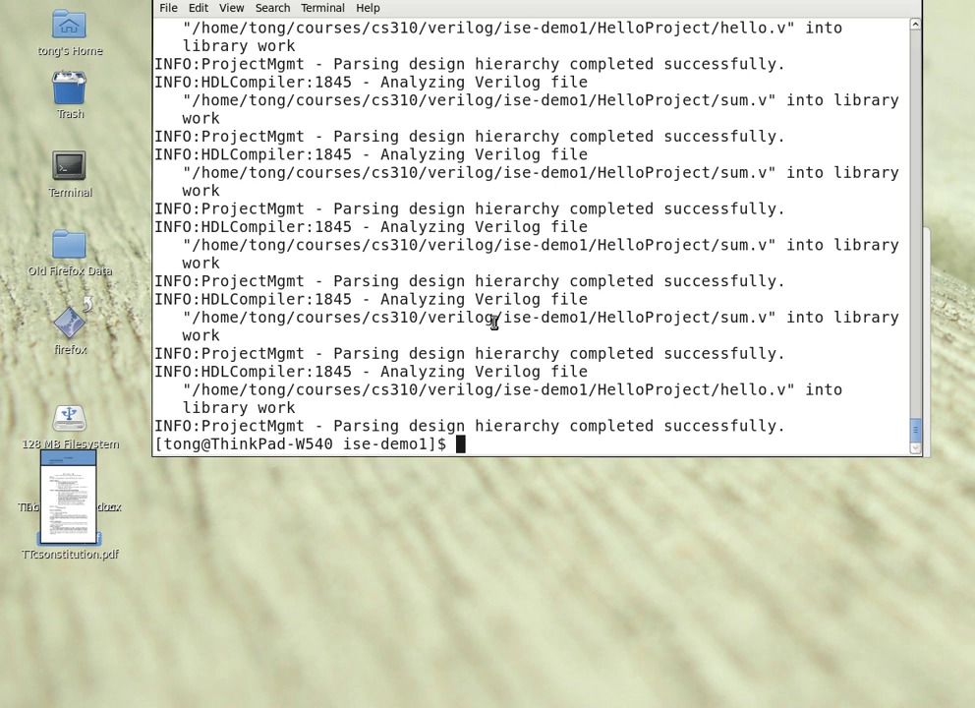
pyautogui.moveTo(503, 331)
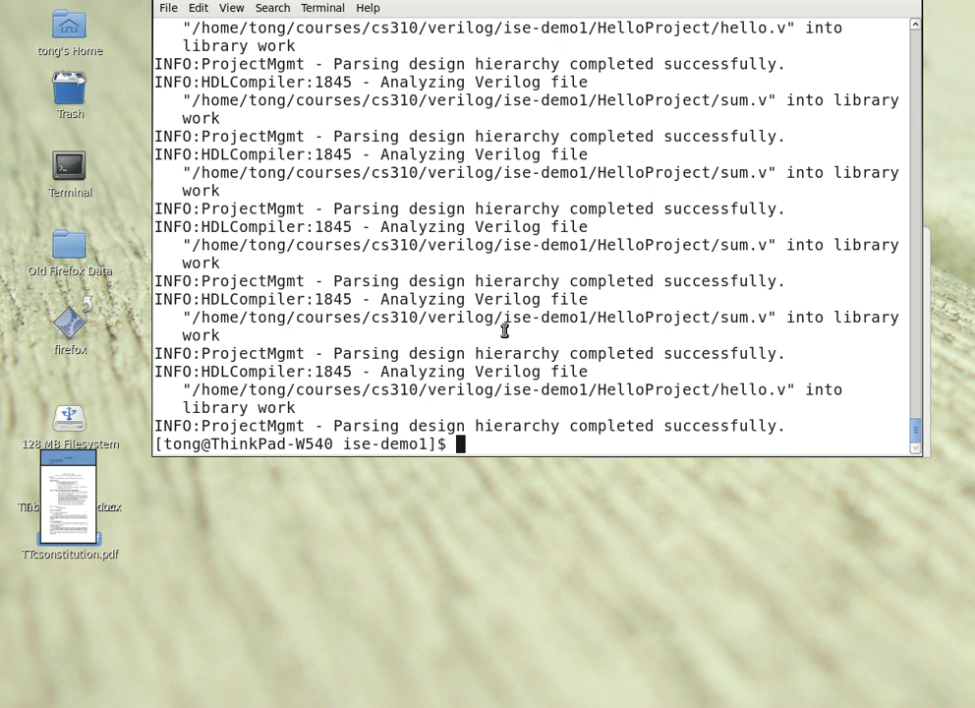
# Enter HelloProject, list its .v files, and print hello.v and sum.v with cat
pyautogui.write('ls')
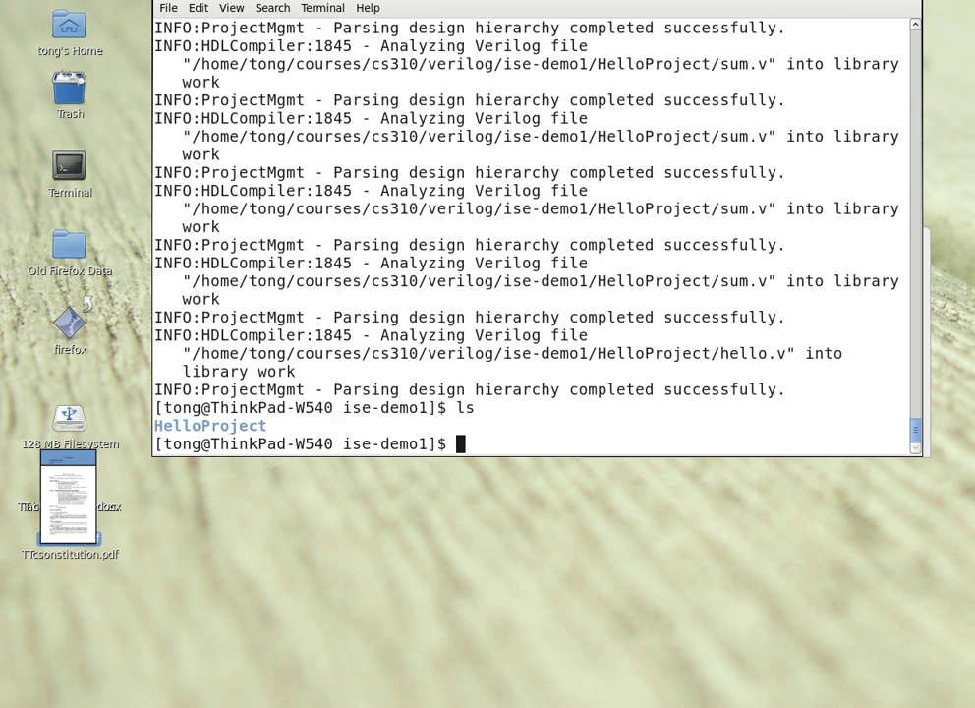
pyautogui.write('cd HelloProject/')
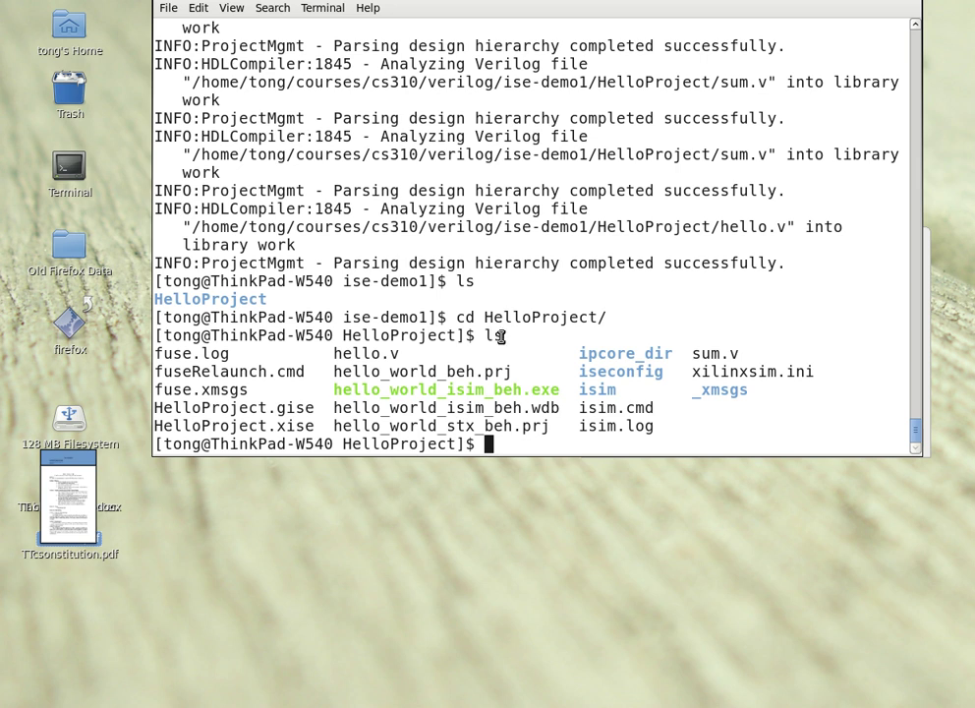
pyautogui.write('ls *.v')
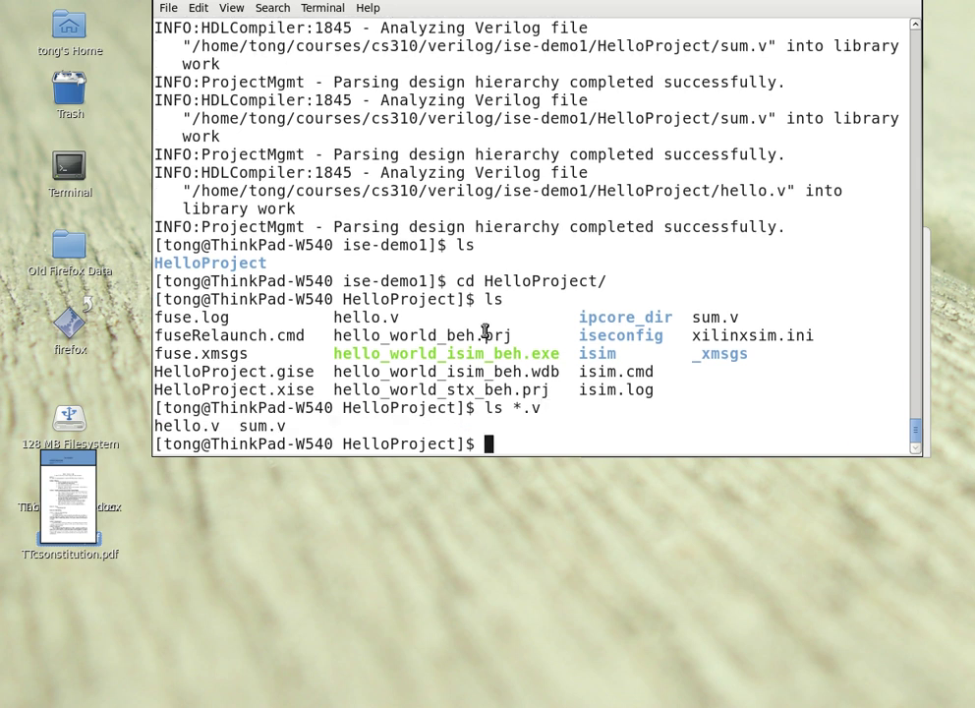
pyautogui.write('cat hello.v')
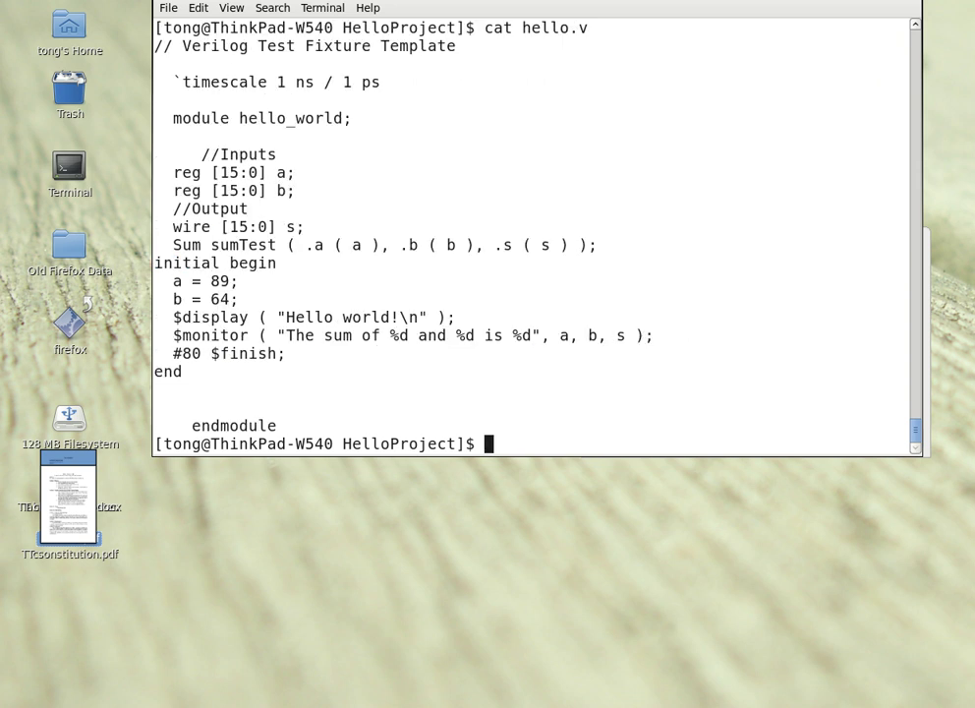
pyautogui.write('cat su')
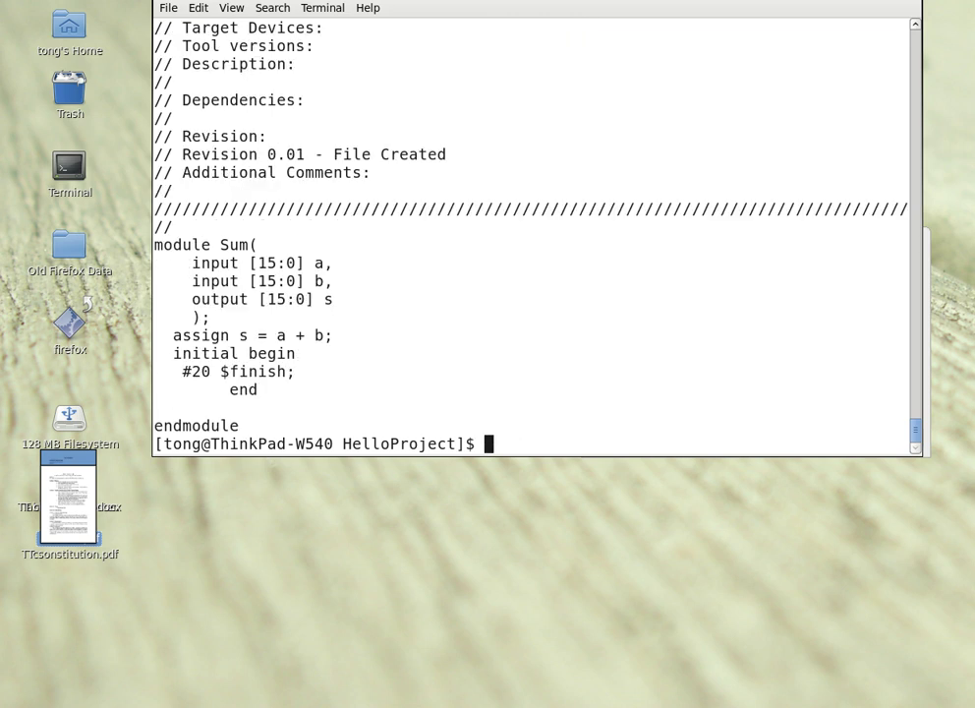
# Compile hello.v and sum.v with iverilog and run ./a.out to print 89+64=153
pyautogui.write('iverilog')
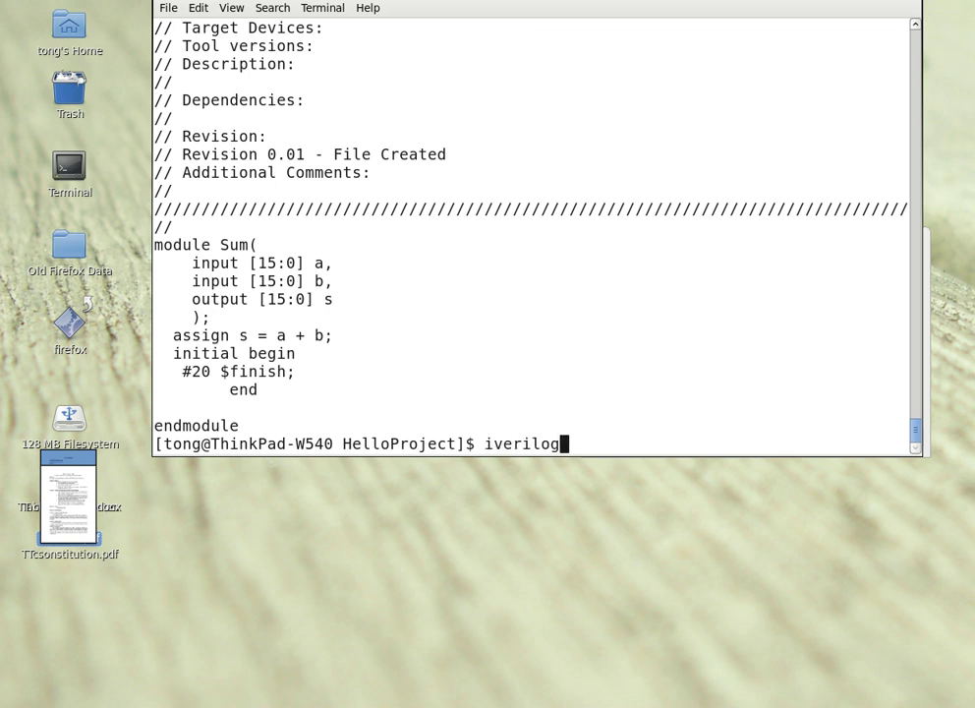
pyautogui.write('h')
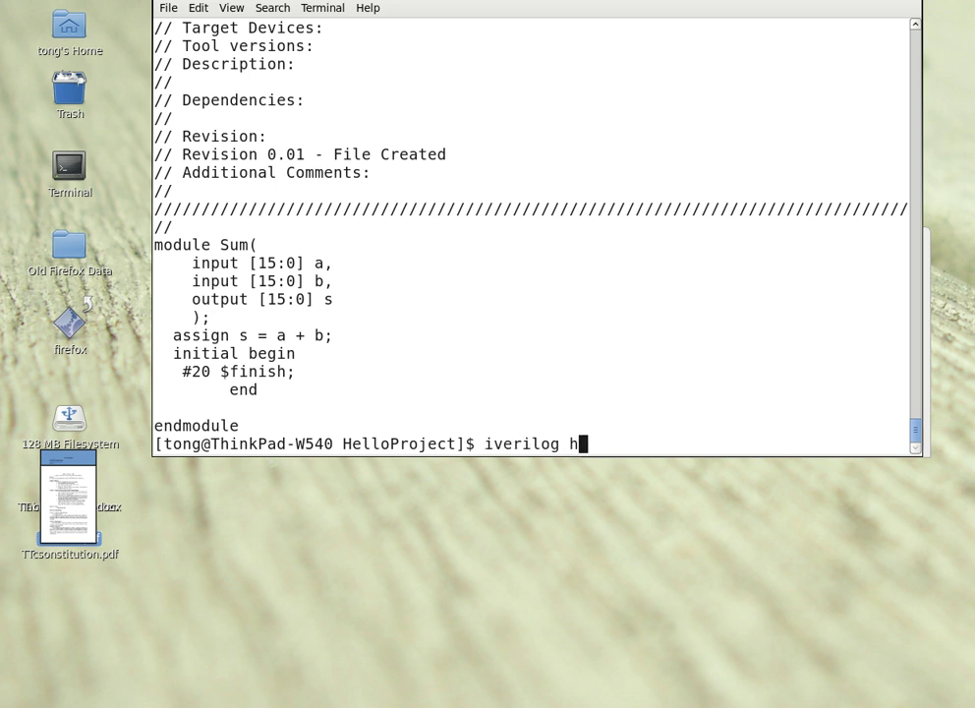
pyautogui.write('ello.v s')
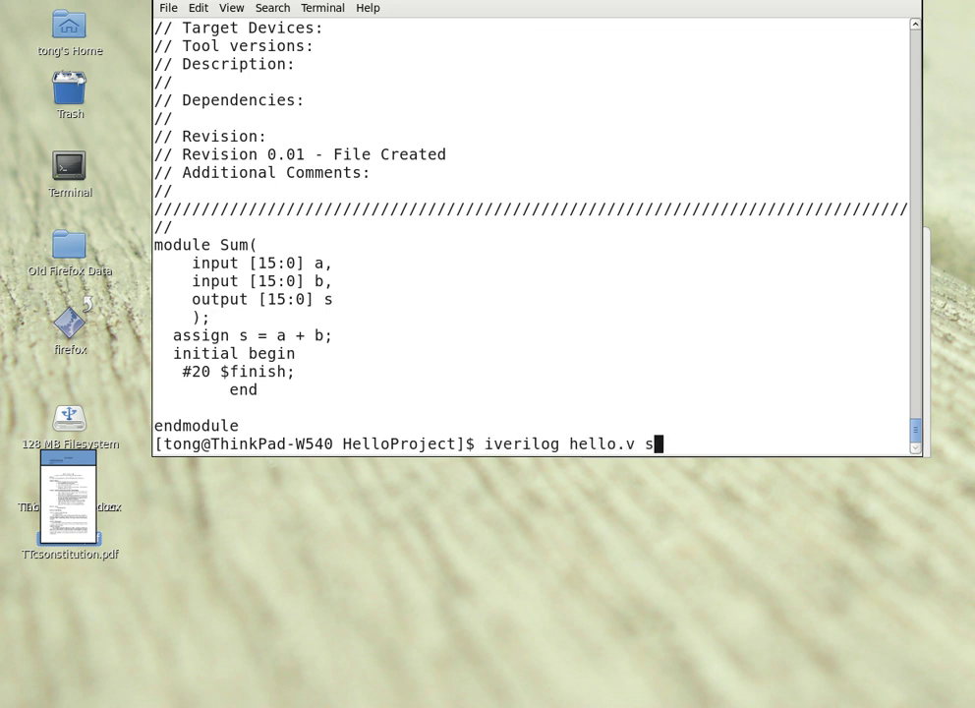
pyautogui.write('um.v')
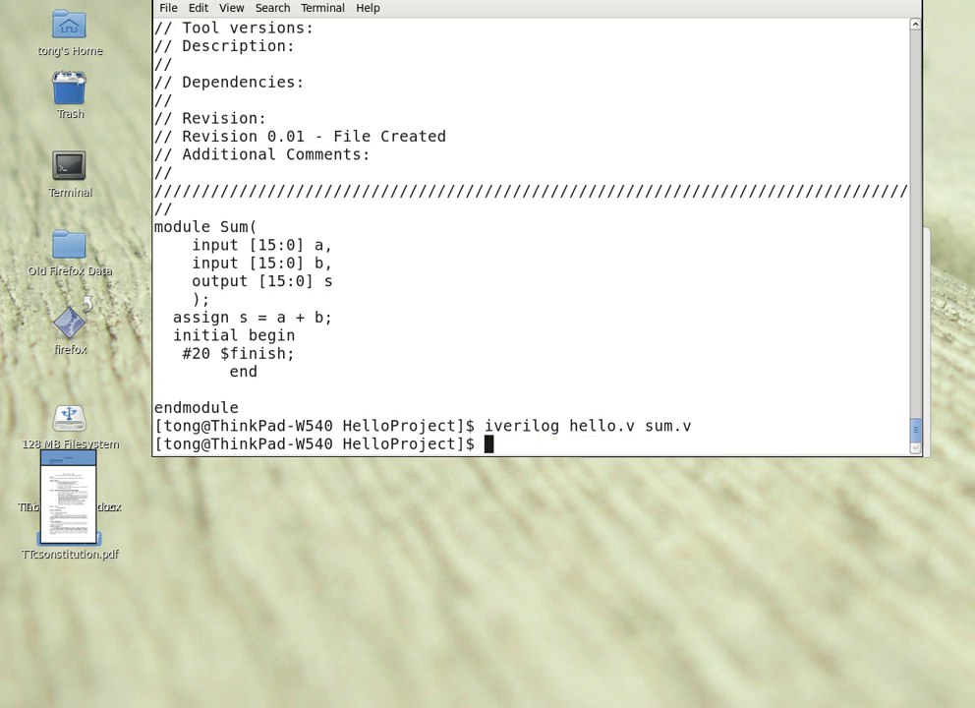
pyautogui.write('./a.out')
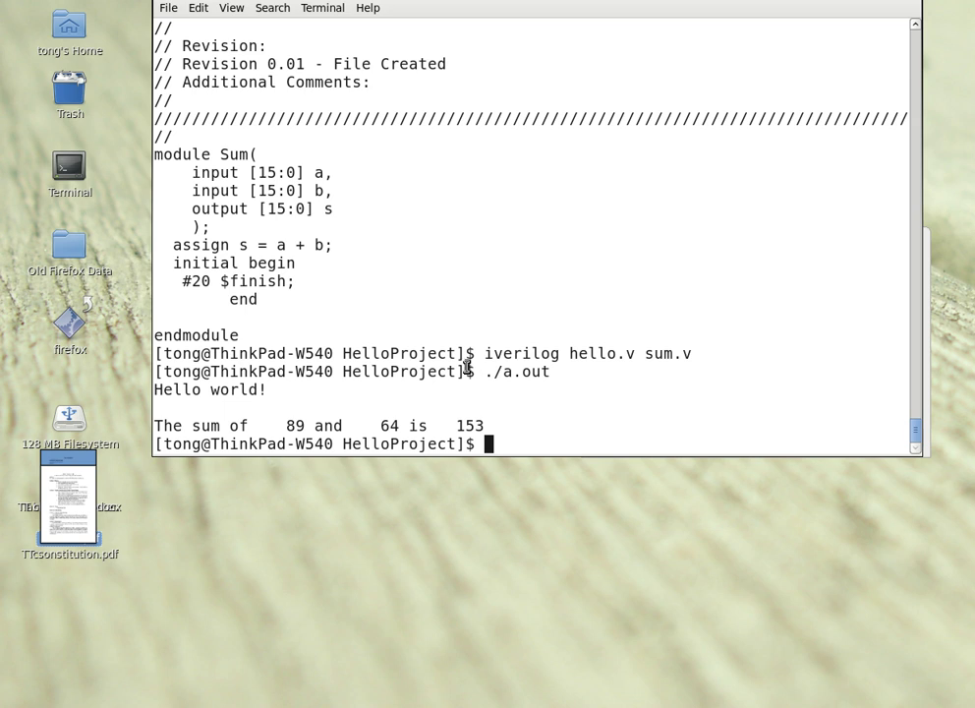
pyautogui.moveTo(481, 364)
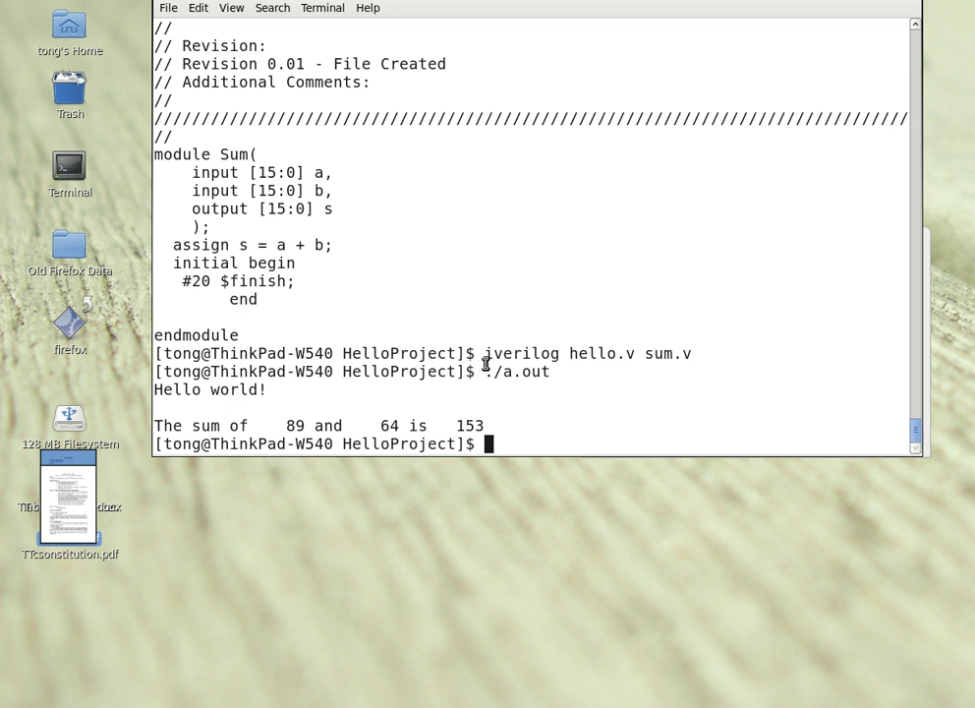